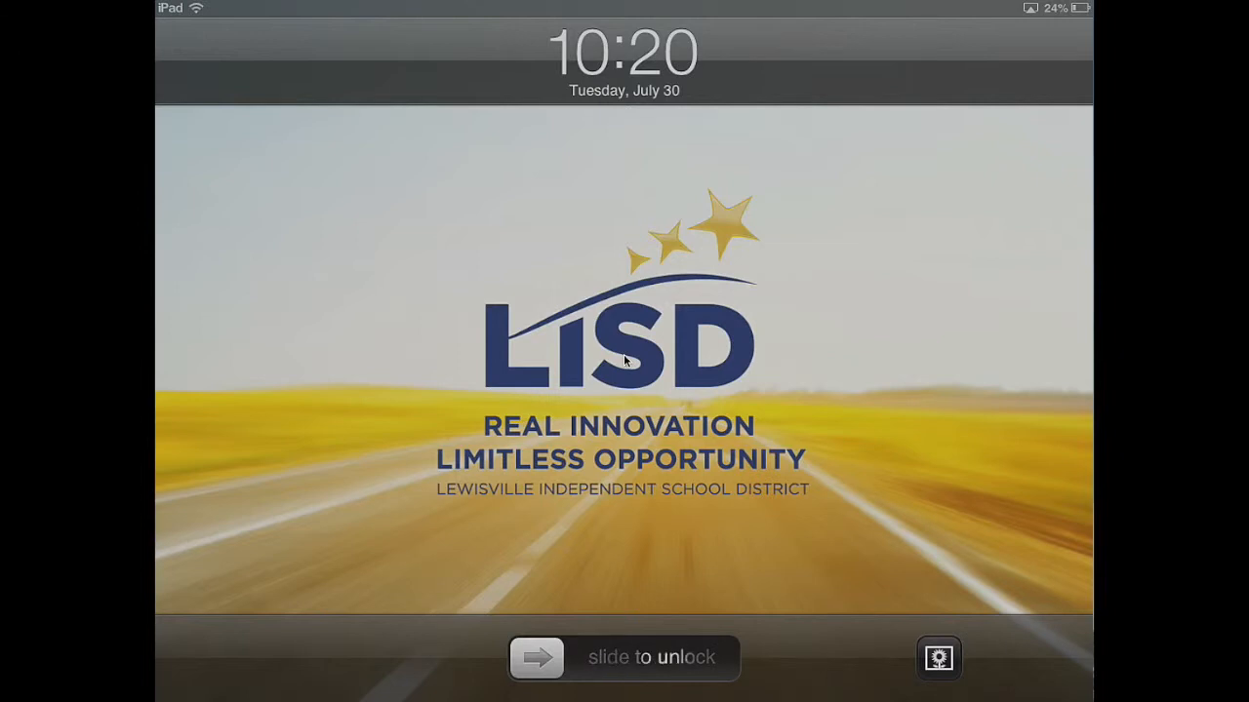
Unlock the iPad and start Create New Apple ID from Settings > iTunes & App Stores
drag(537, 656, 731, 656)
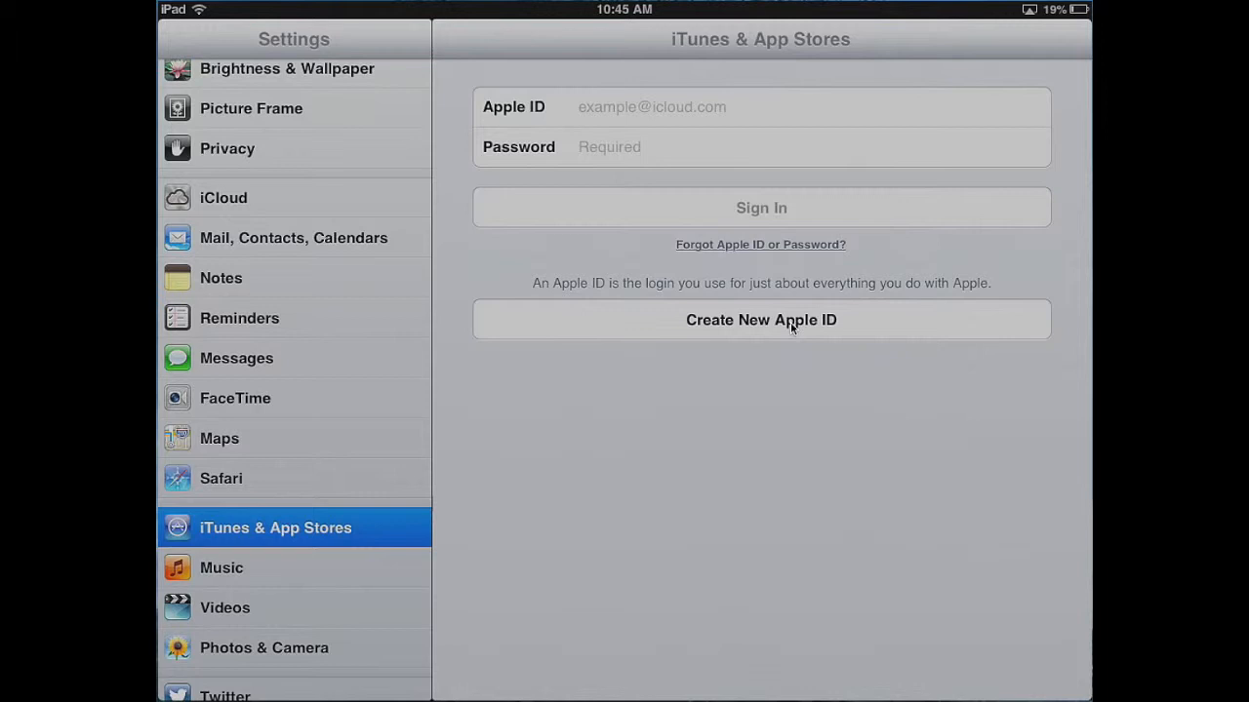
mouse_move(790, 327)
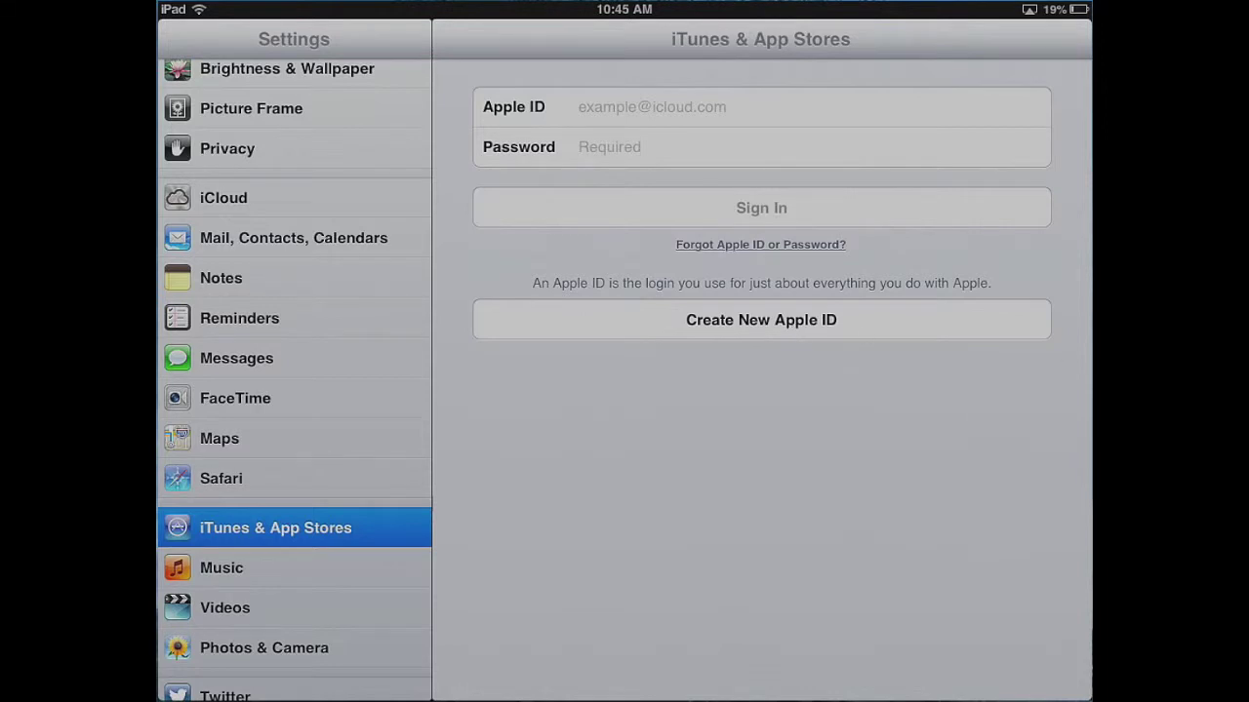
click(761, 320)
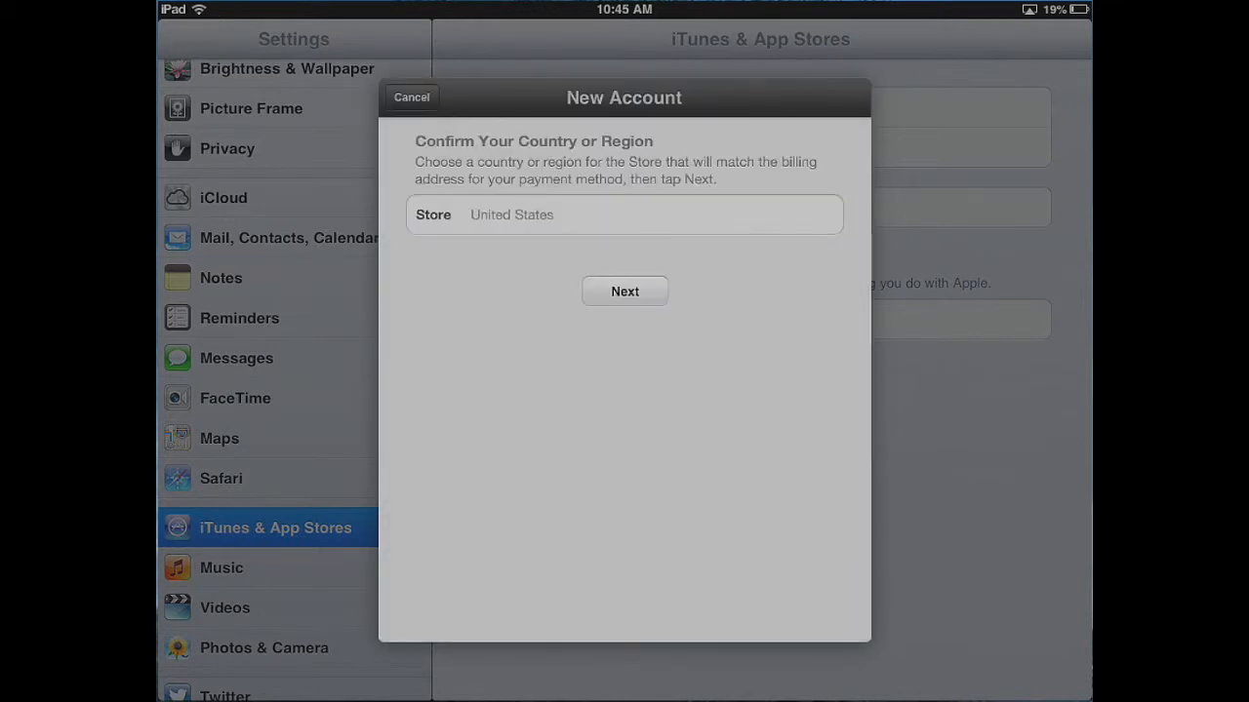
Confirm the United States store and agree to the iTunes Store terms, including the confirmation alert
click(624, 291)
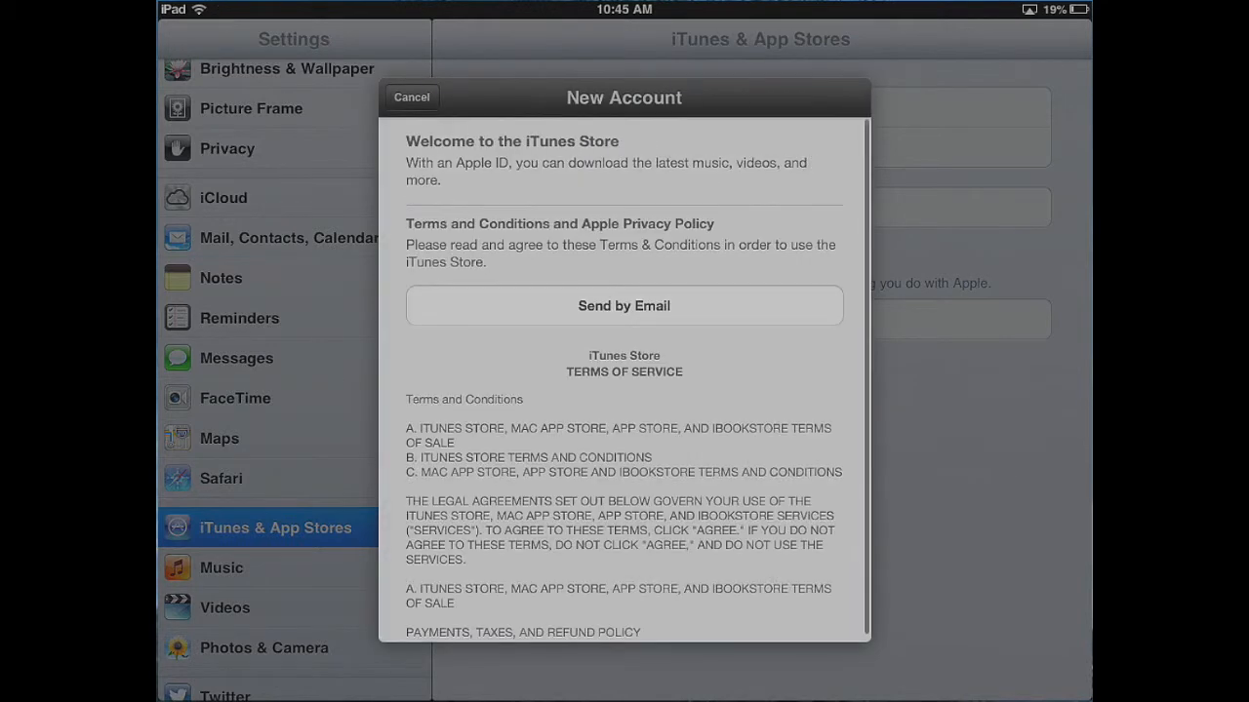
scroll(down, 3)
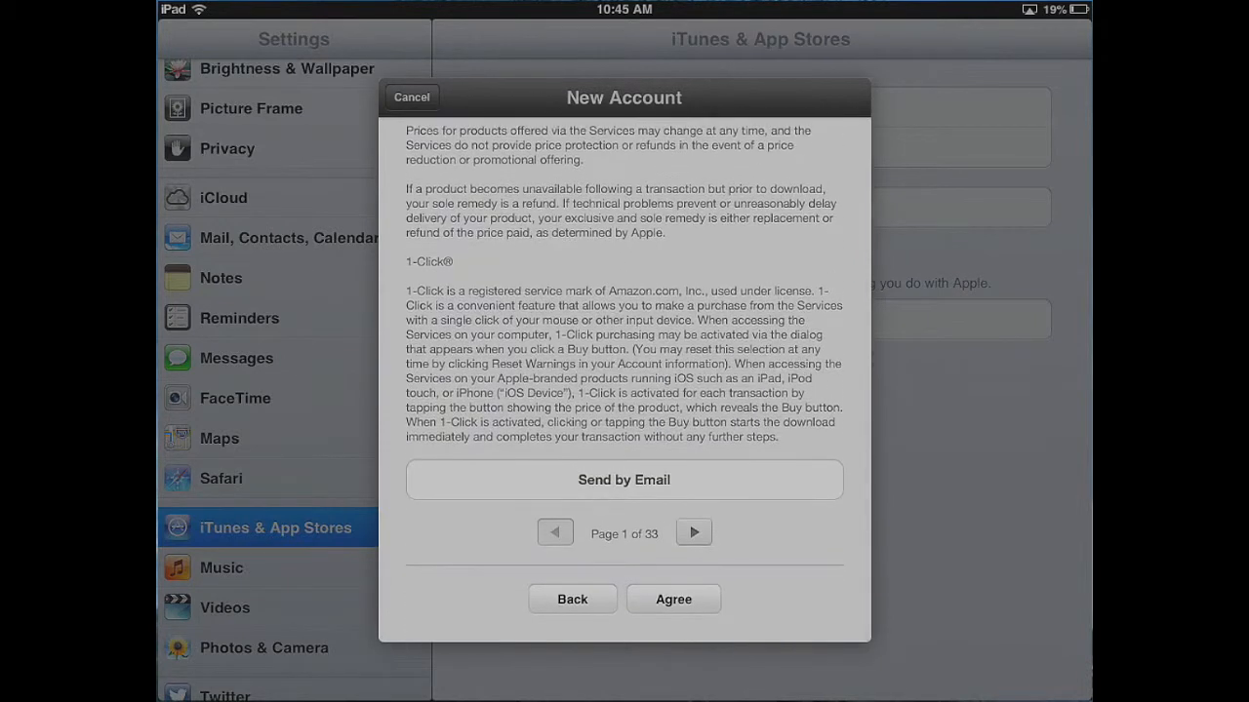
click(673, 599)
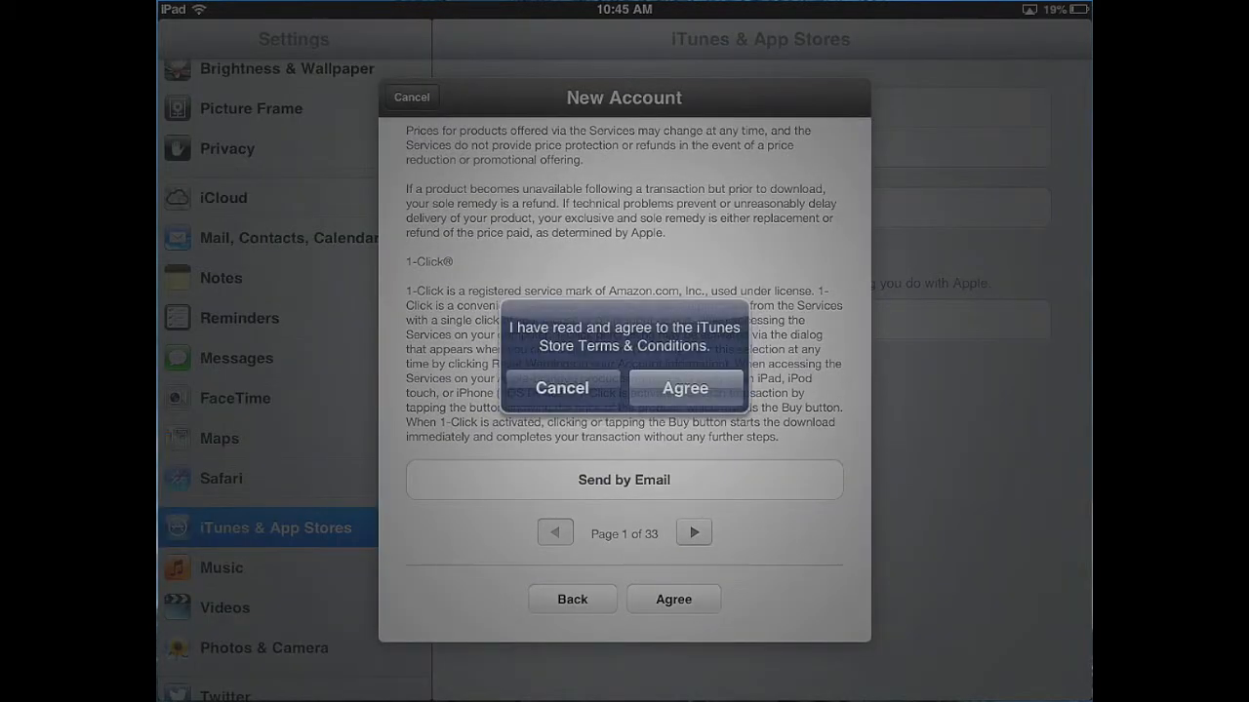
click(683, 387)
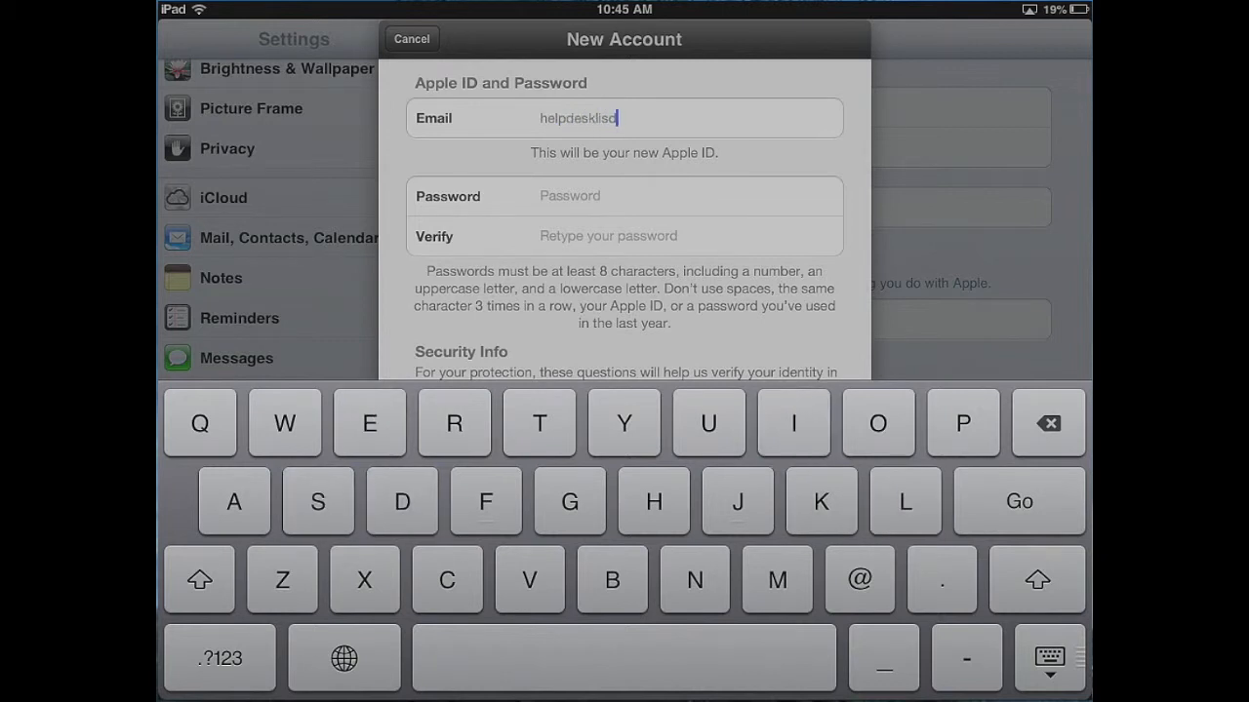
Finish the new account's email address ending in a digit and gmail.com
click(219, 658)
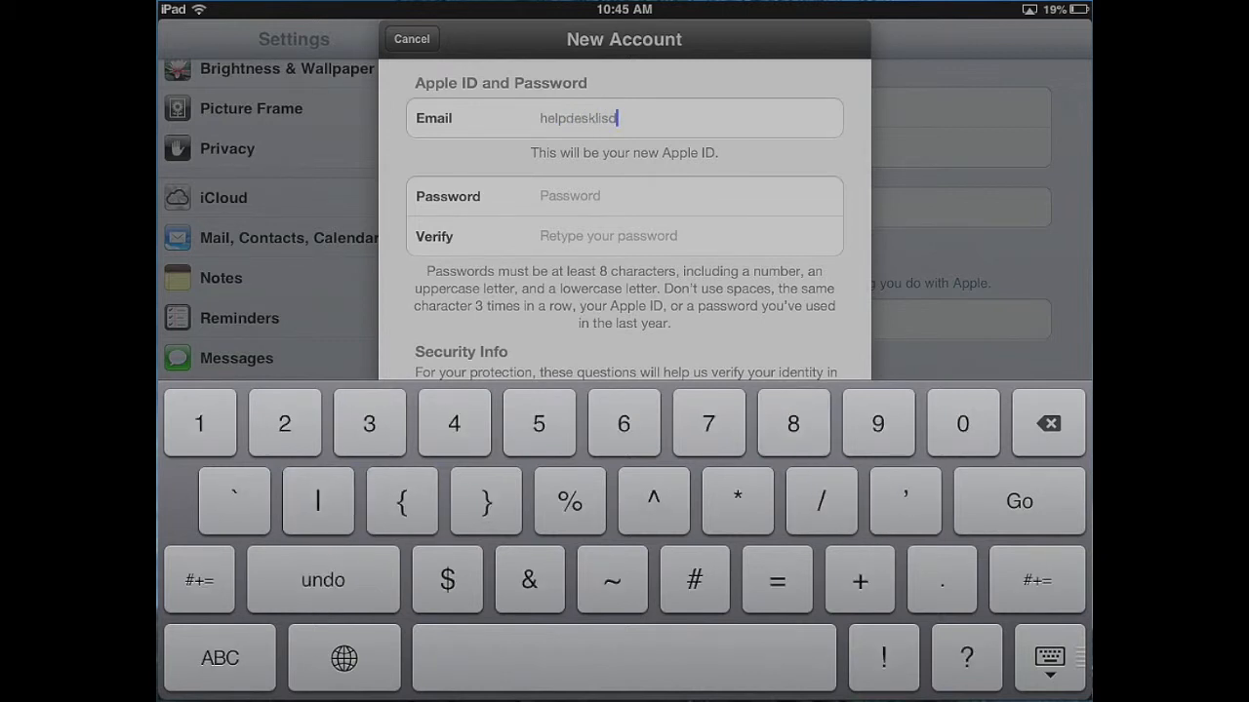
click(369, 422)
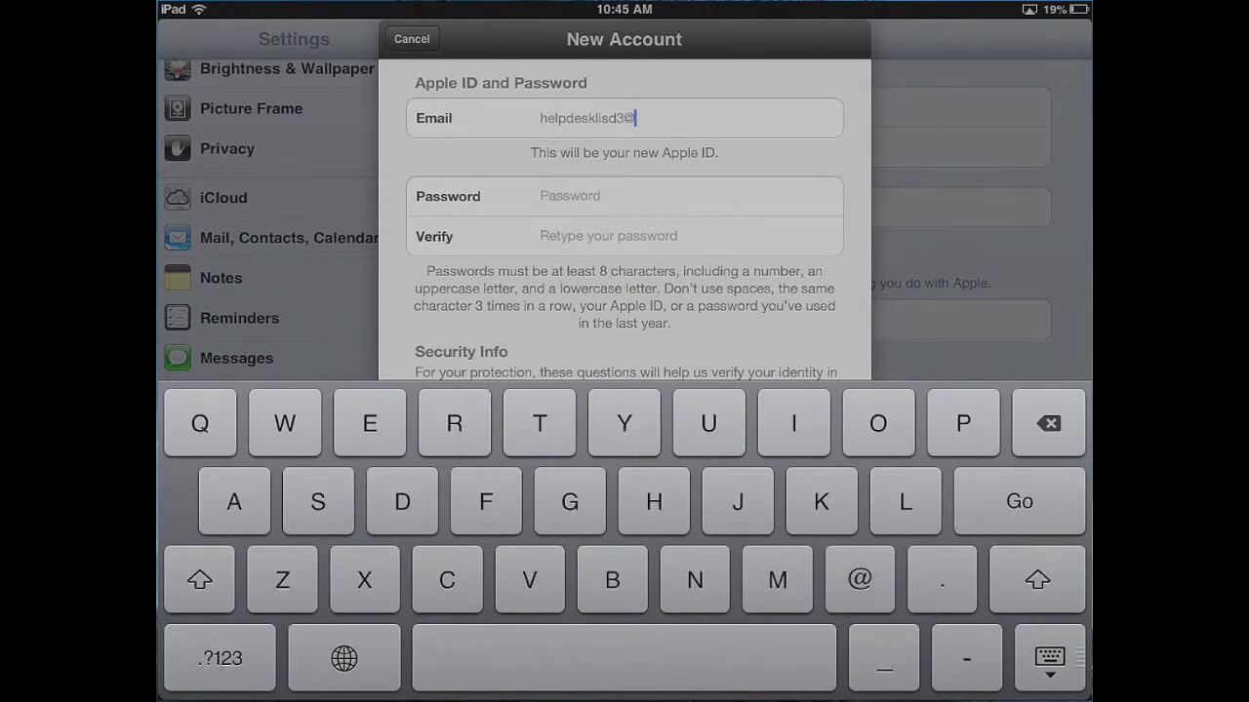
text(gma)
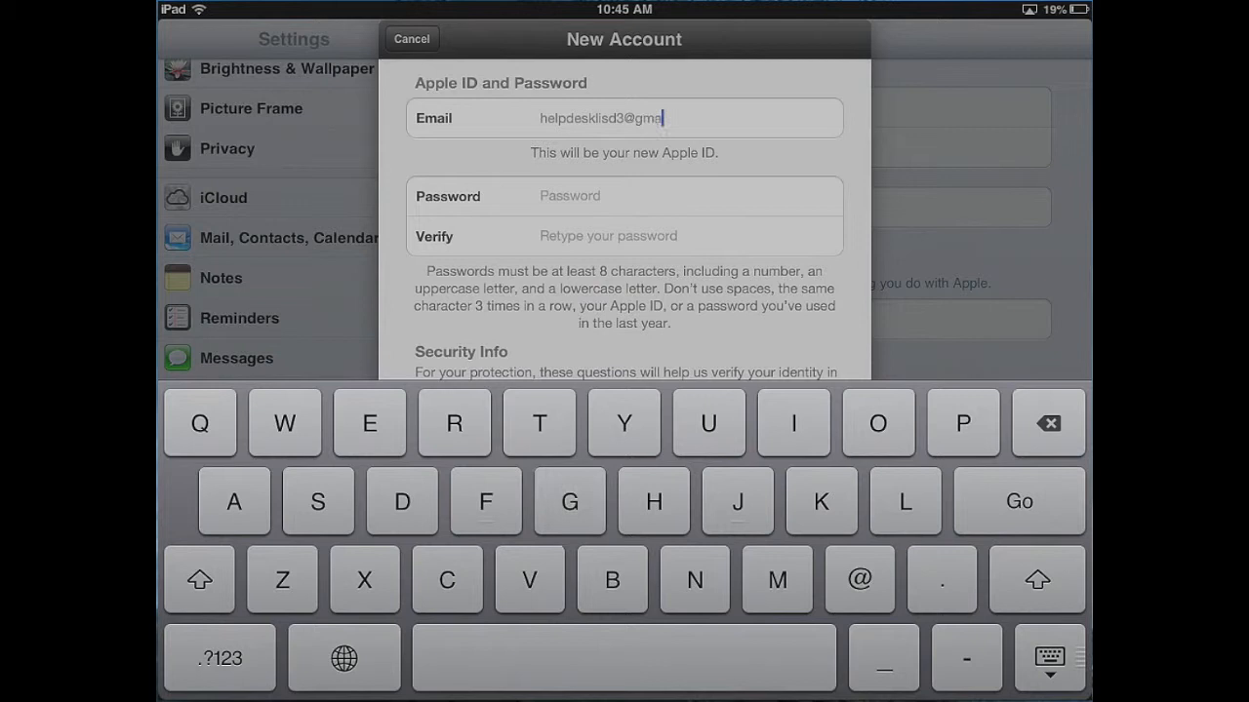
text(il.com)
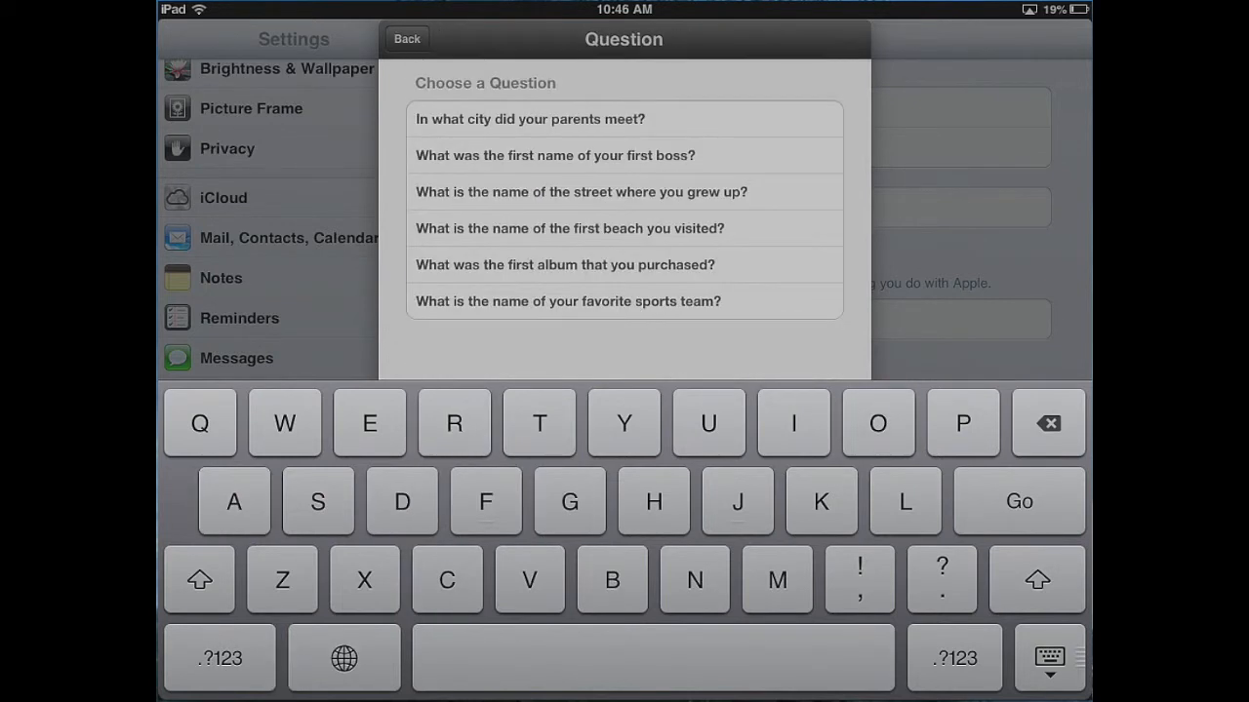
Choose a security question and set the birth date to January 1, 1970
click(568, 300)
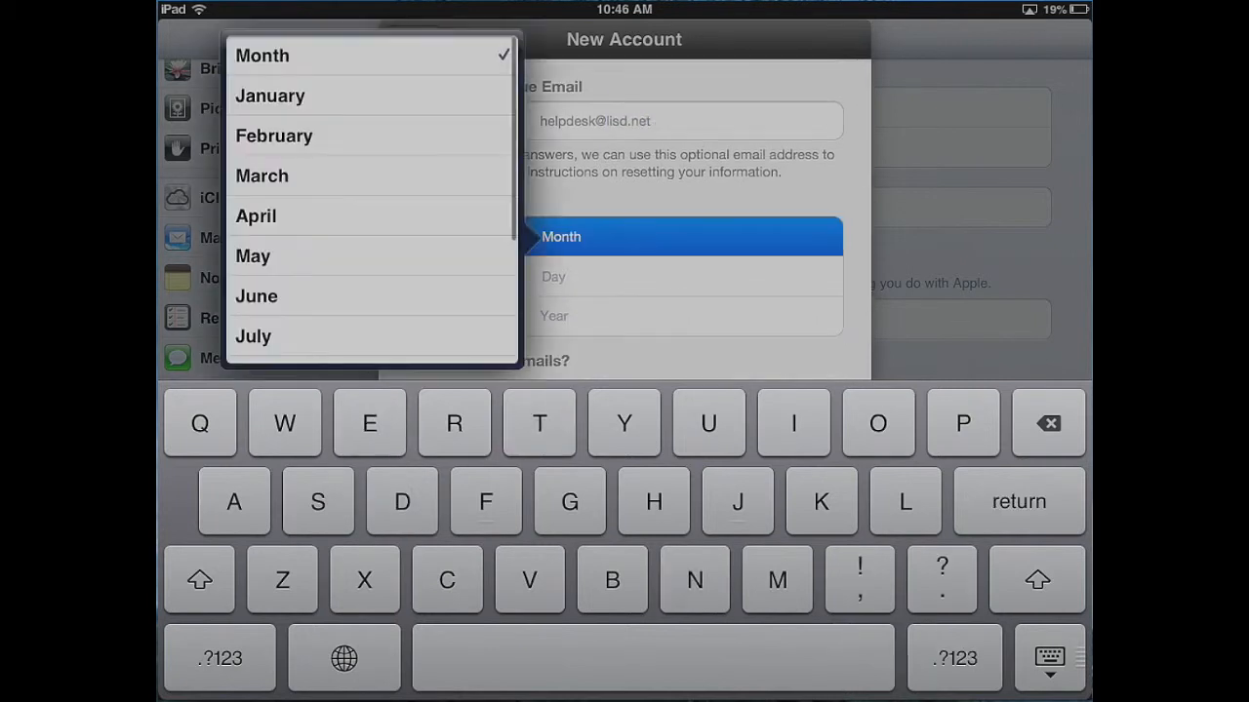
click(271, 96)
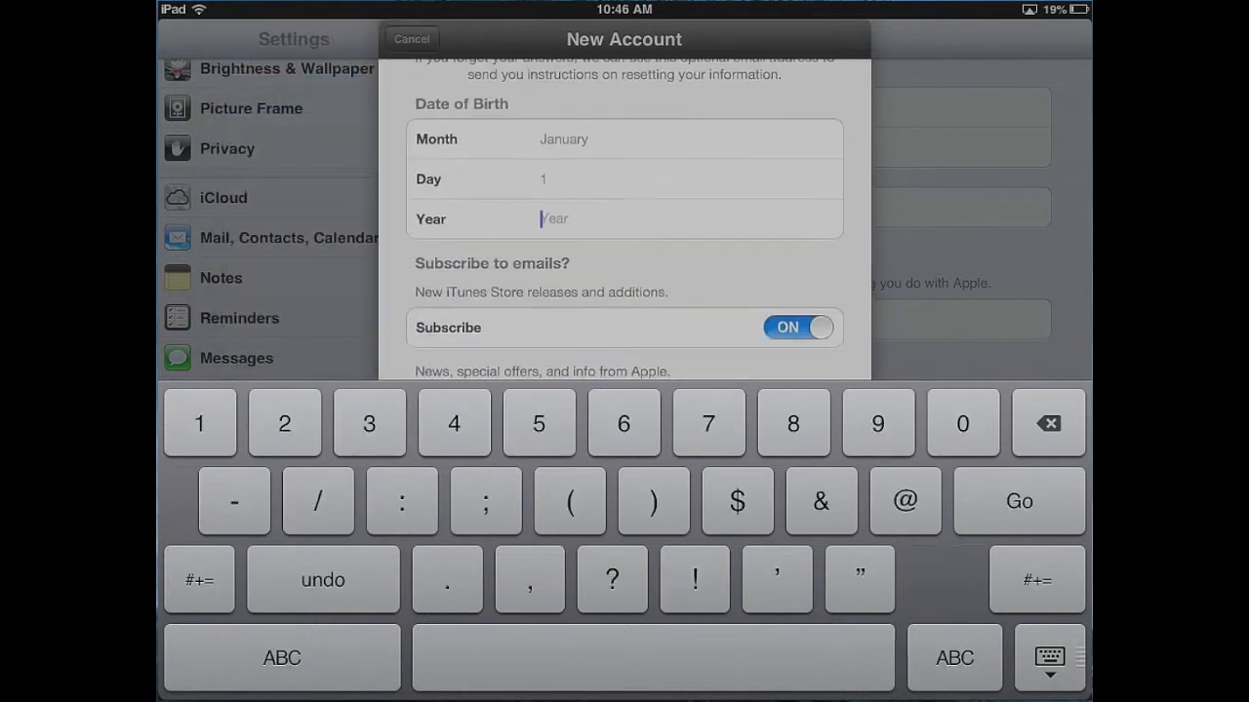
text(1970)
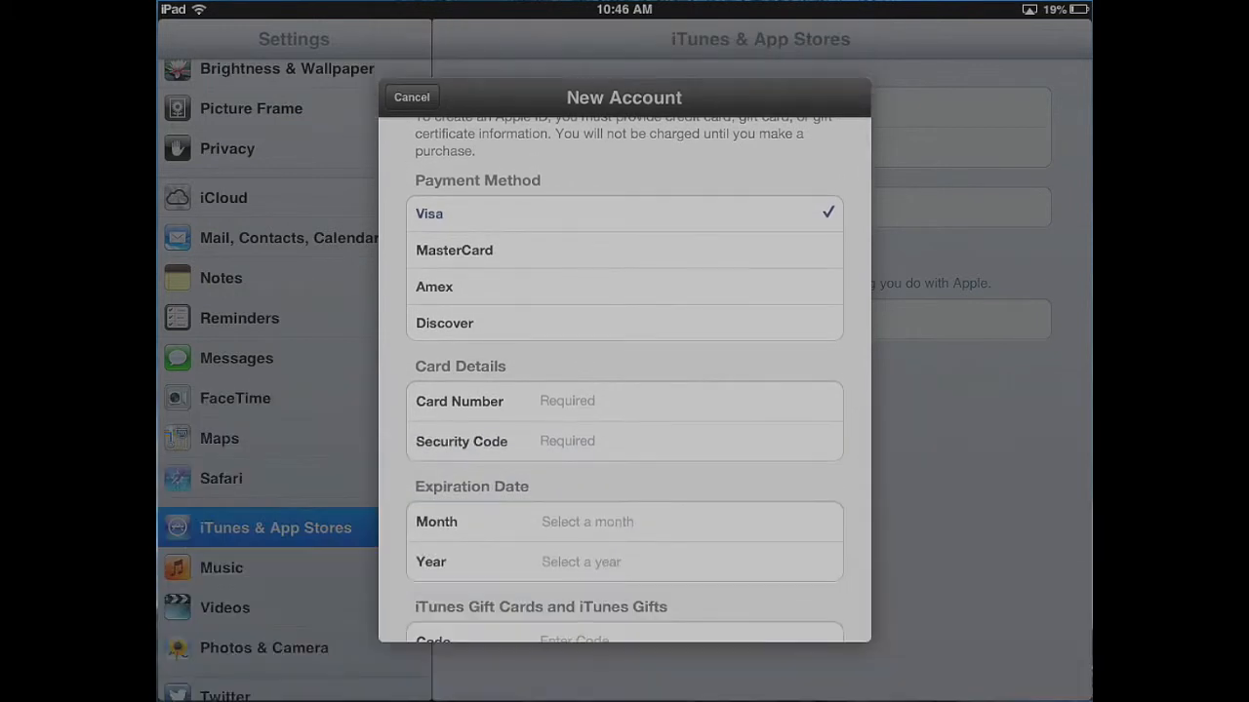
Review the Billing Information page, cancel the unfinished Apple ID and confirm discarding it
scroll(down, 3)
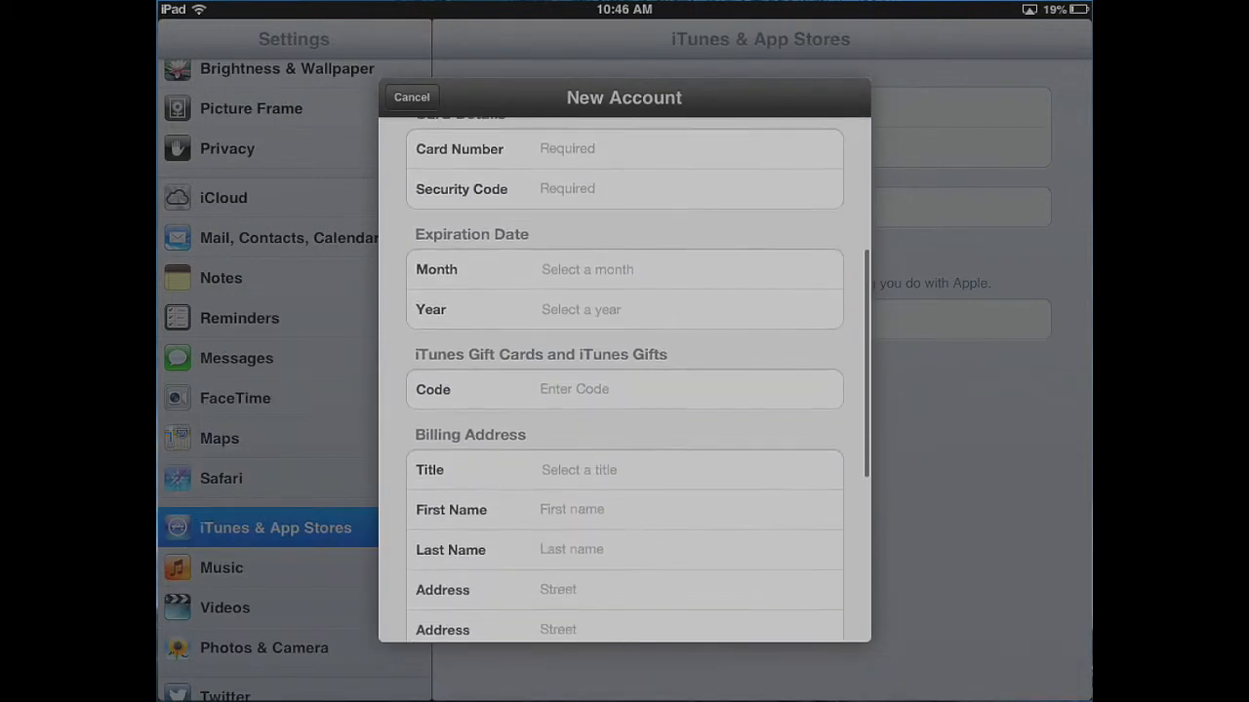
scroll(up, 3)
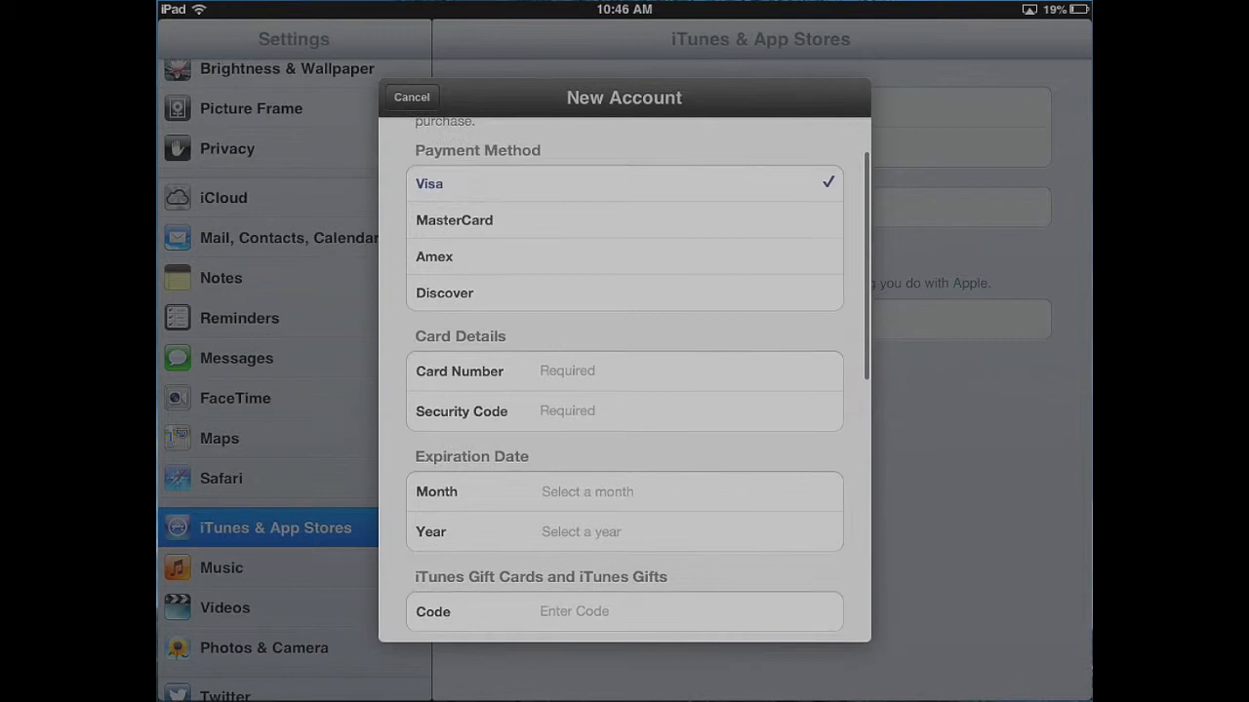
scroll(down, 3)
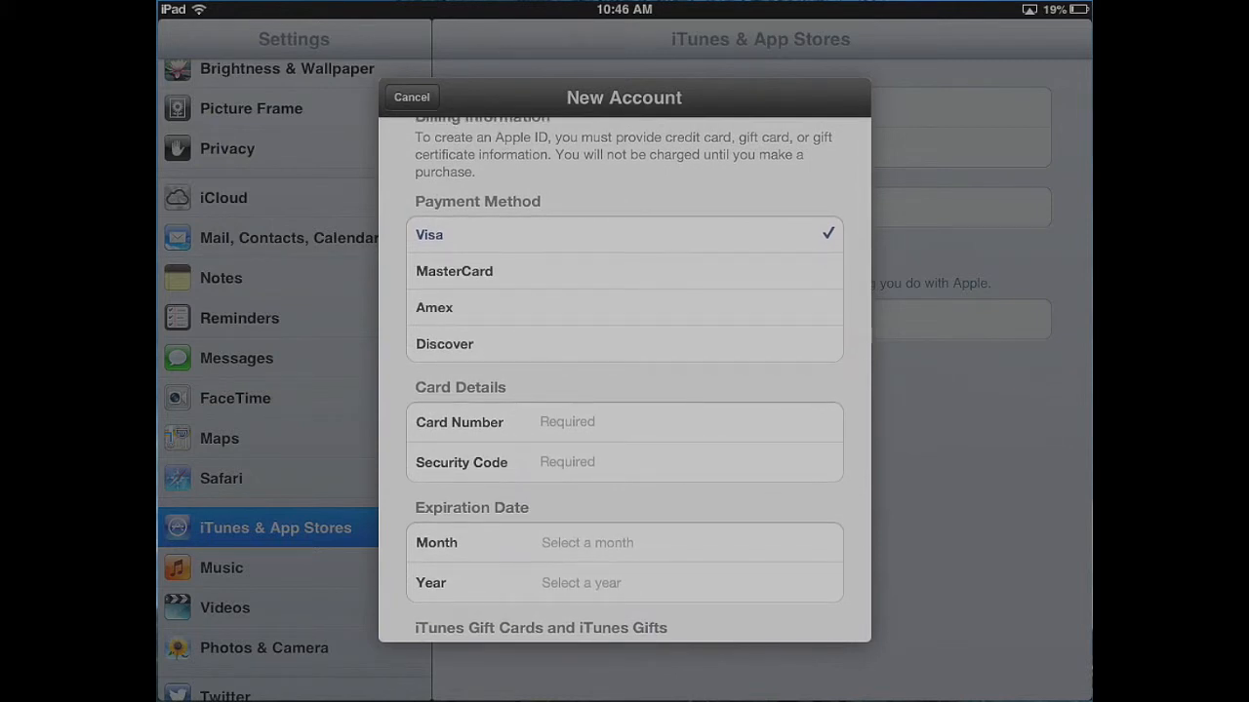
scroll(down, 3)
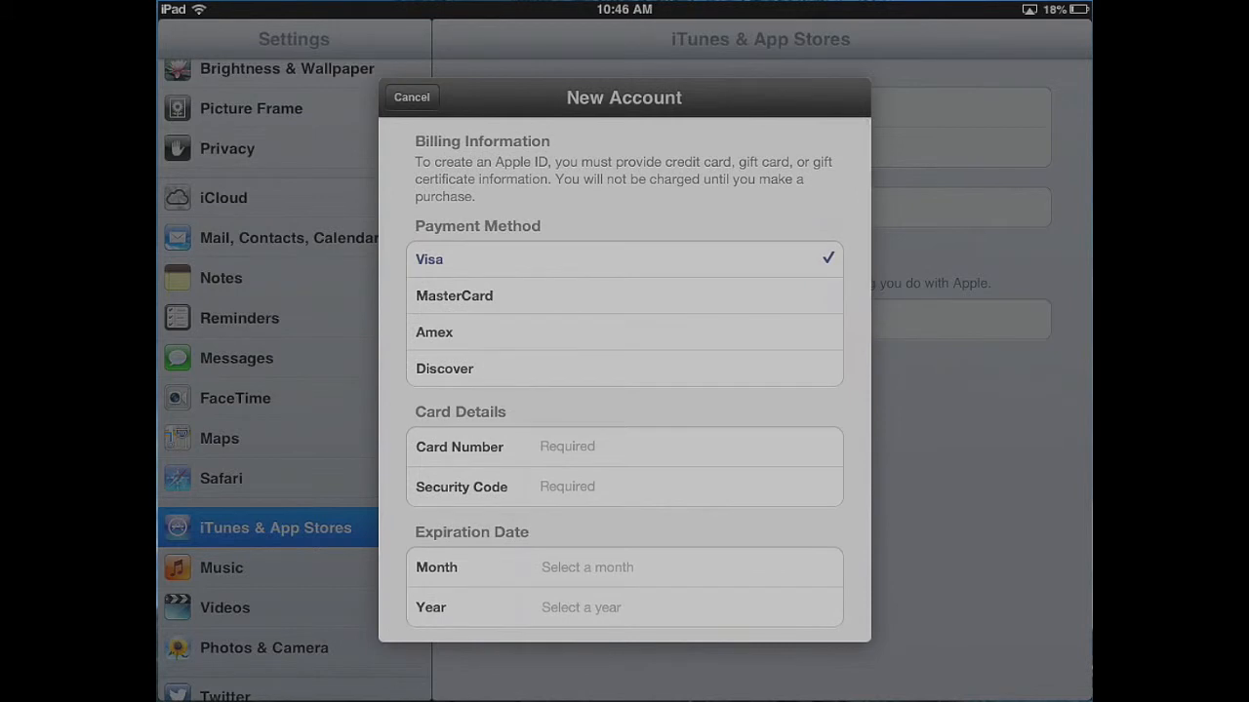
click(411, 97)
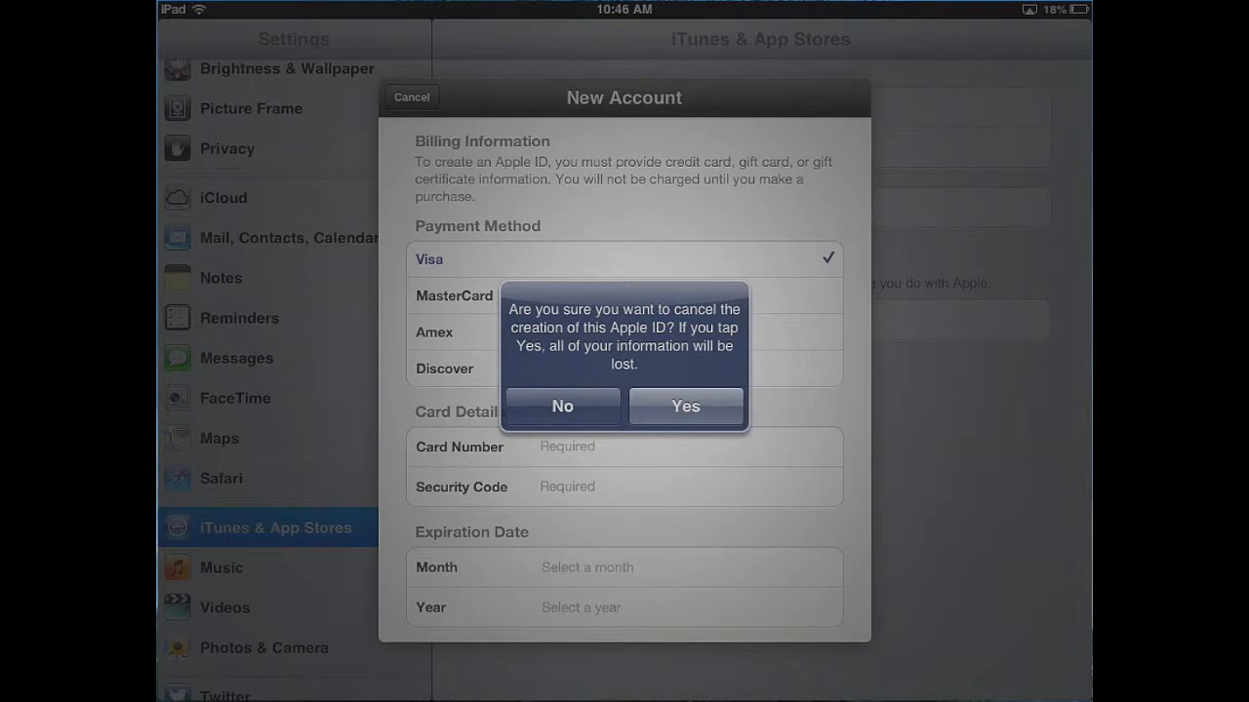
click(685, 405)
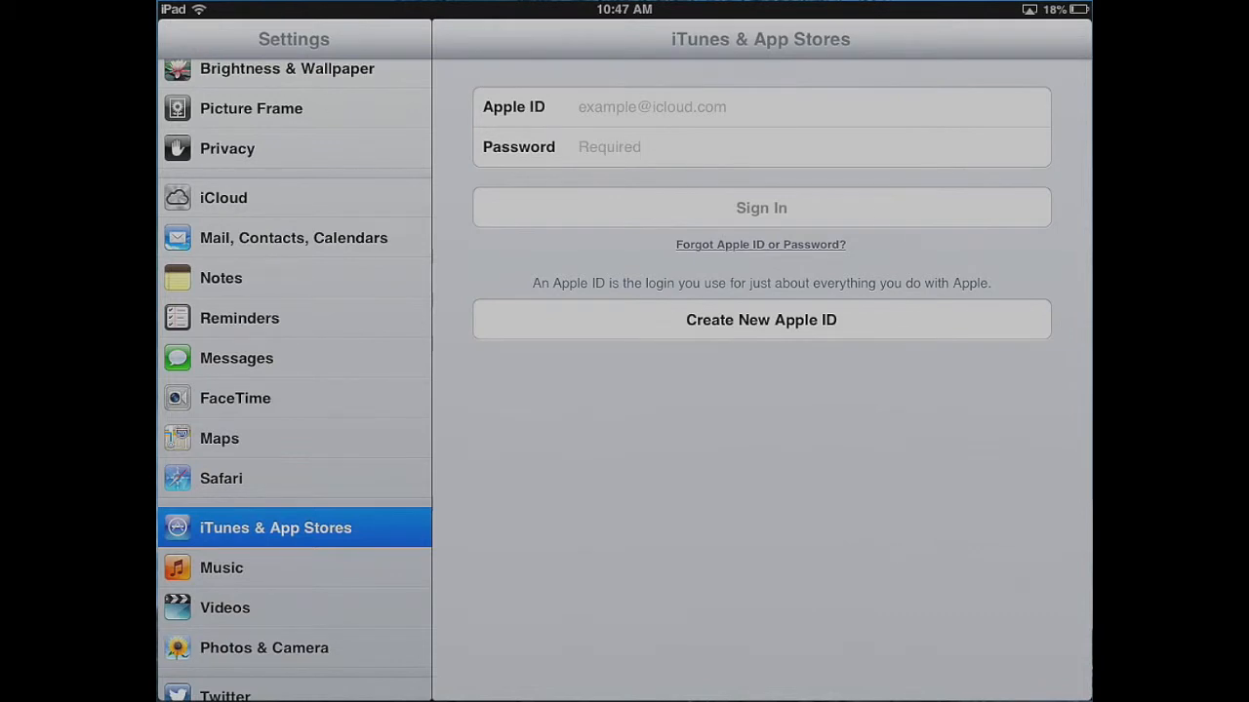
From the home screen, start the free Edmodo install in the App Store, reaching the sign-in prompt
key(home)
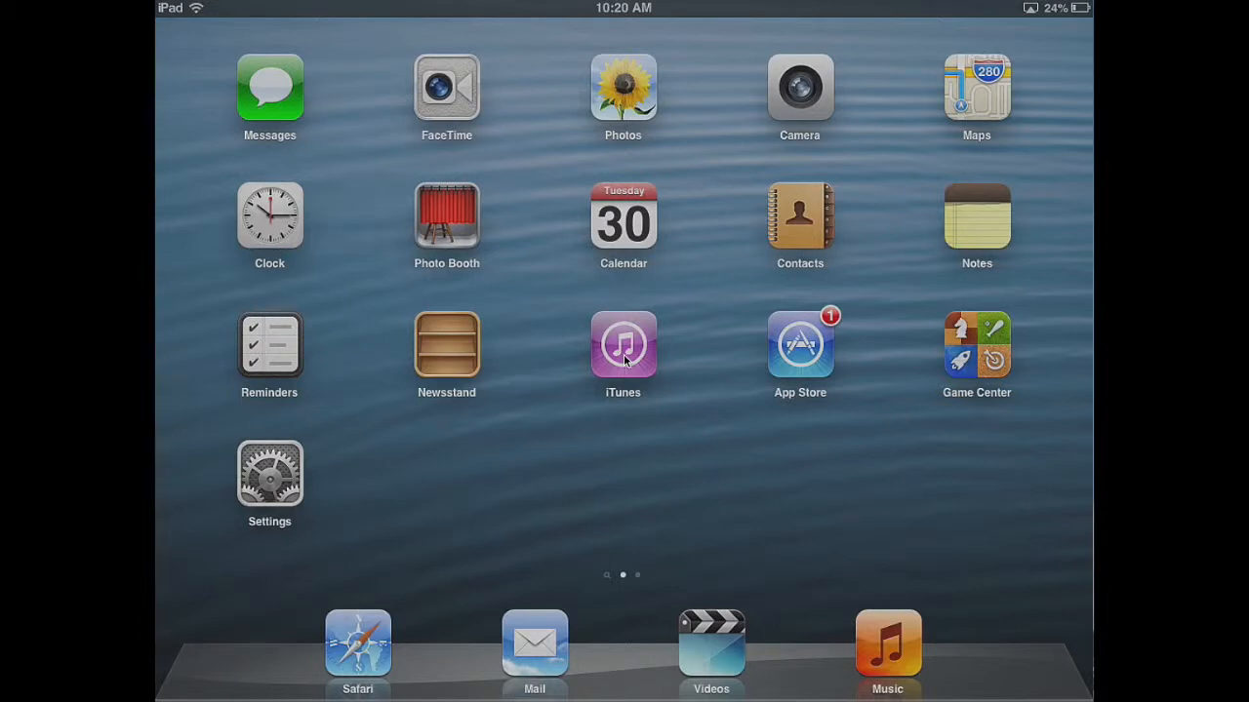
click(799, 342)
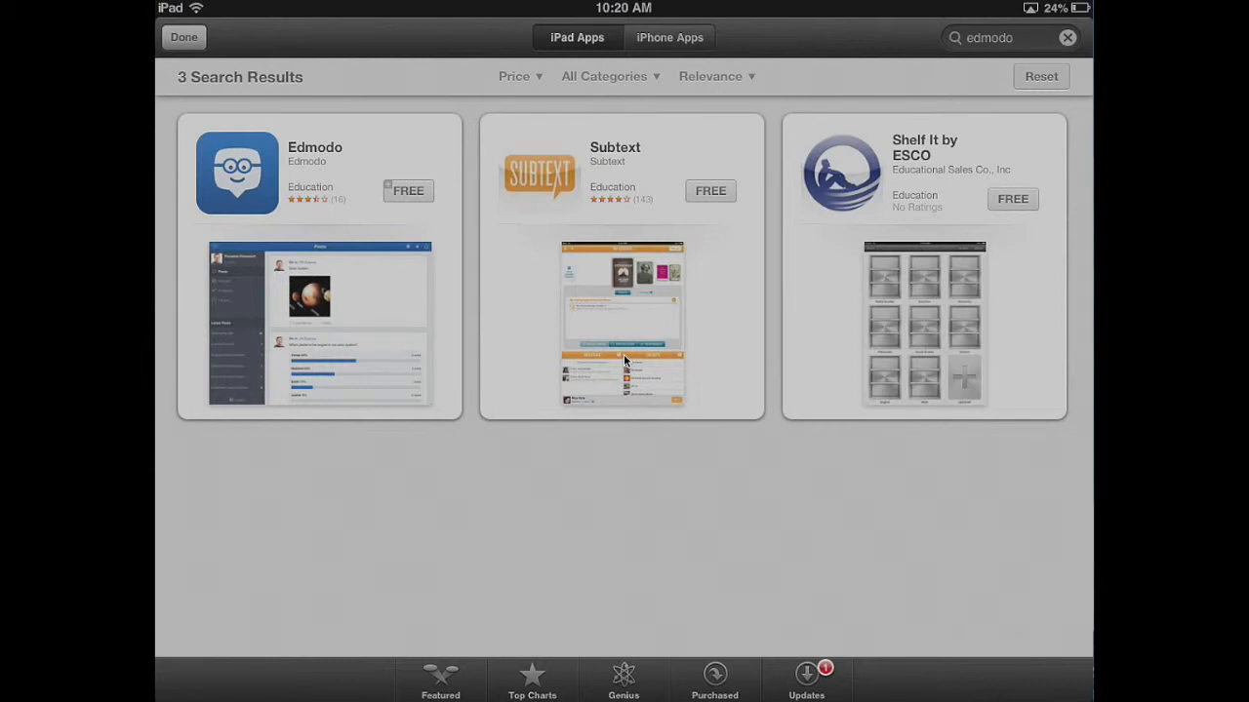
click(408, 190)
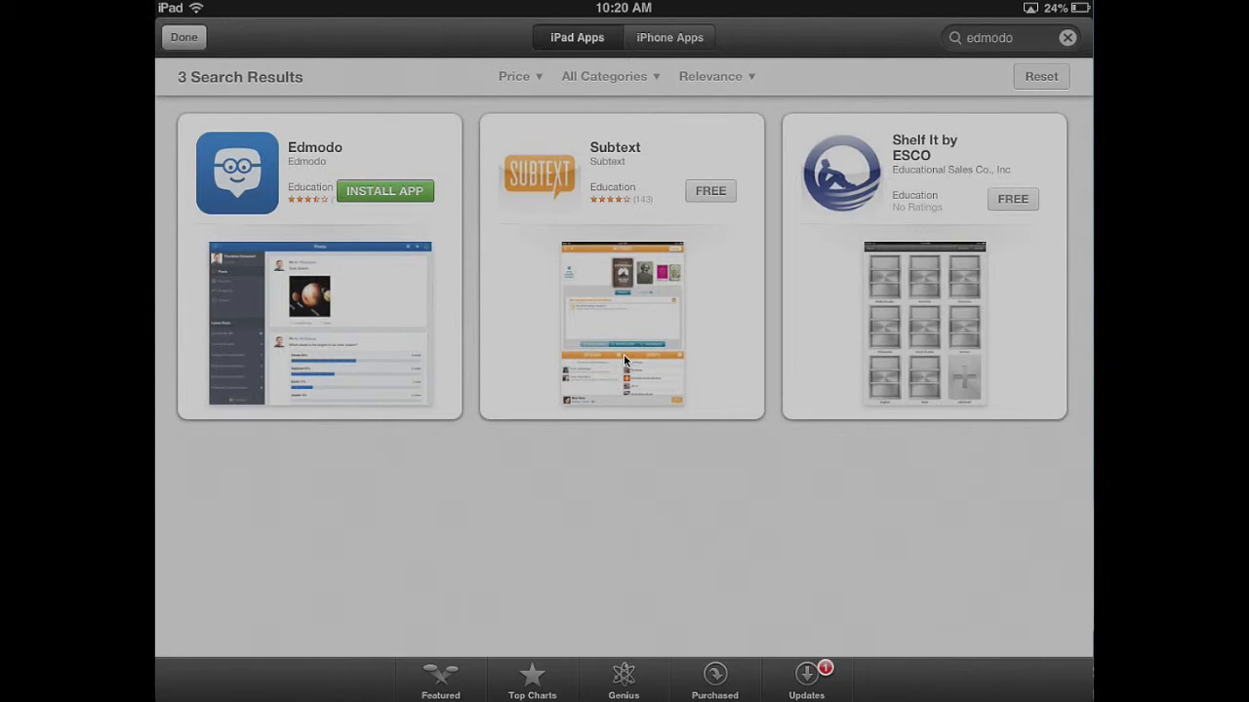
click(384, 190)
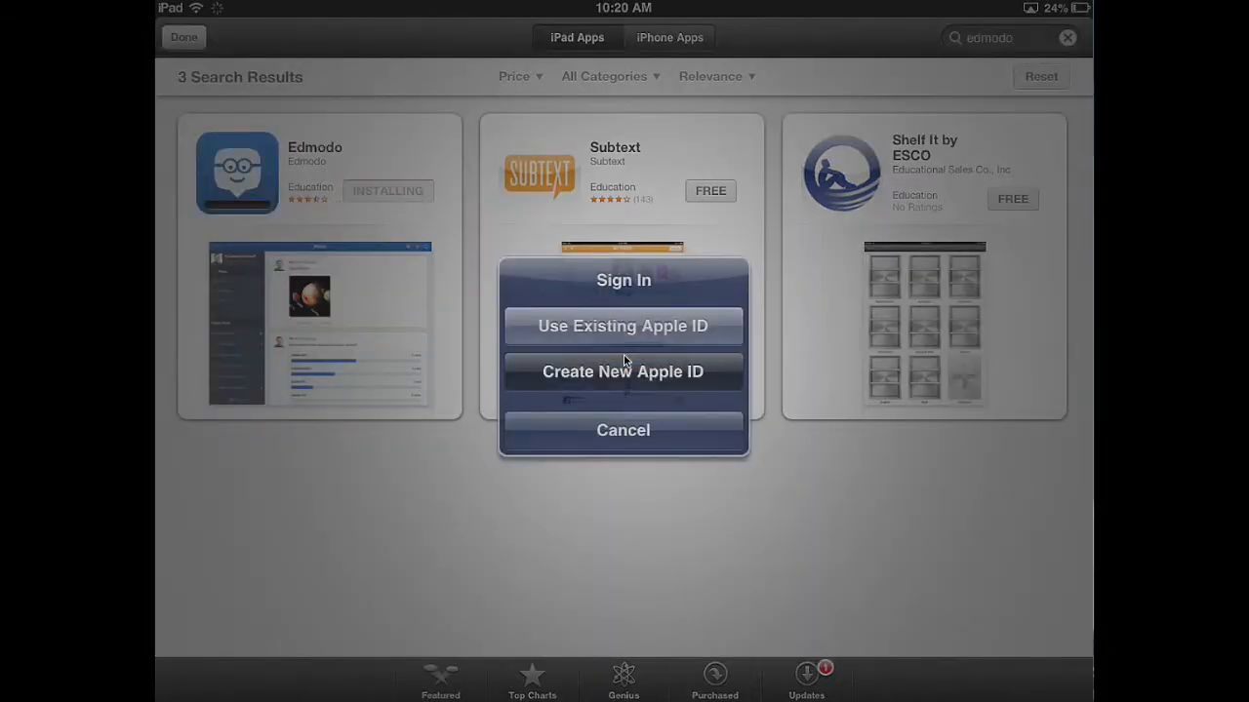
Choose Create New Apple ID from the install prompt and confirm the United States store
click(622, 371)
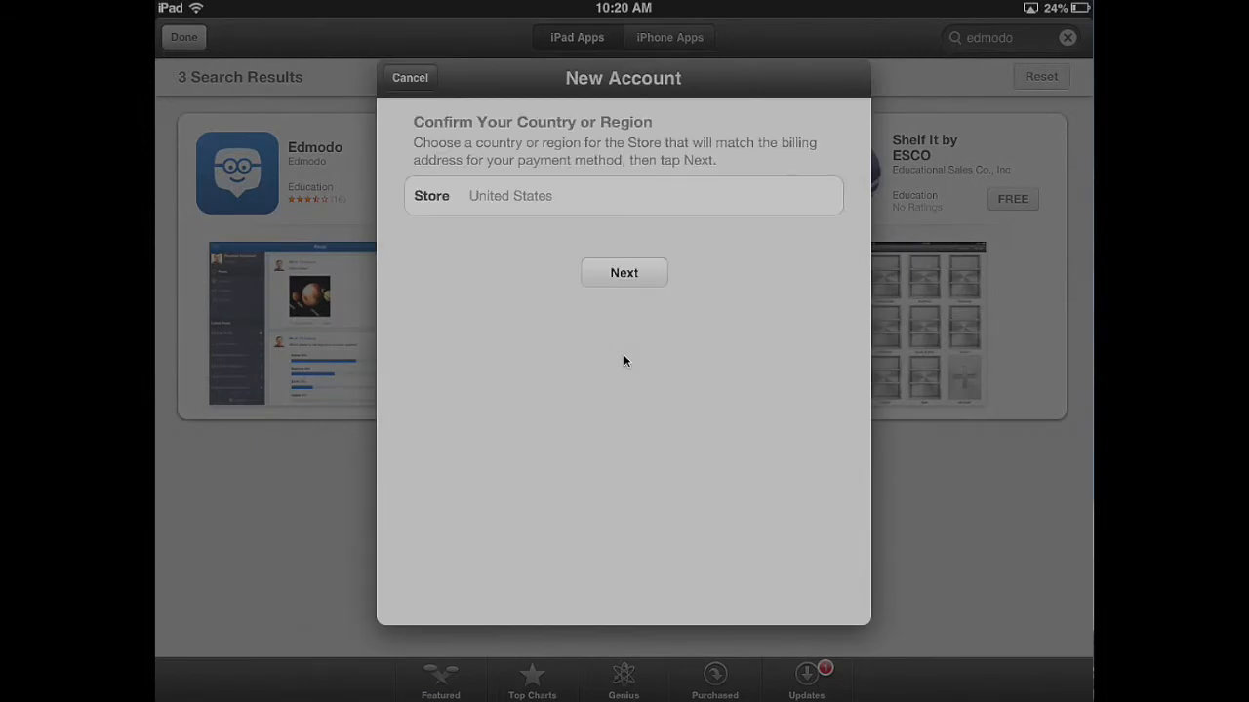
click(624, 272)
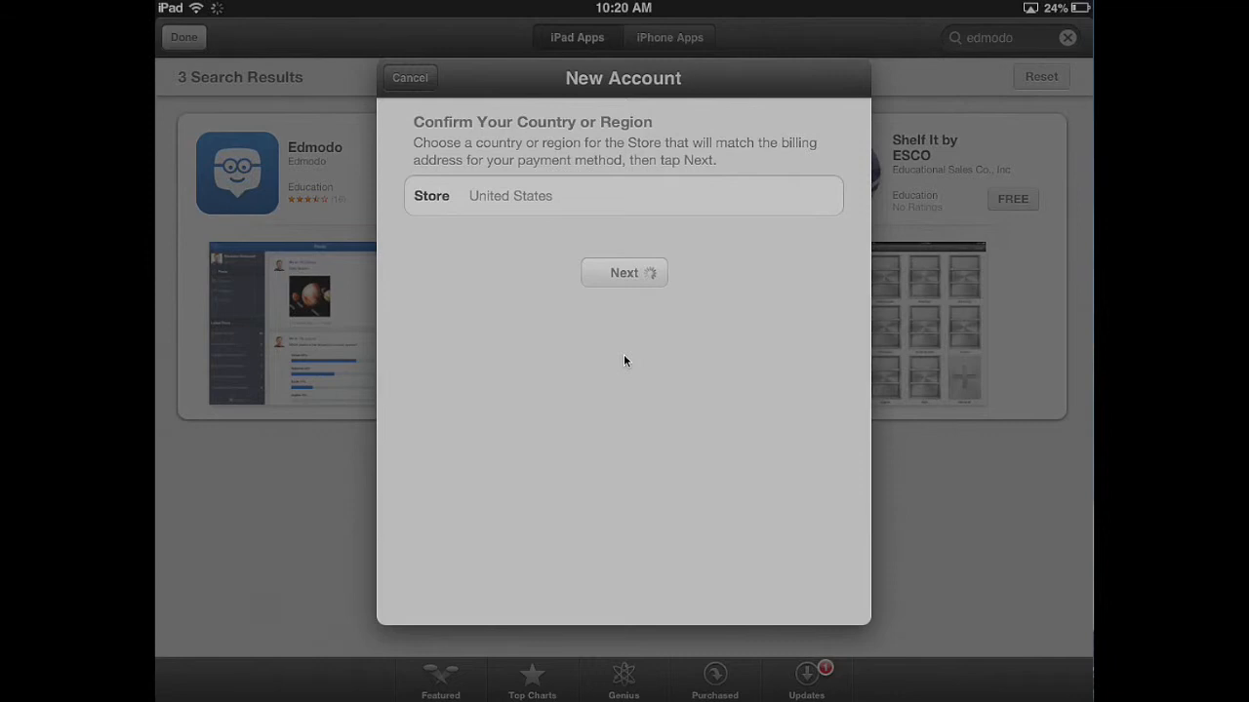
click(623, 272)
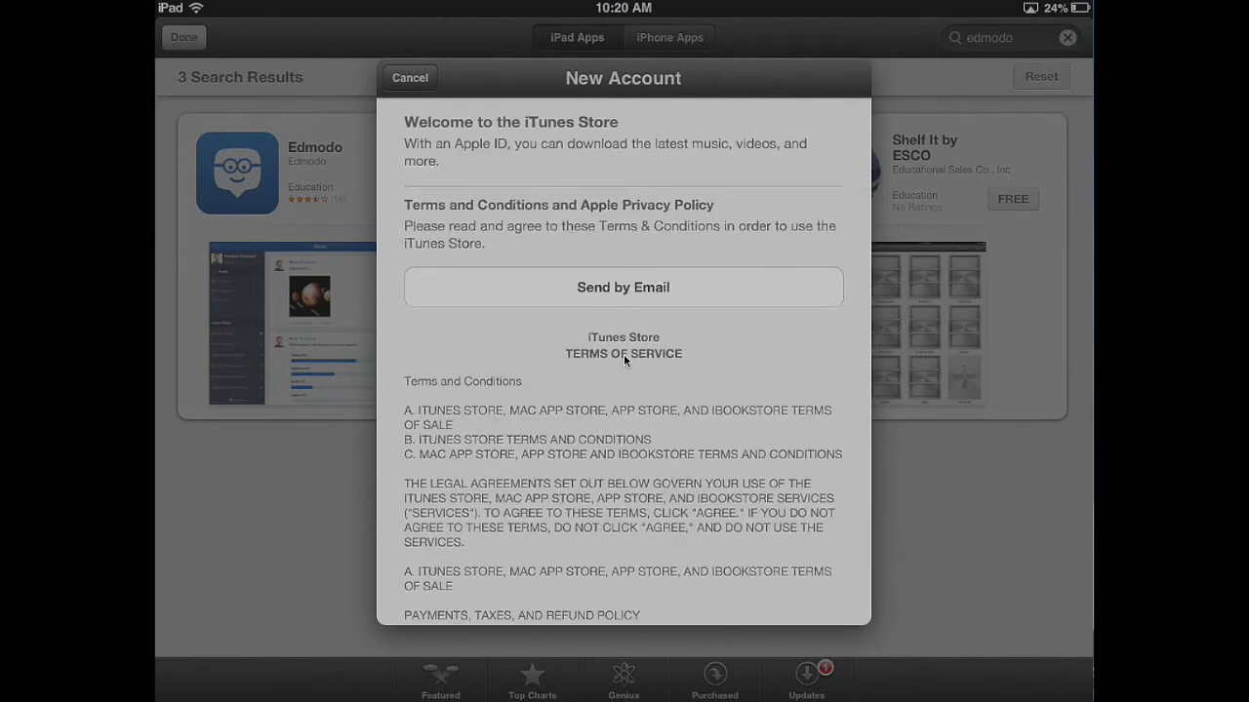
Agree to the iTunes Store terms and confirm agreement in the alert
scroll(down, 3)
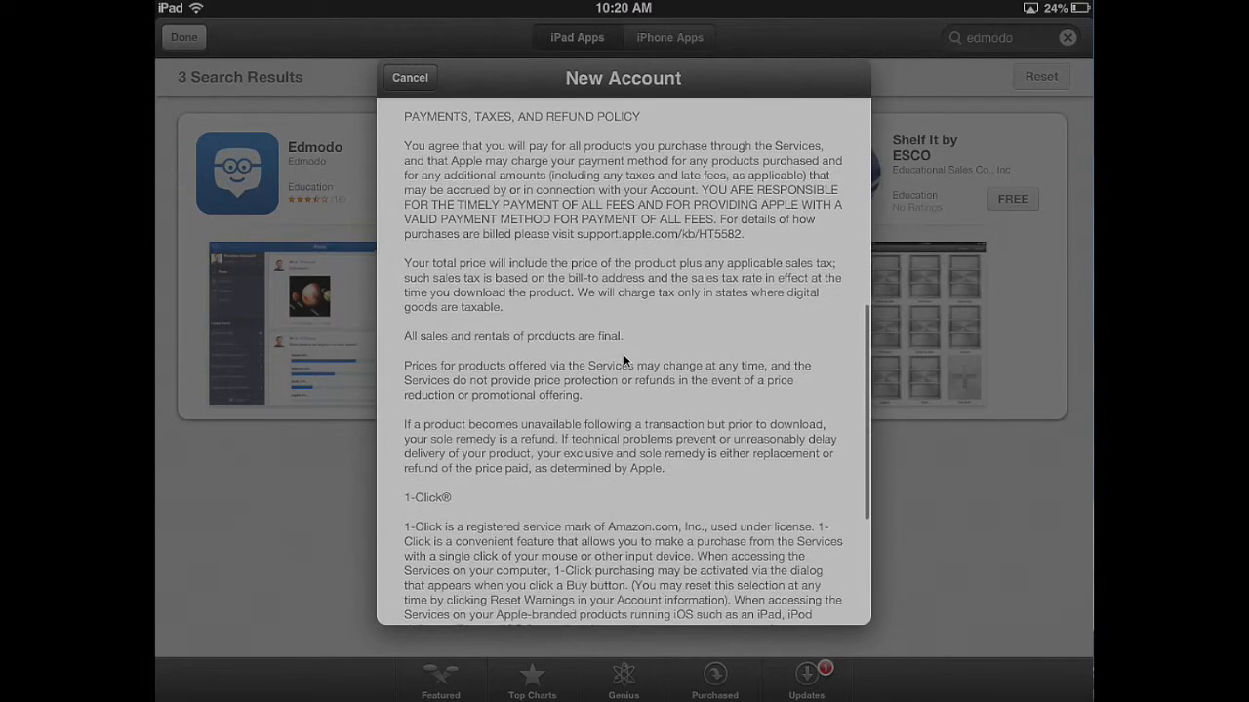
scroll(down, 3)
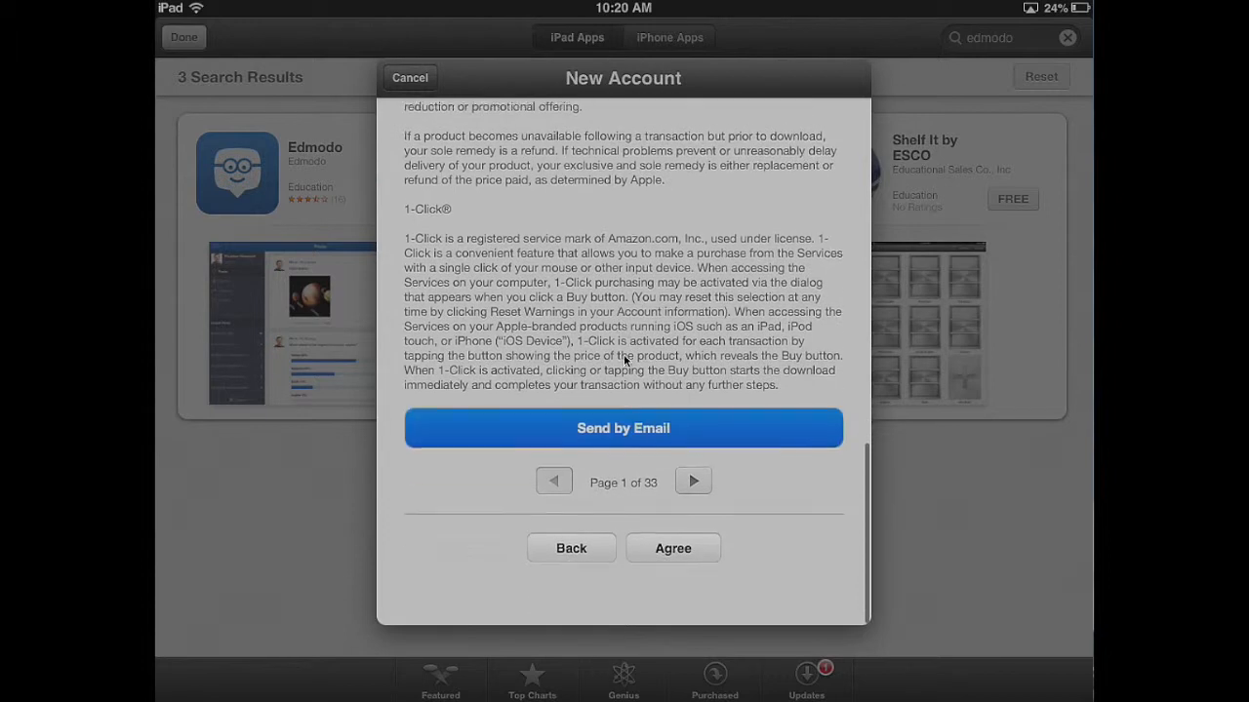
scroll(up, 3)
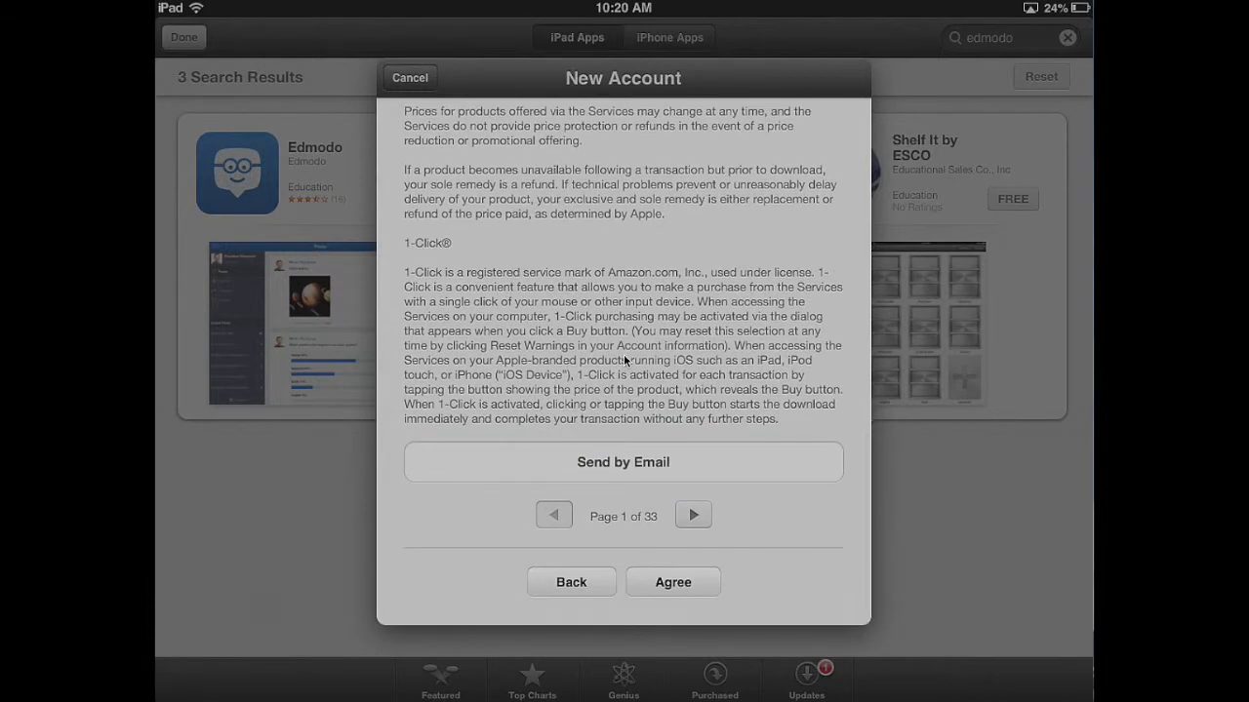
click(672, 581)
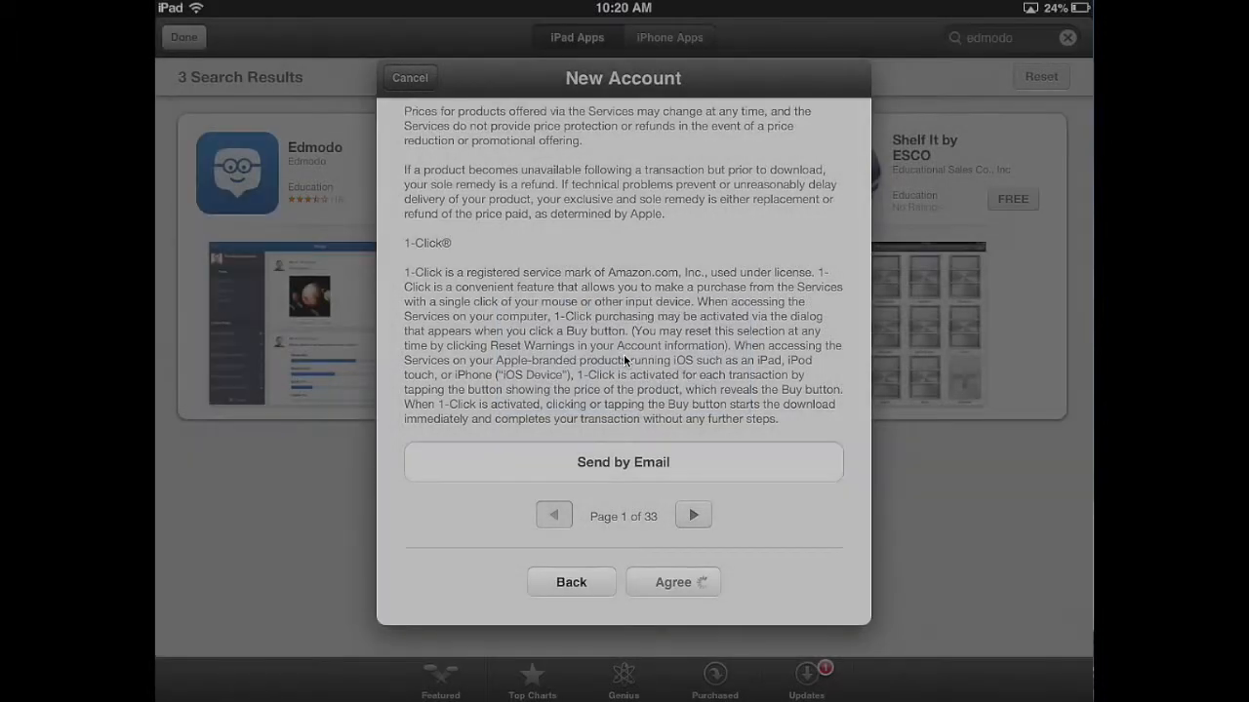
click(672, 582)
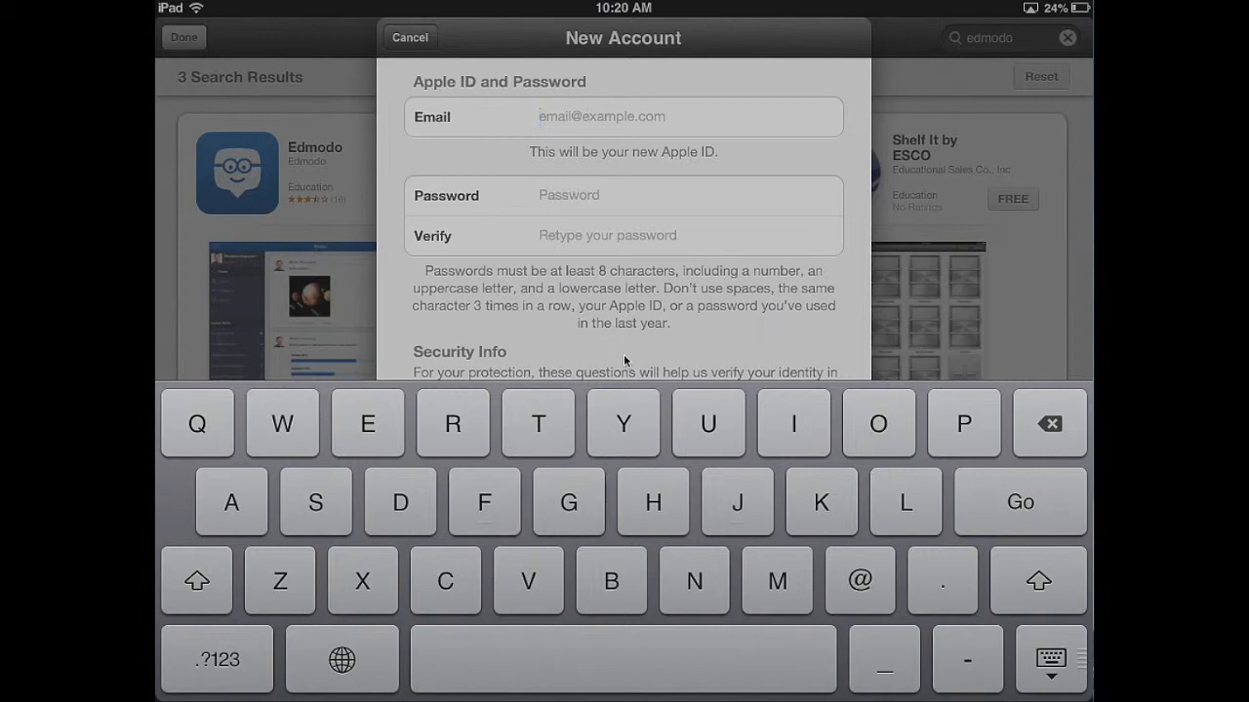
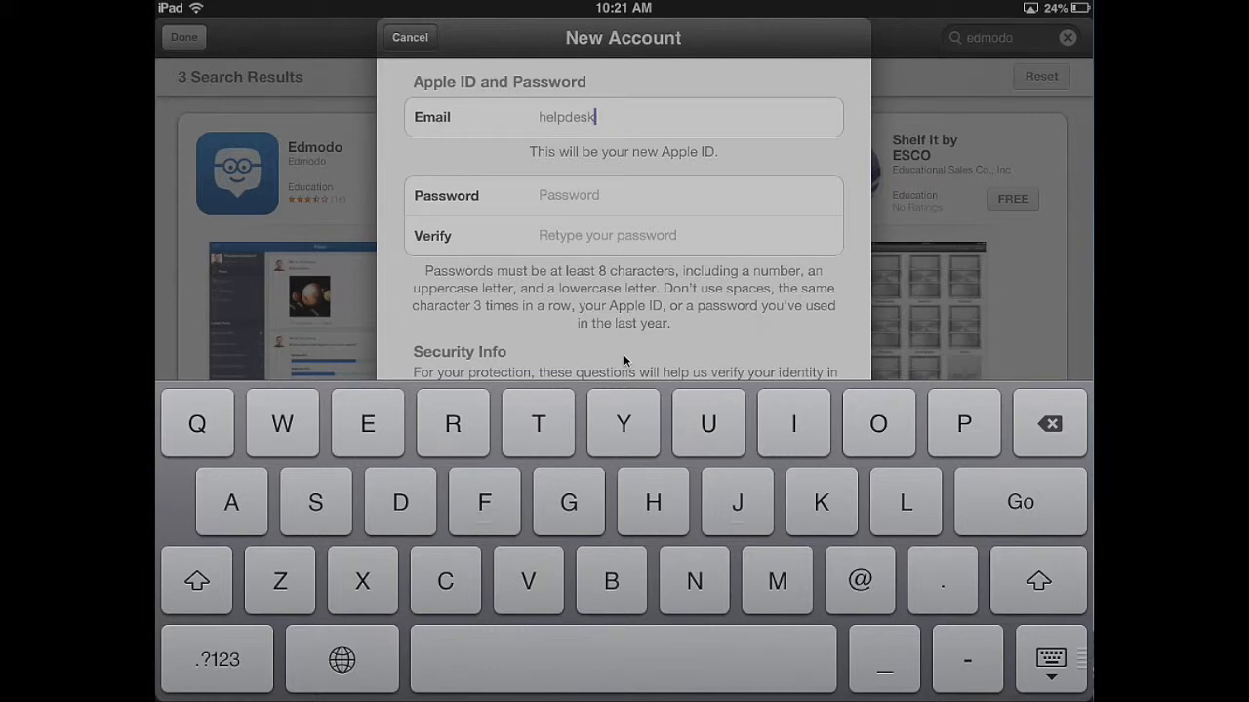
Enter the helpdesk Gmail address as the new Apple ID and continue to the password fields
click(793, 424)
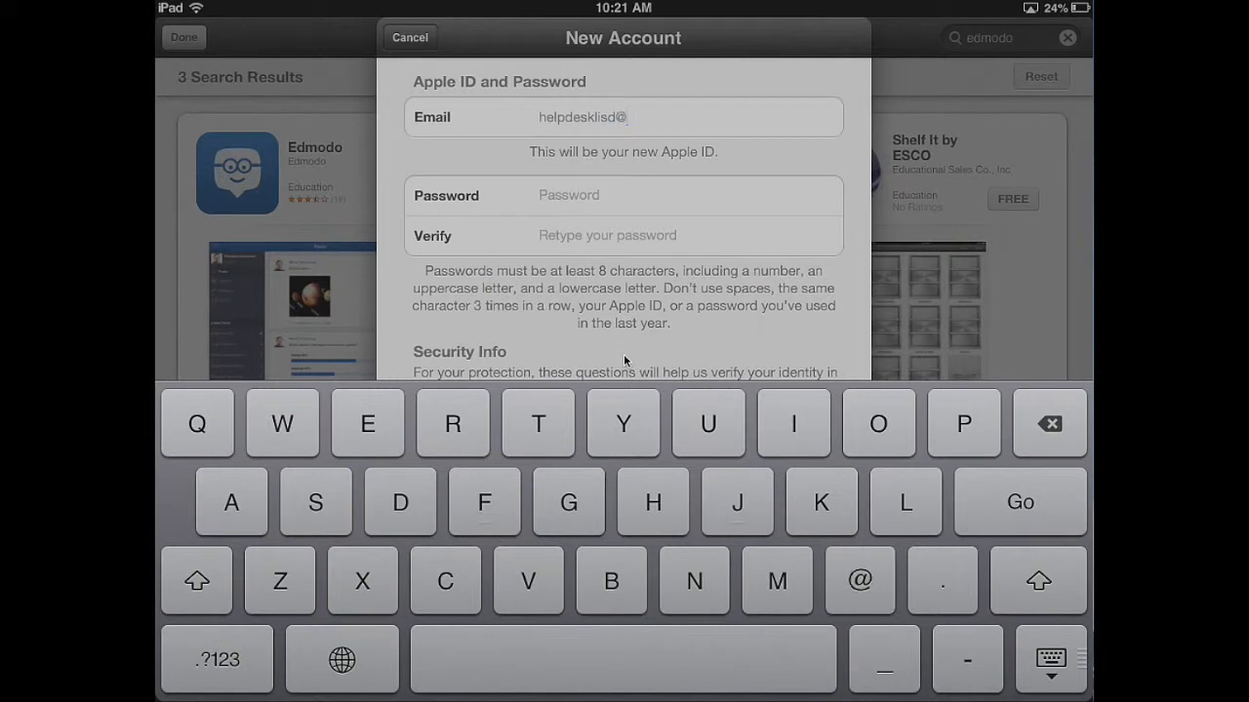
text(gmal)
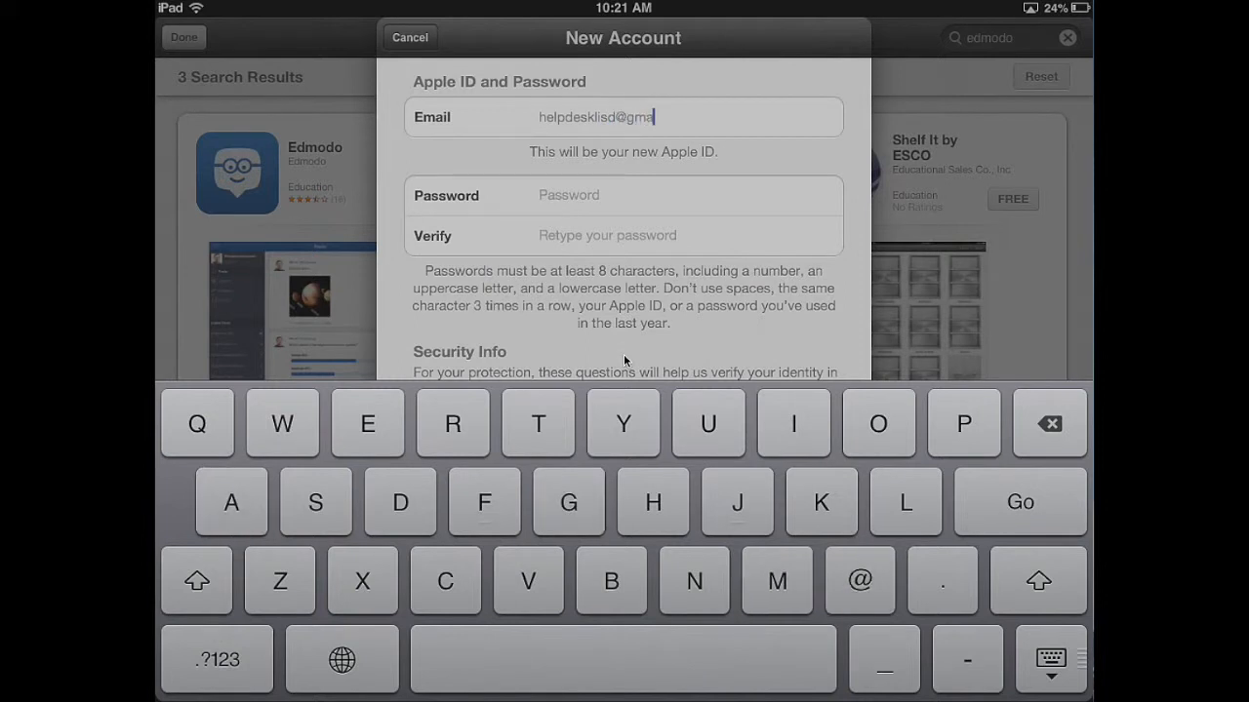
text(il.com)
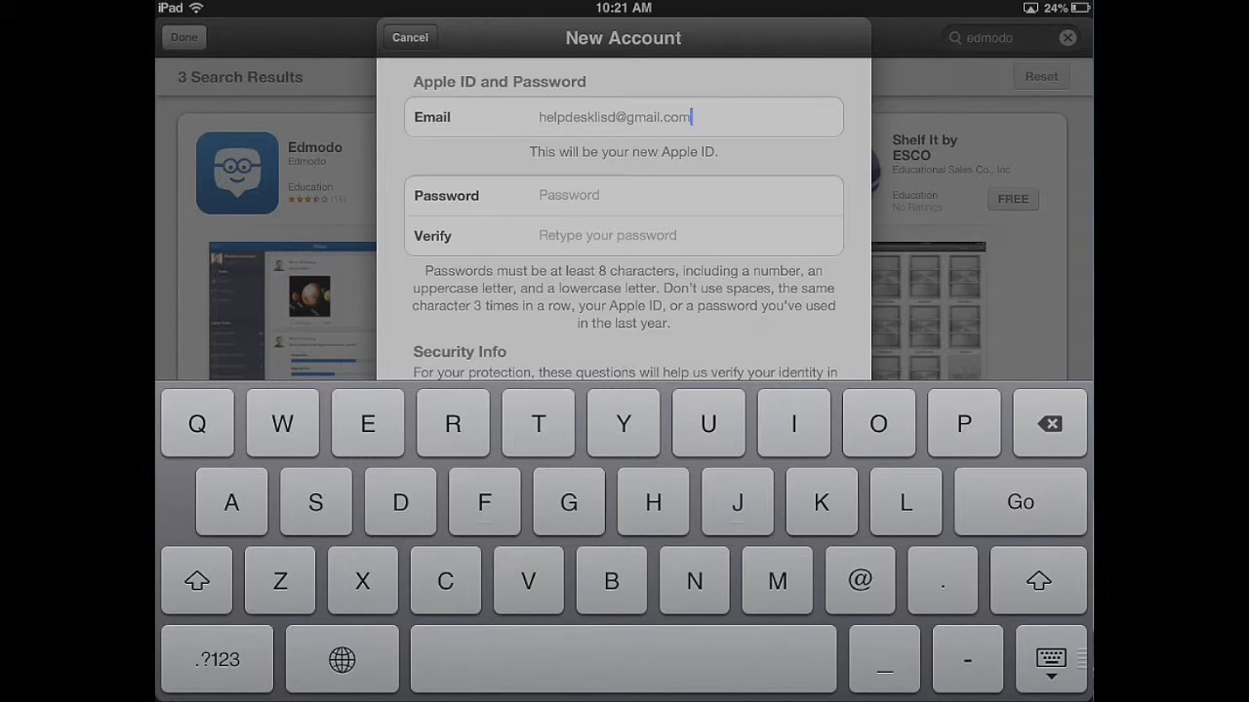
click(1049, 658)
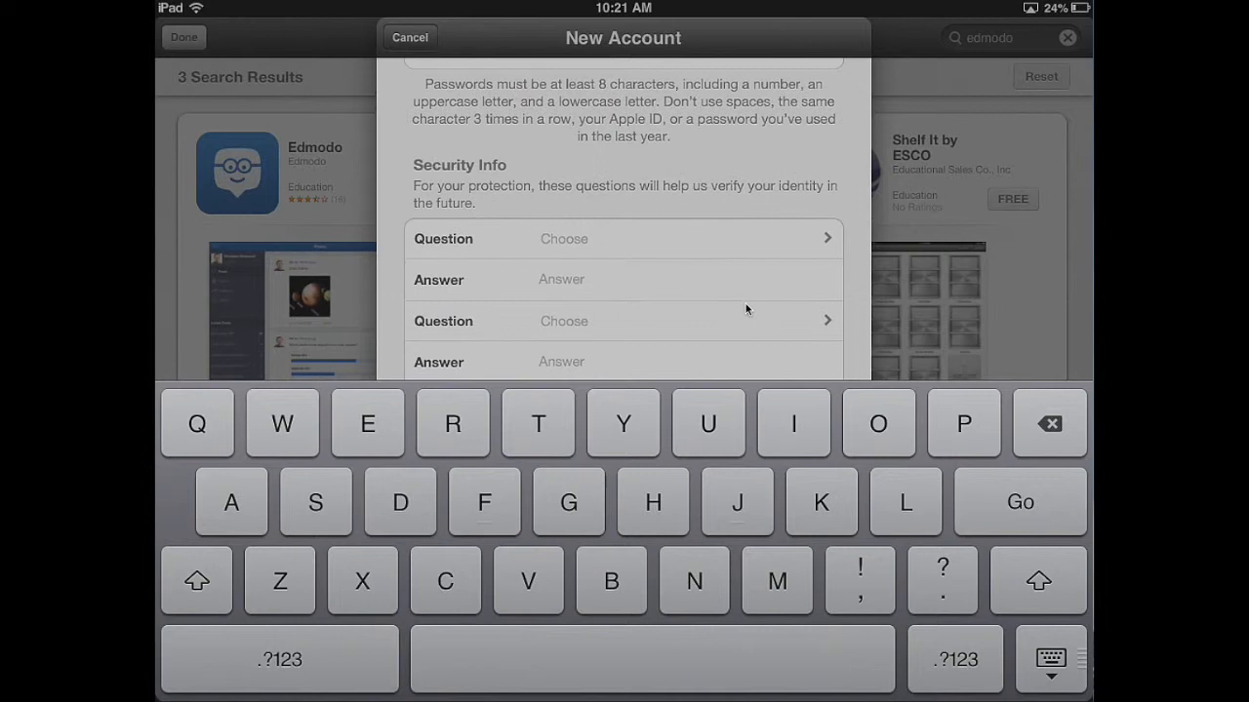
click(624, 239)
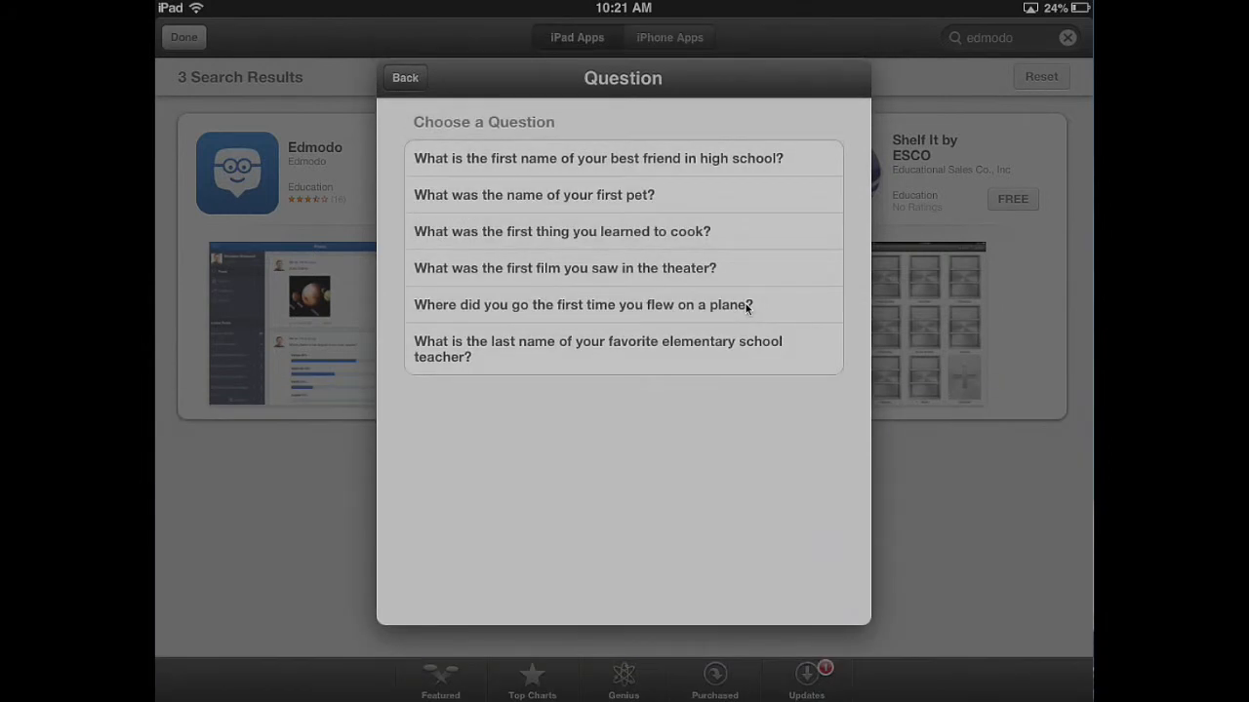
click(533, 194)
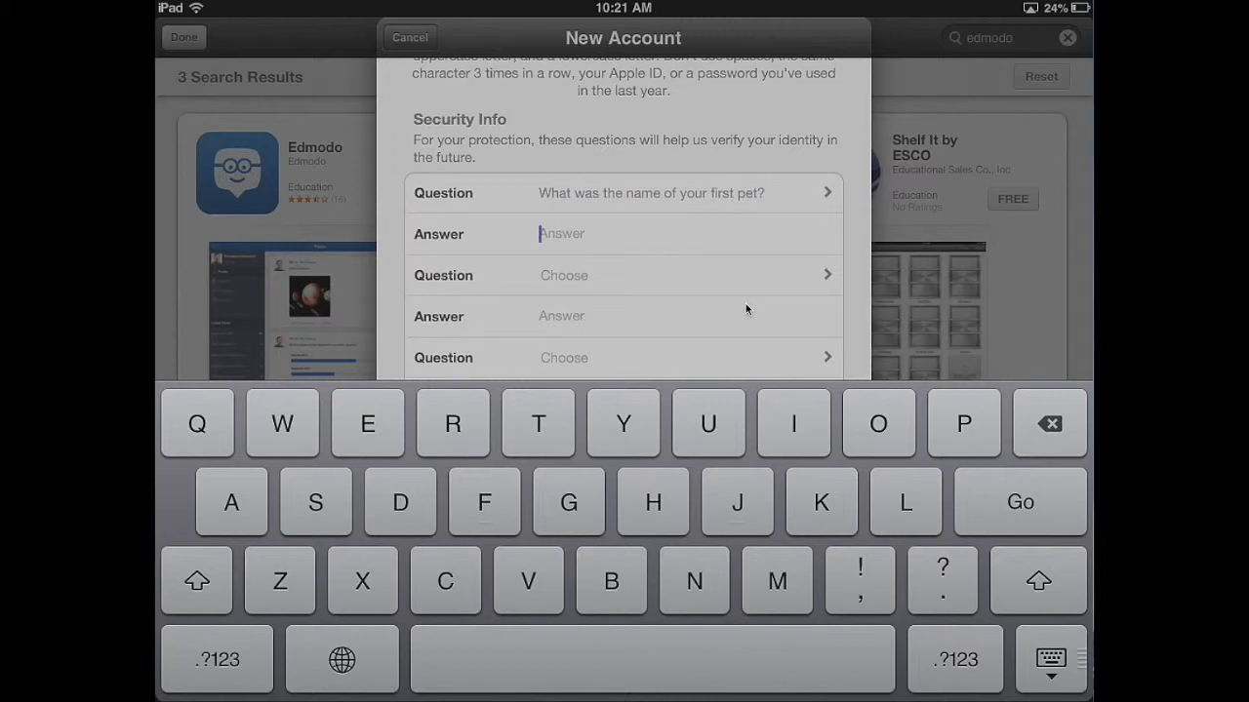
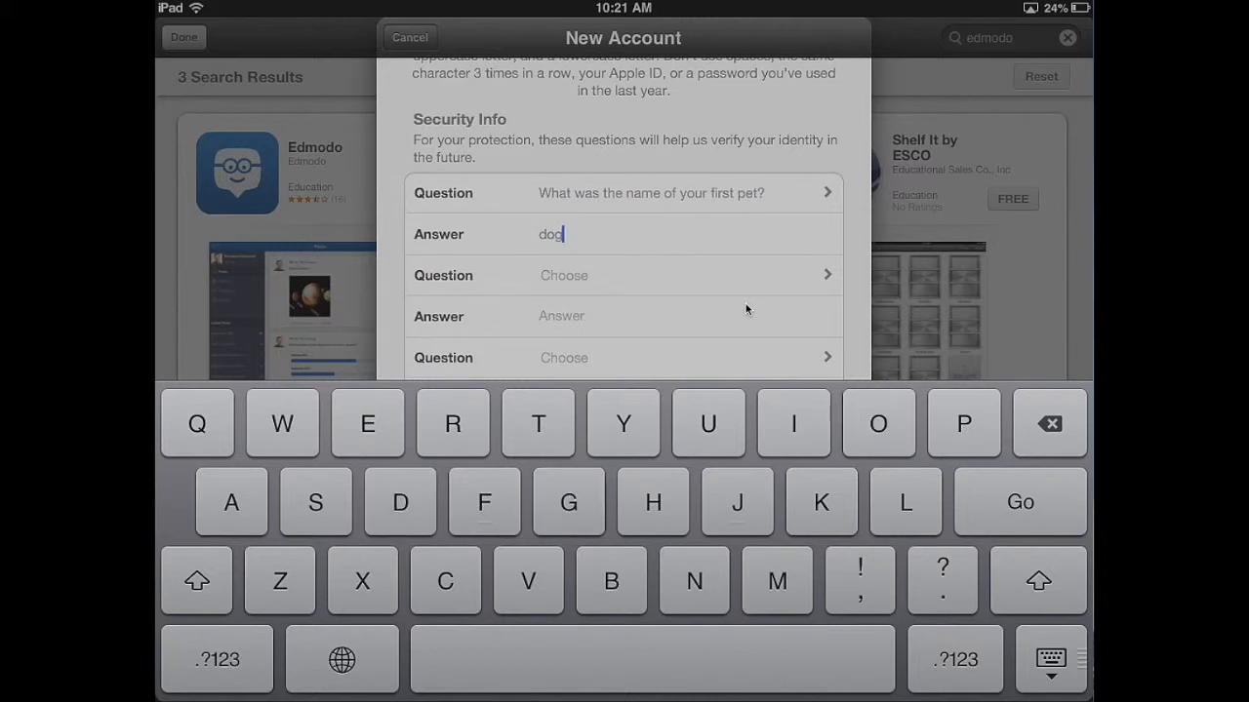
mouse_move(712, 283)
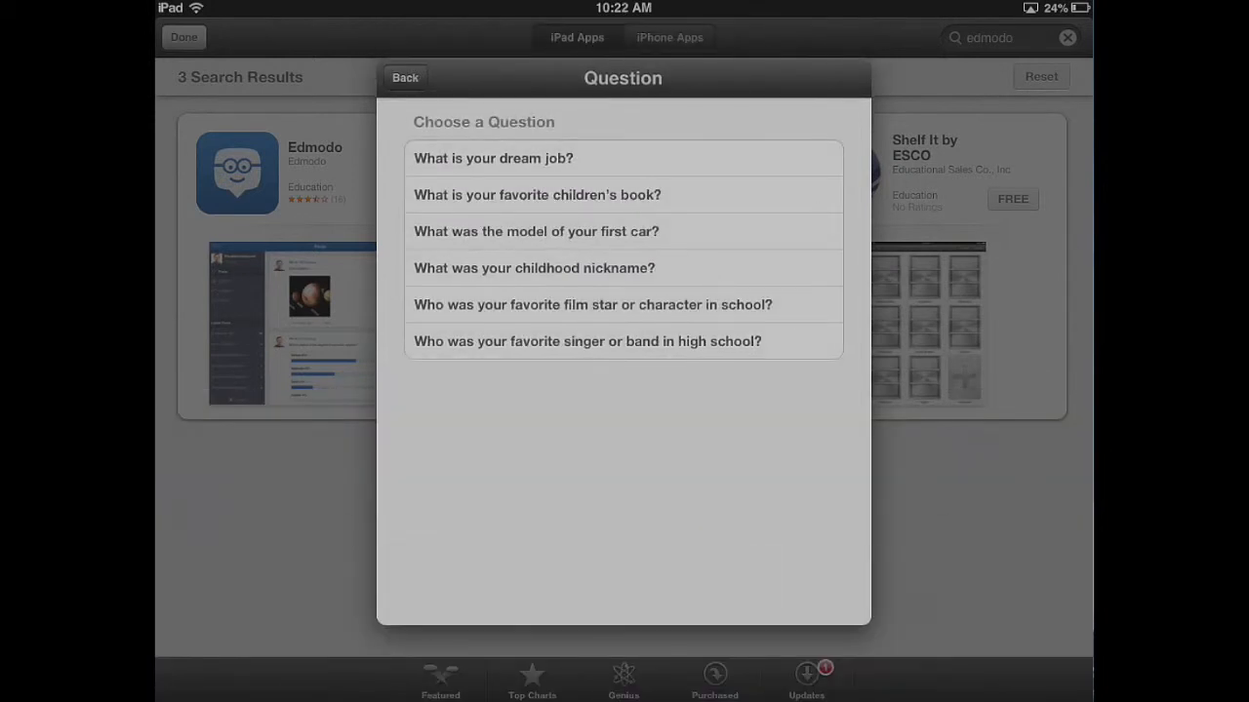
click(535, 231)
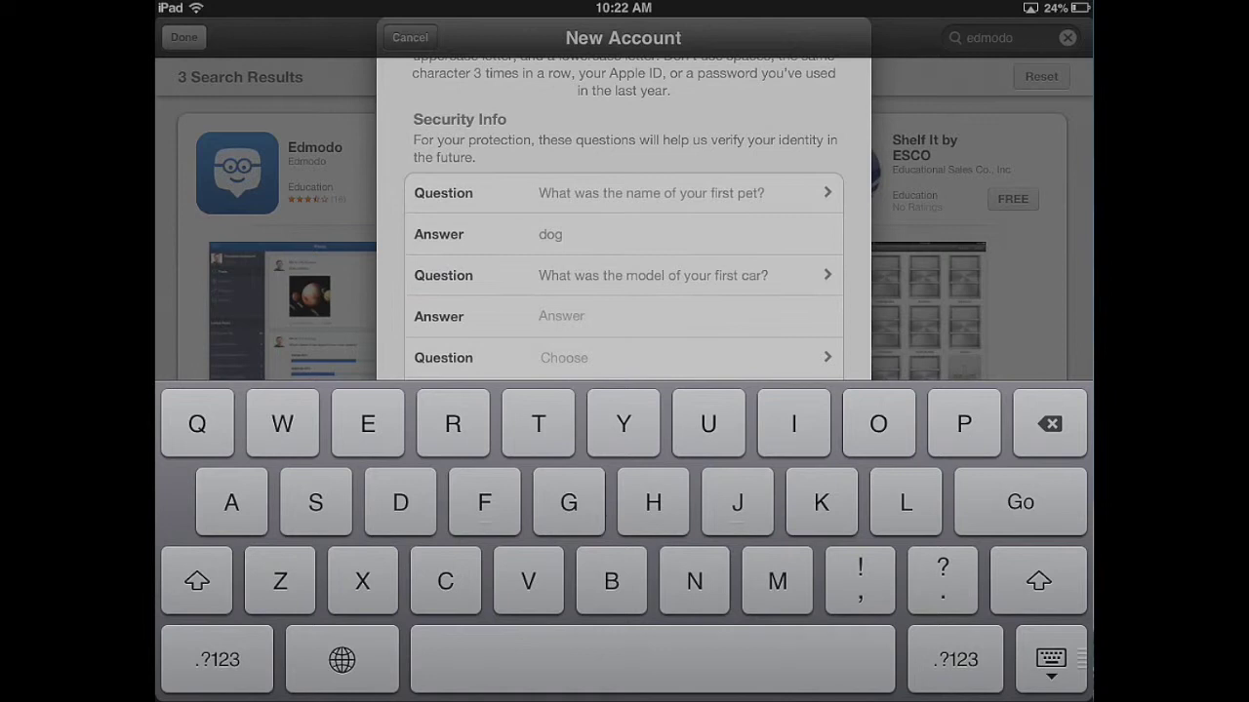
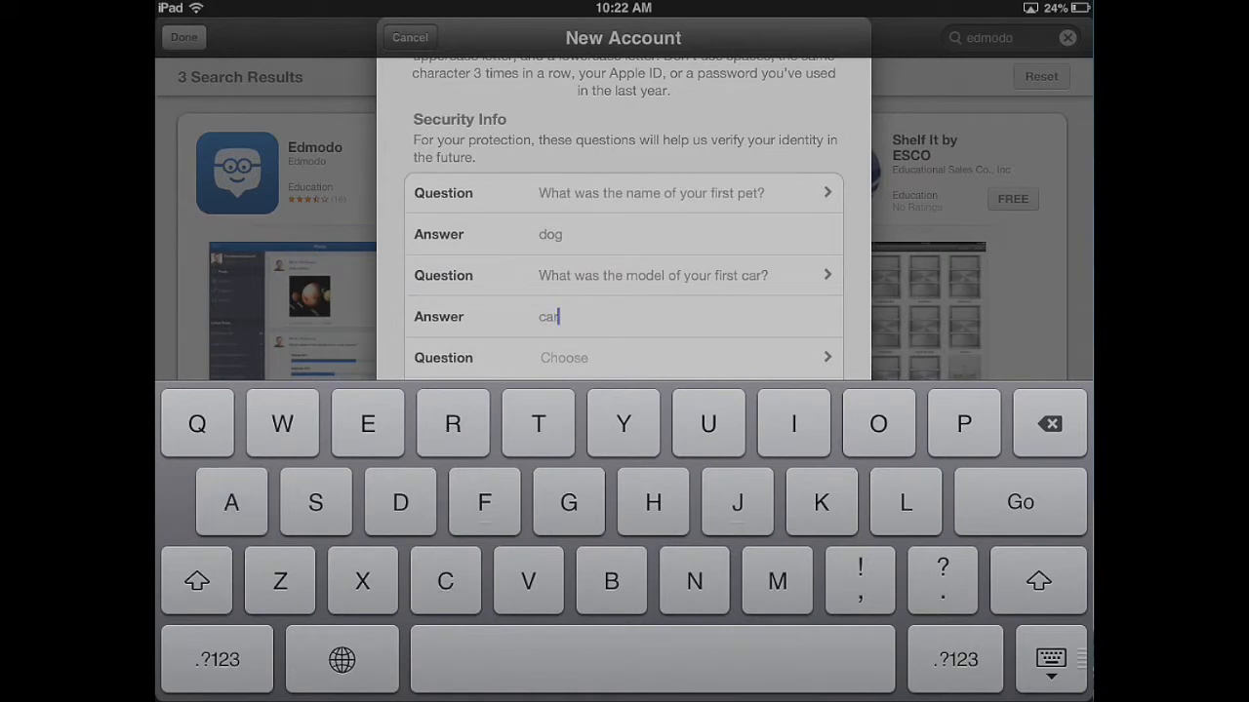
click(624, 357)
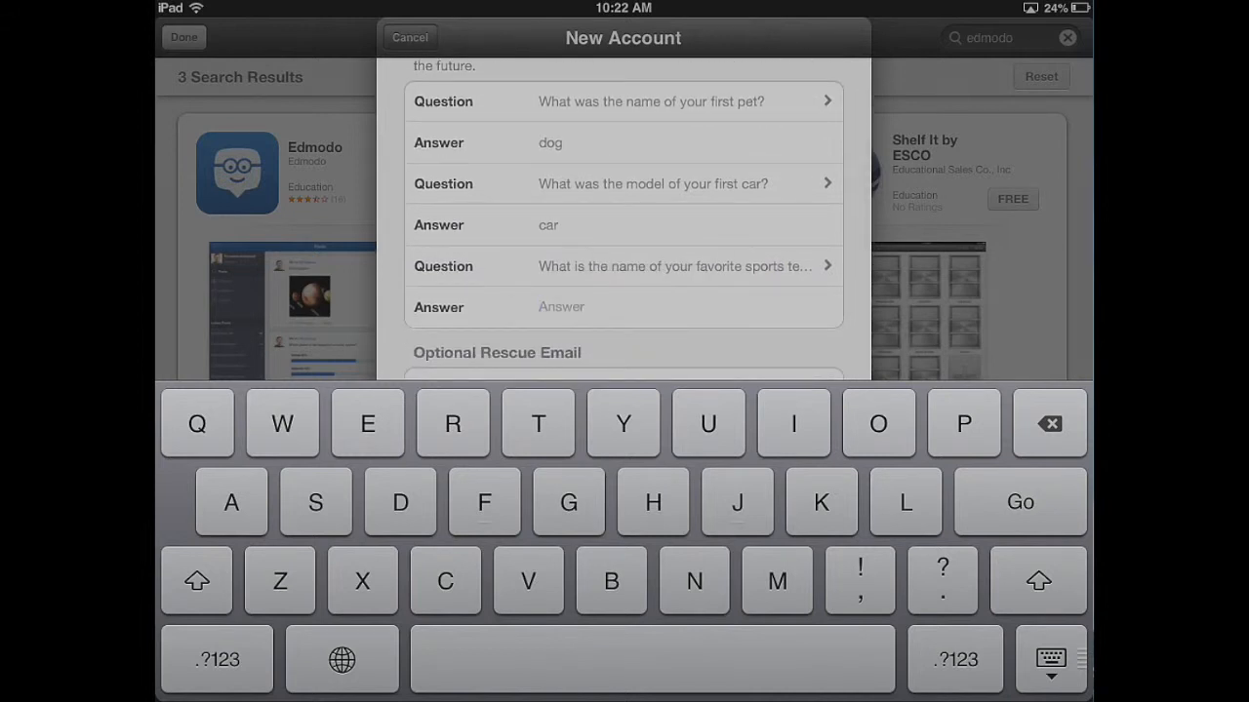
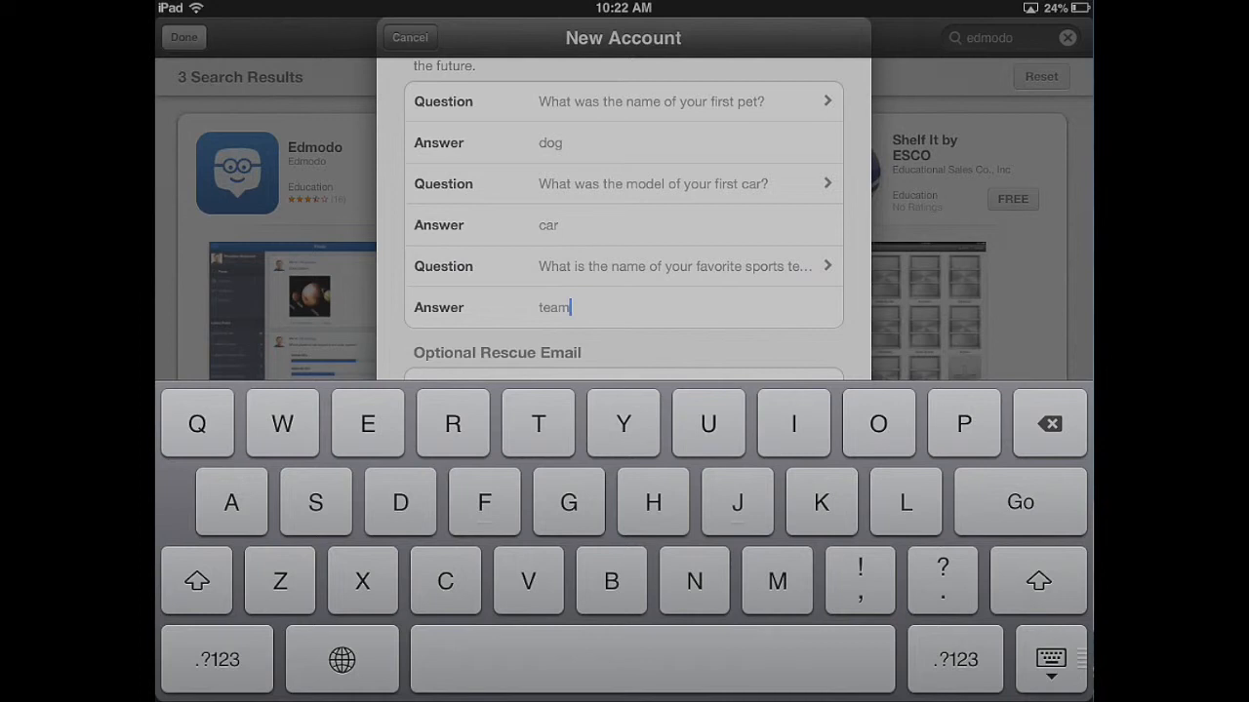
scroll(up, 3)
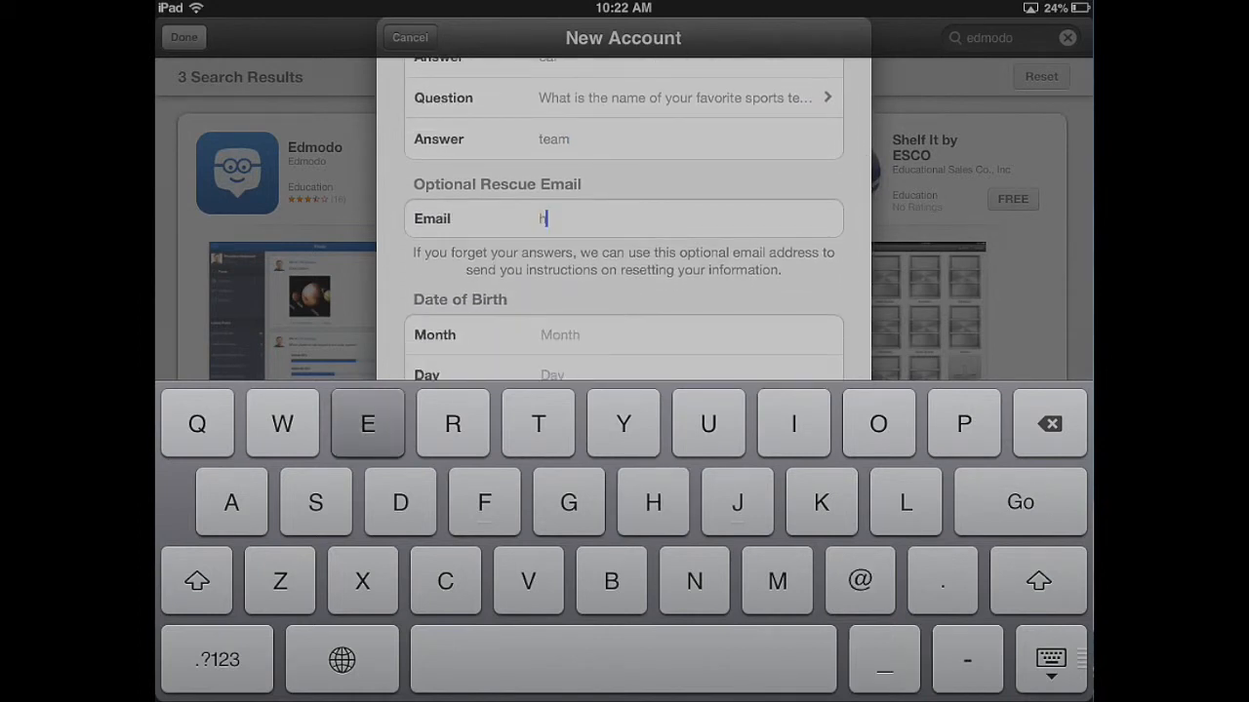
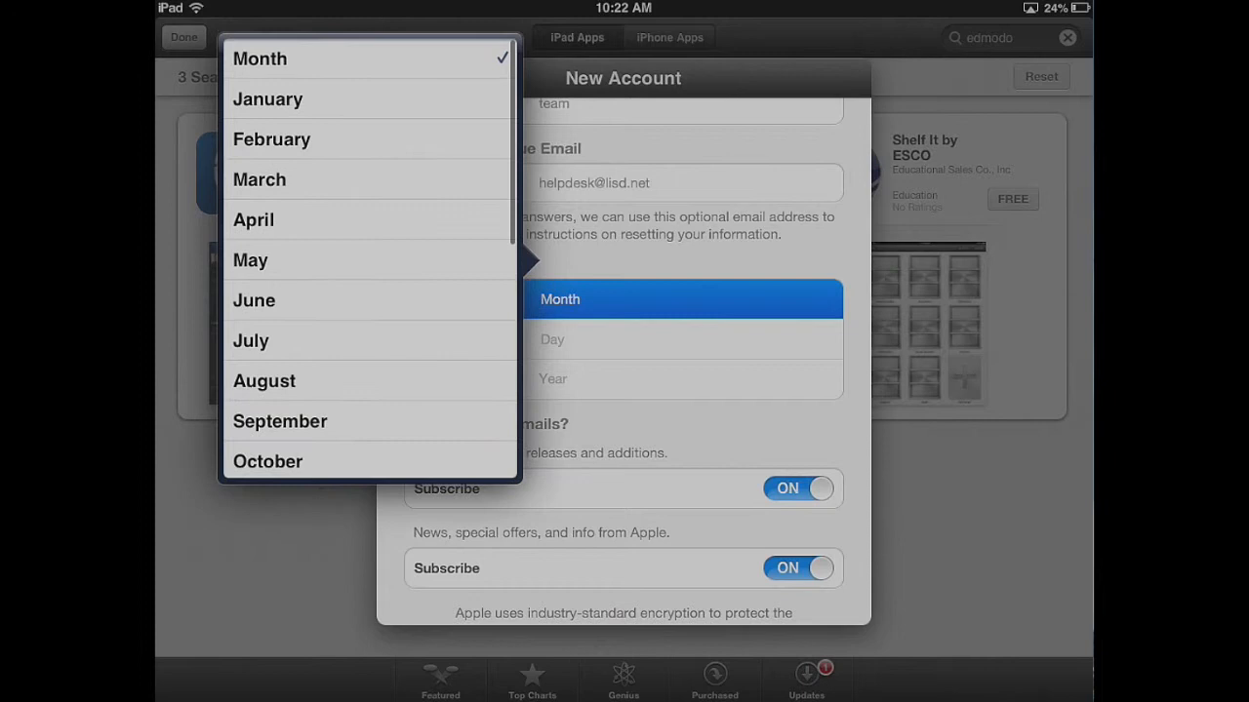
Set the birth date to January 1
click(267, 99)
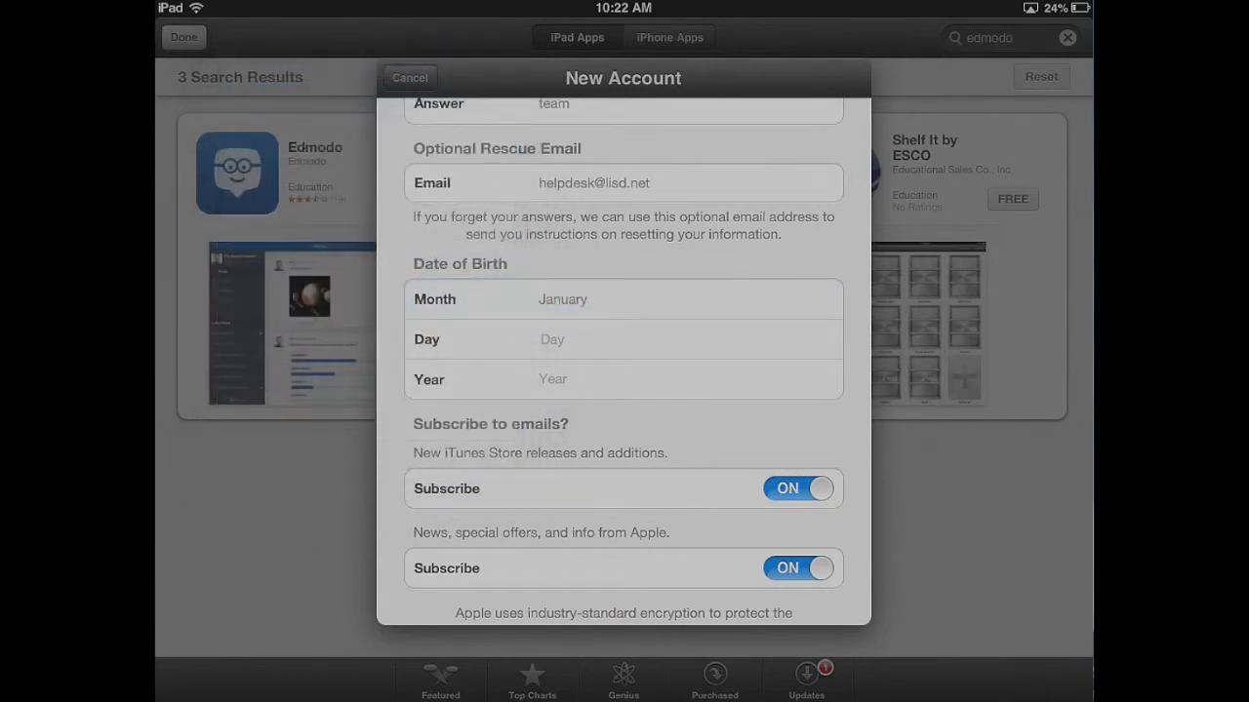
click(623, 339)
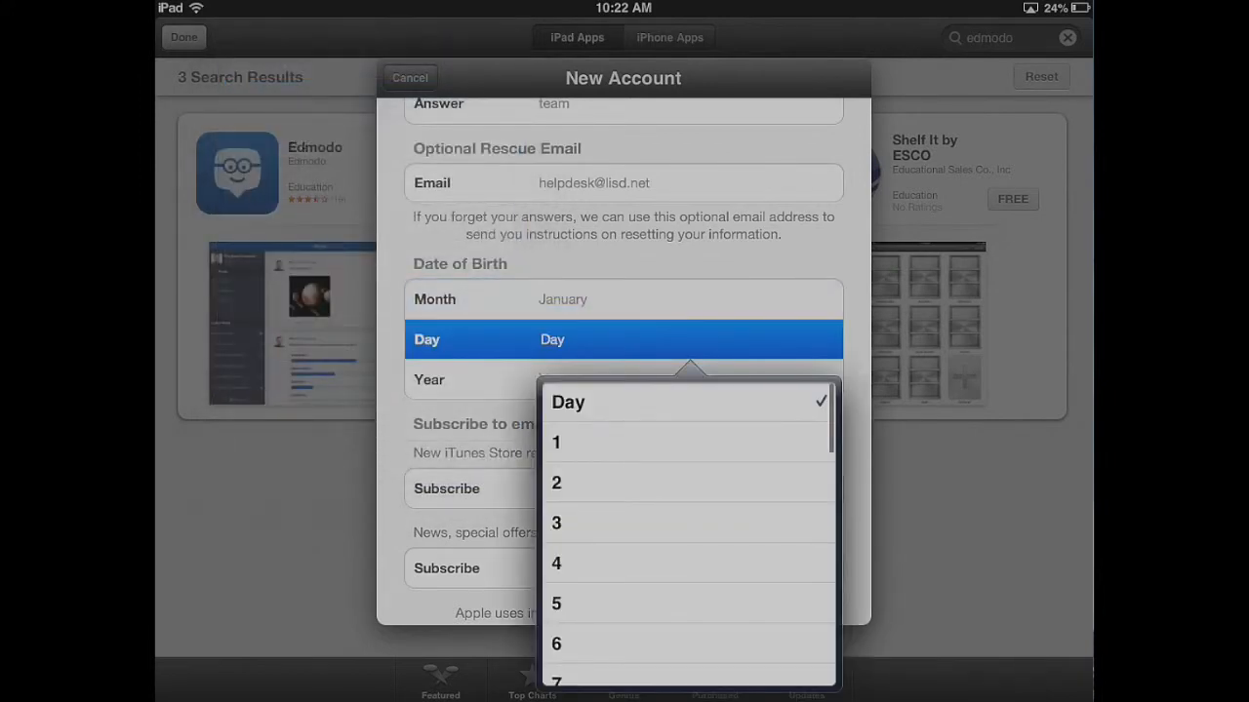
click(556, 442)
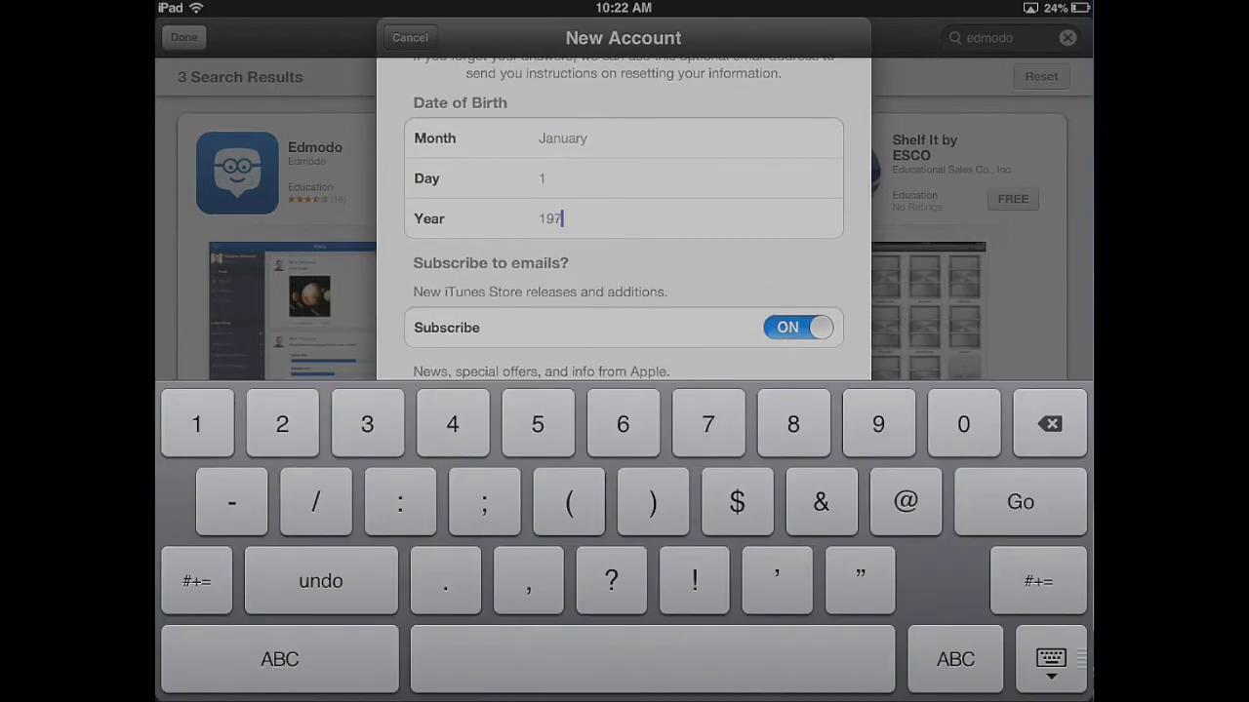
Switch off both email subscriptions and try to continue to the next step
click(963, 423)
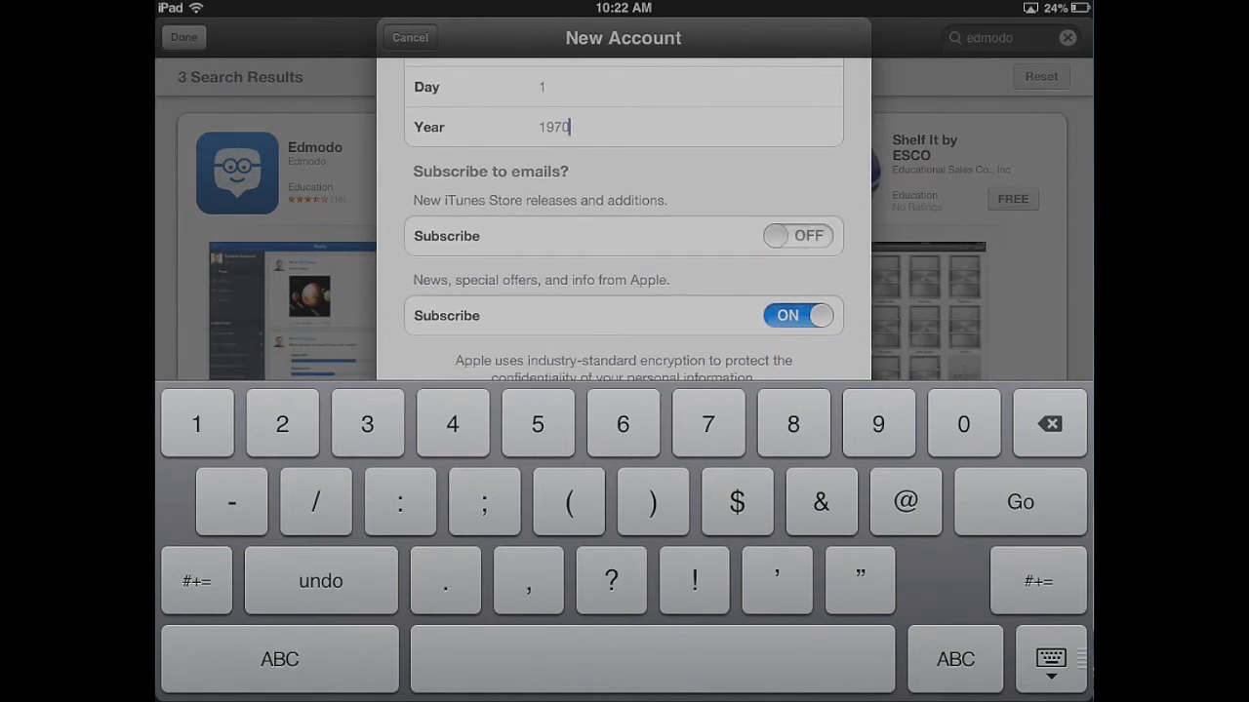
click(798, 315)
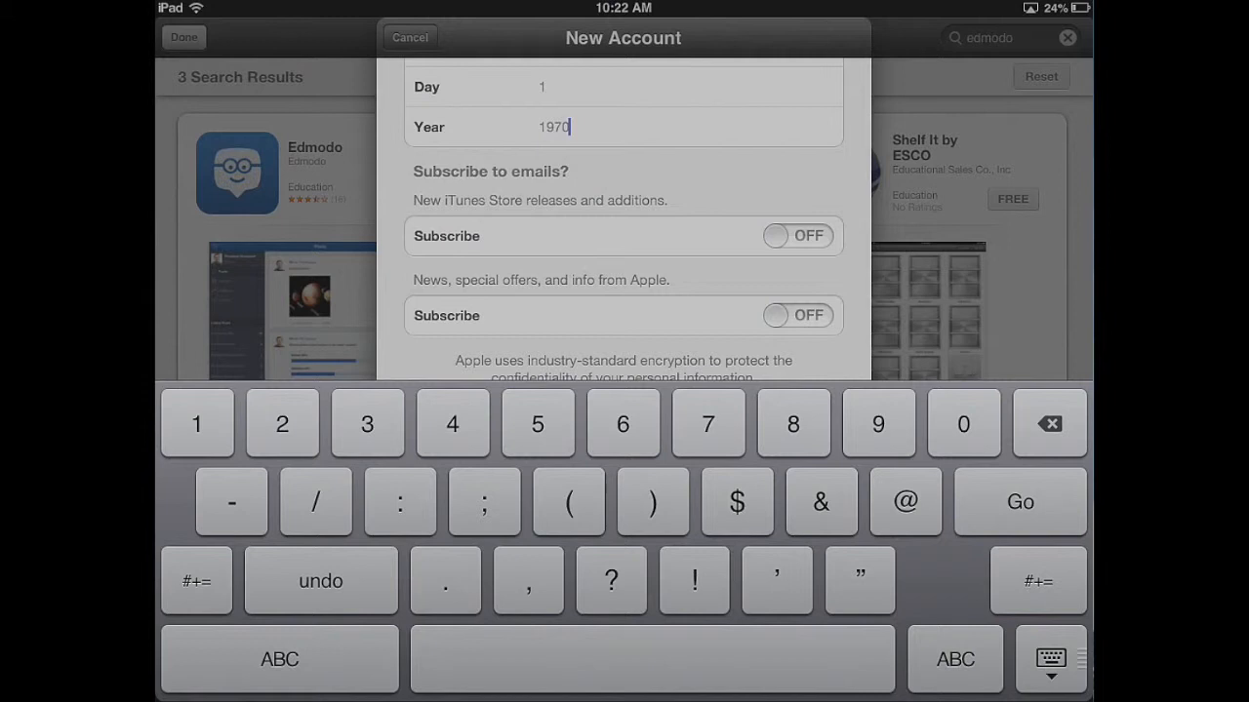
scroll(down, 3)
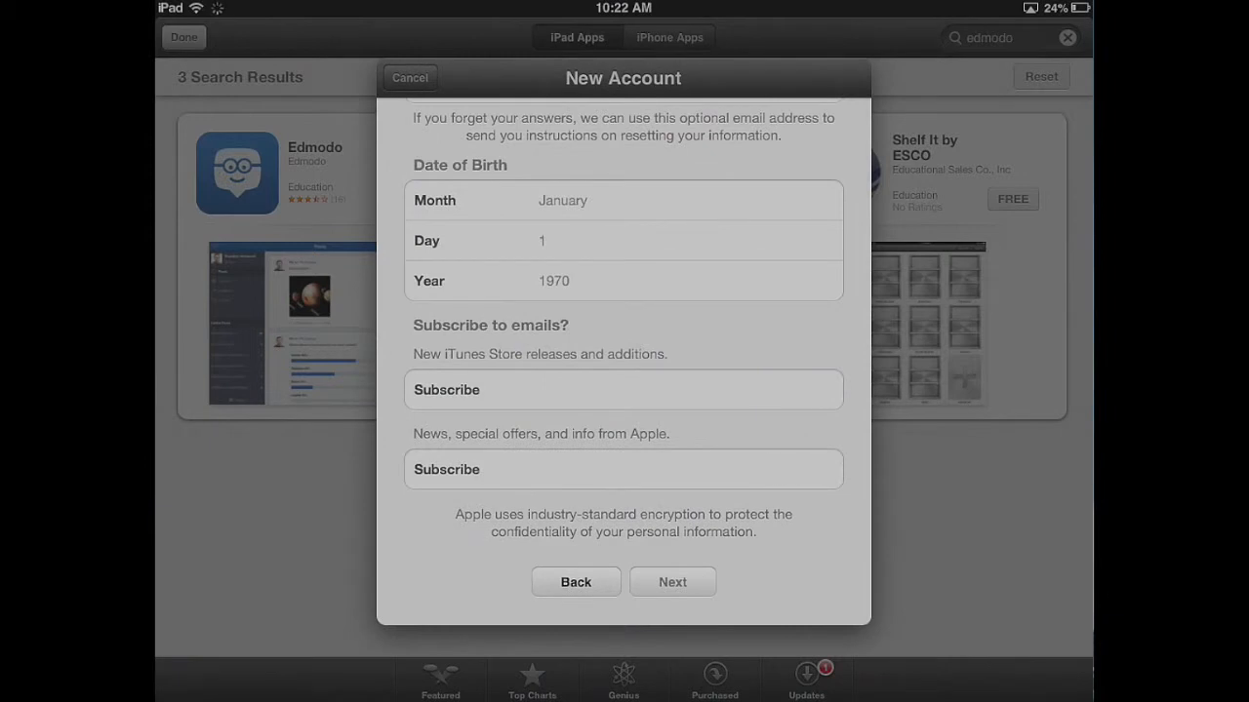
click(672, 581)
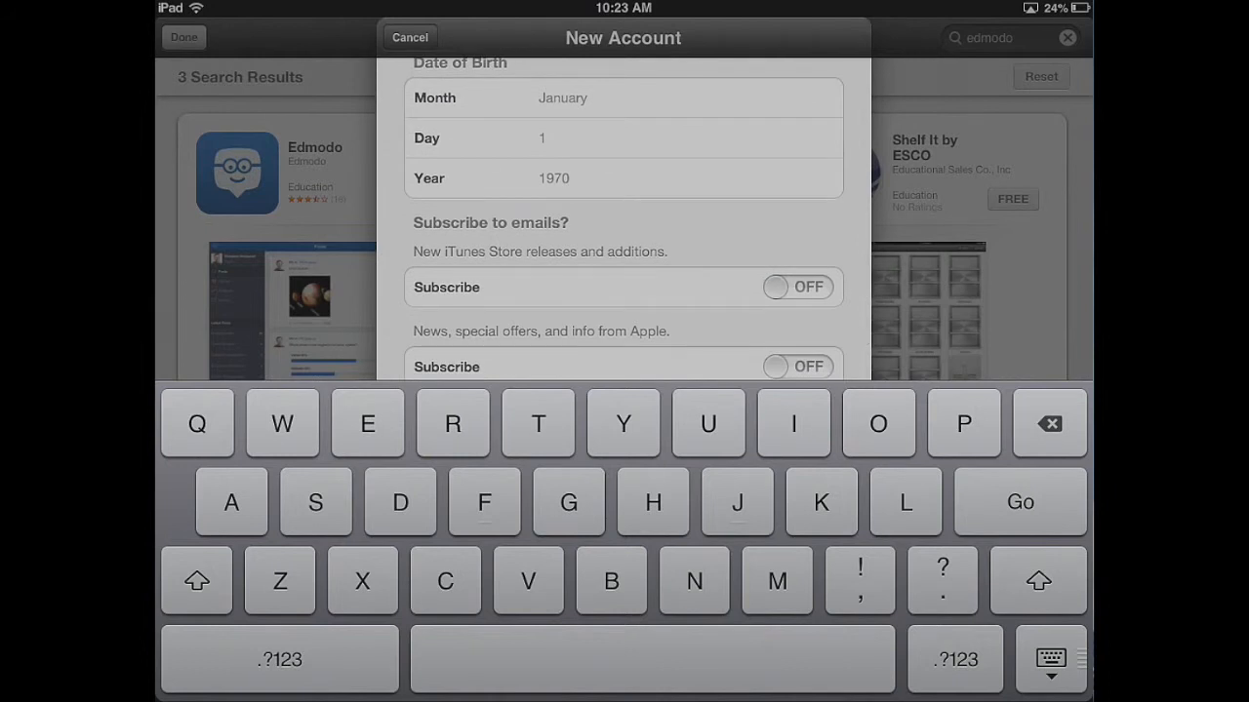
Move on to the billing information page with None as the payment method
click(1051, 658)
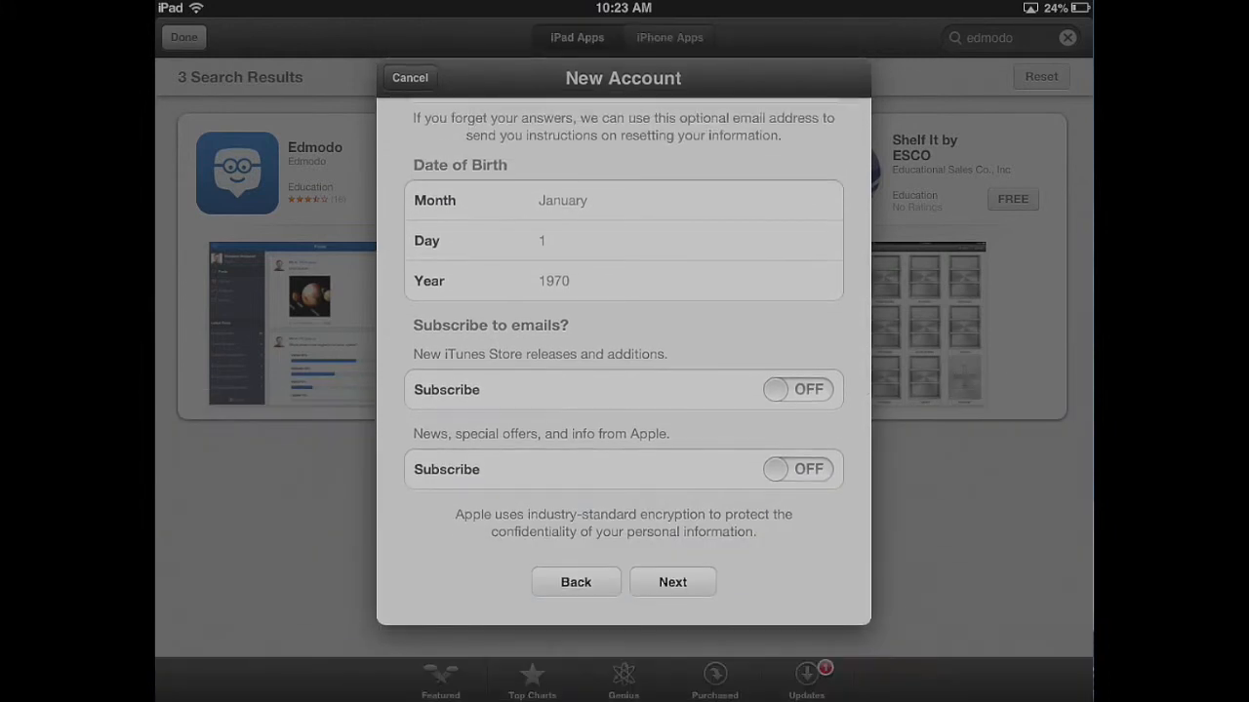
click(672, 582)
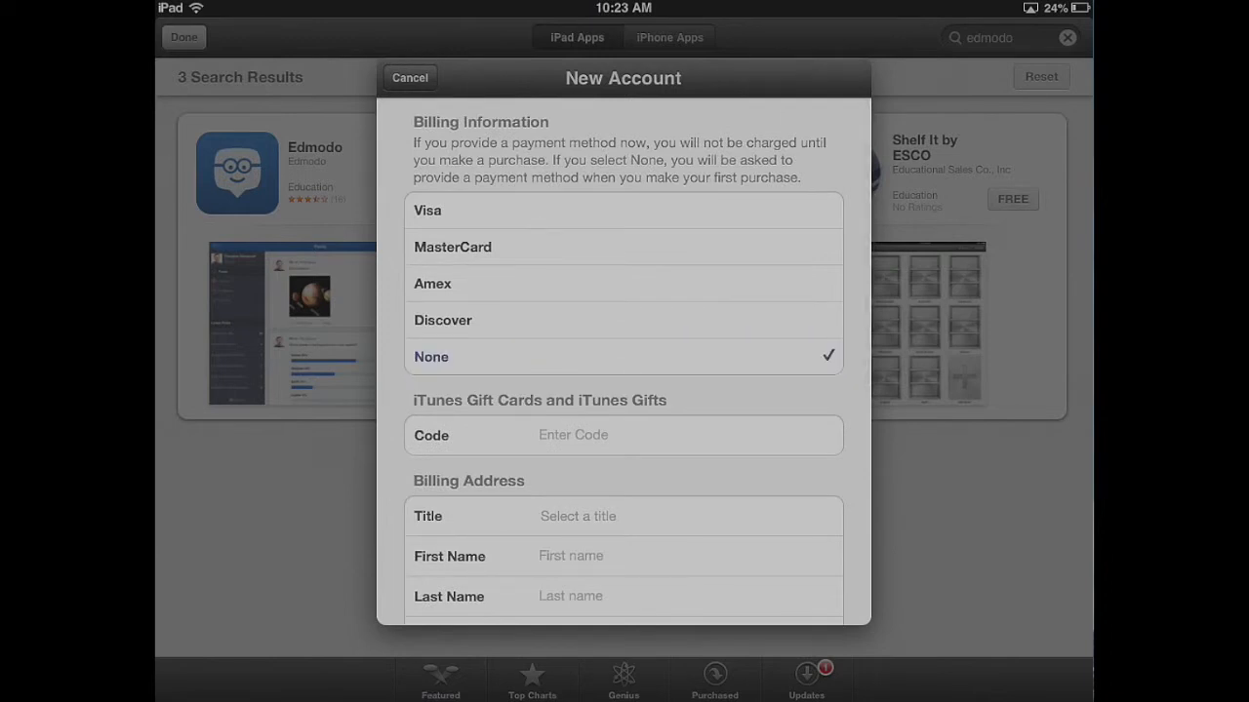
Attempt to continue past billing and acknowledge the 'Required fields have been left blank' alert
scroll(down, 3)
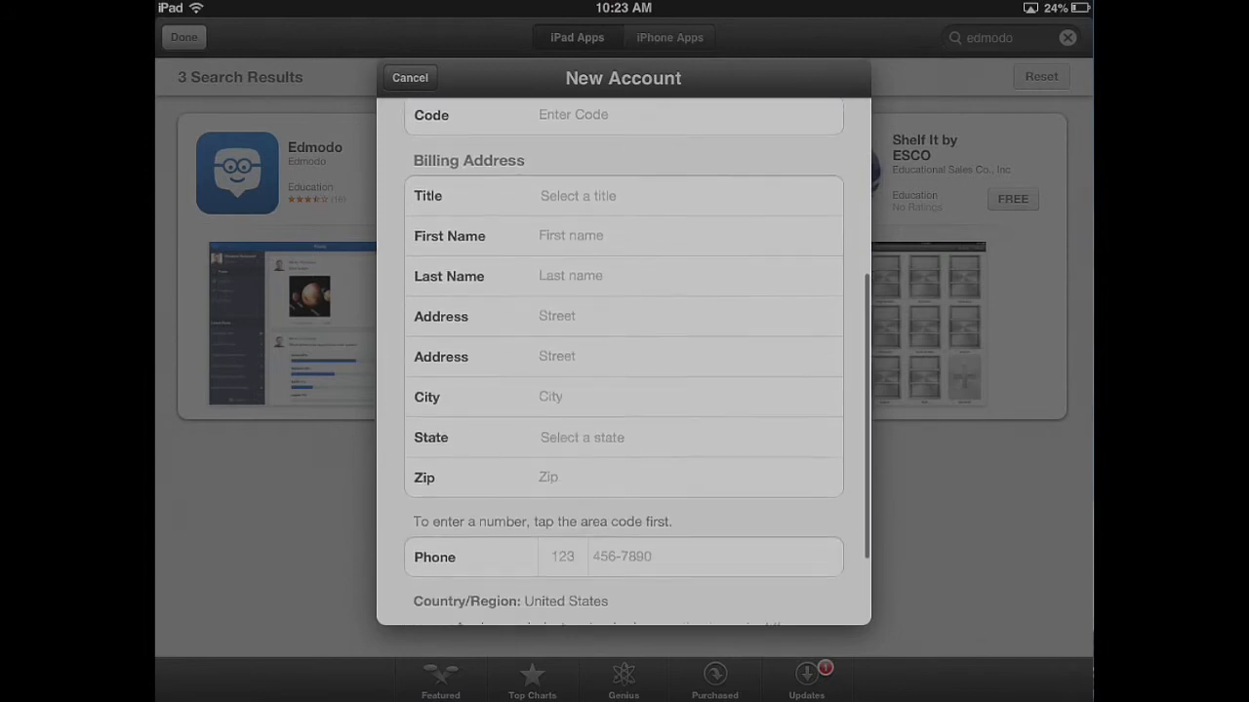
scroll(down, 3)
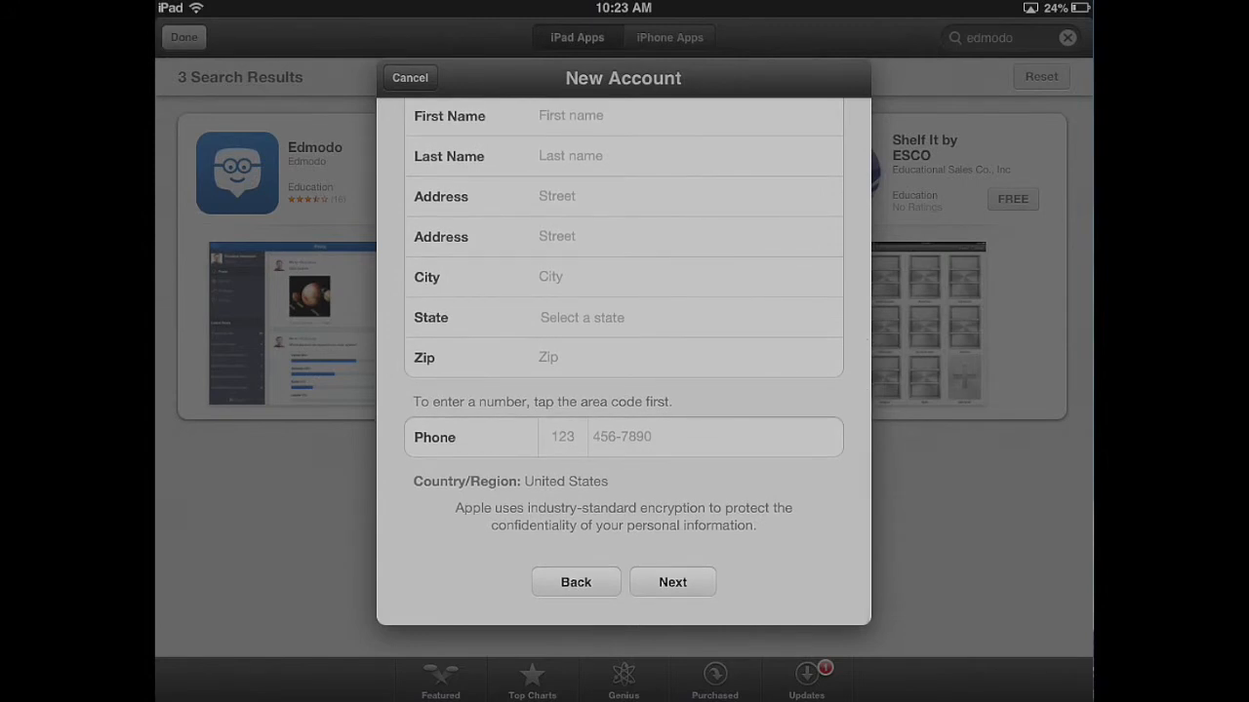
scroll(up, 3)
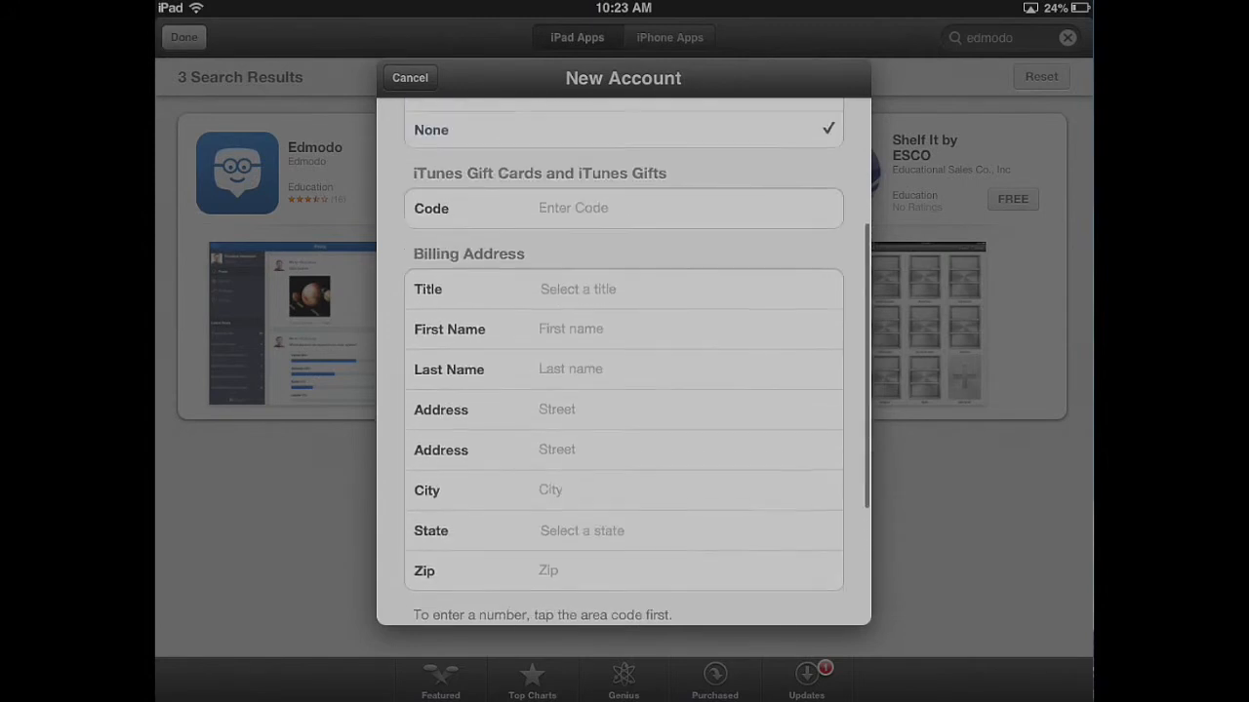
scroll(down, 3)
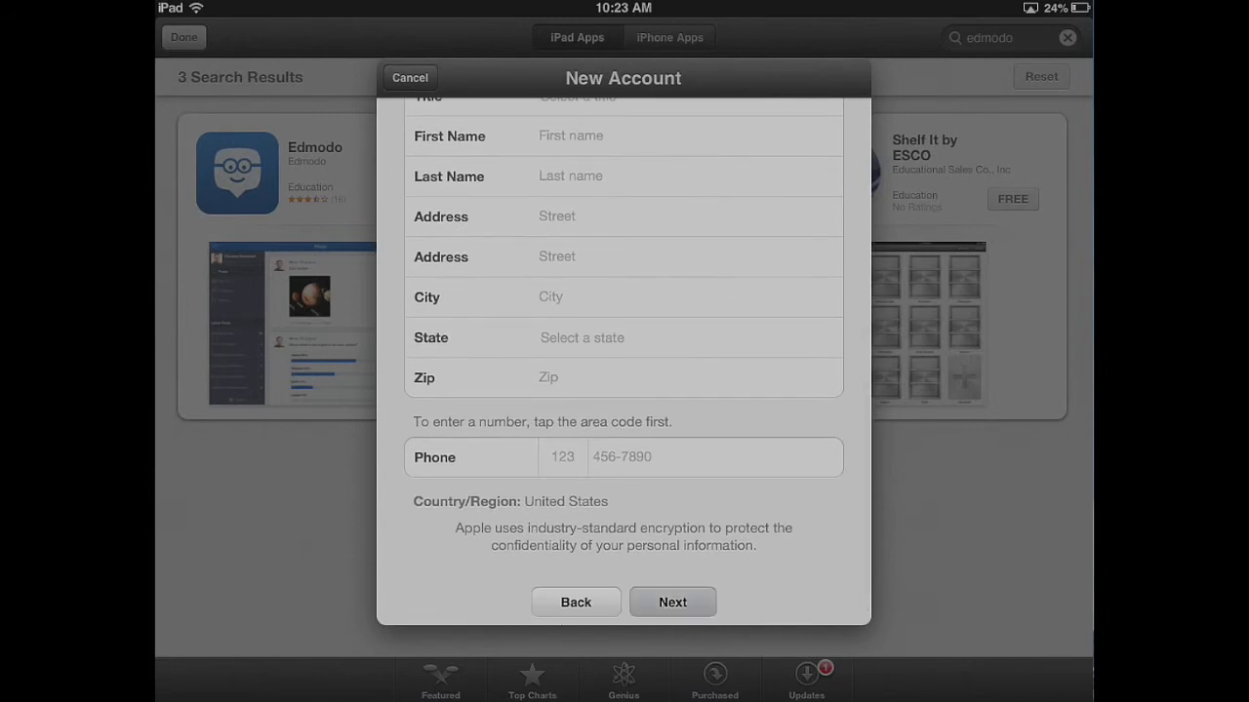
click(673, 601)
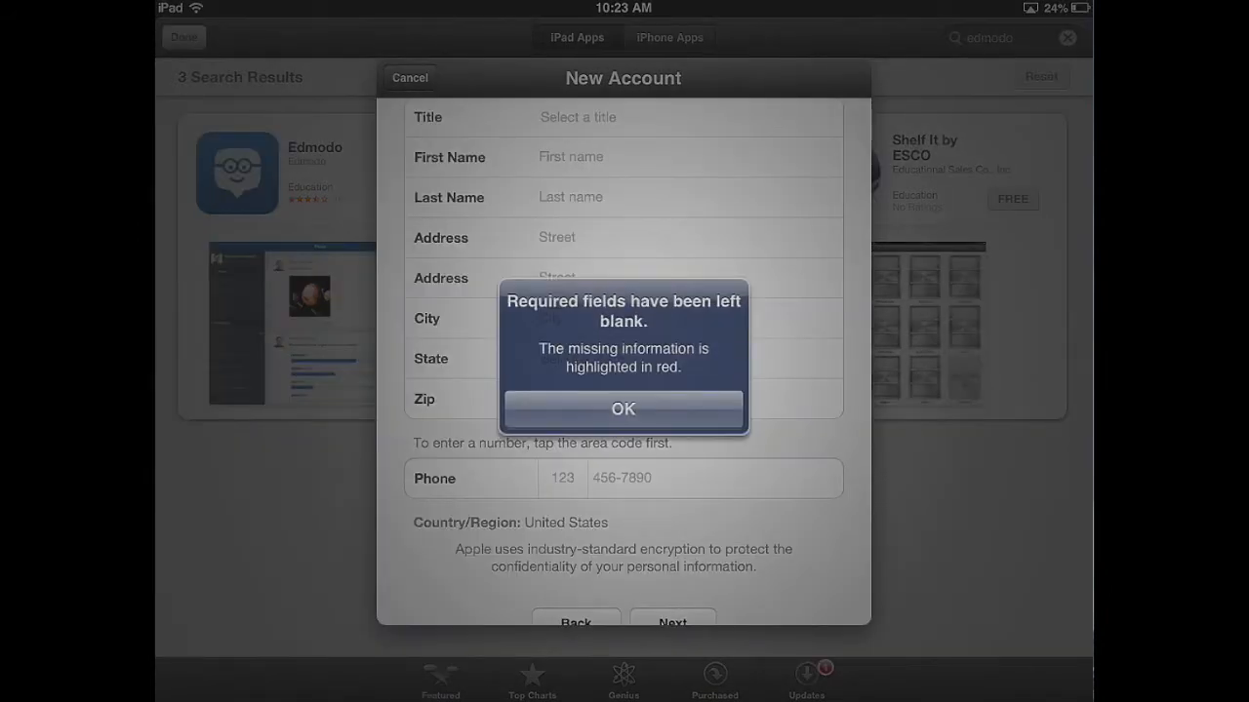
click(623, 408)
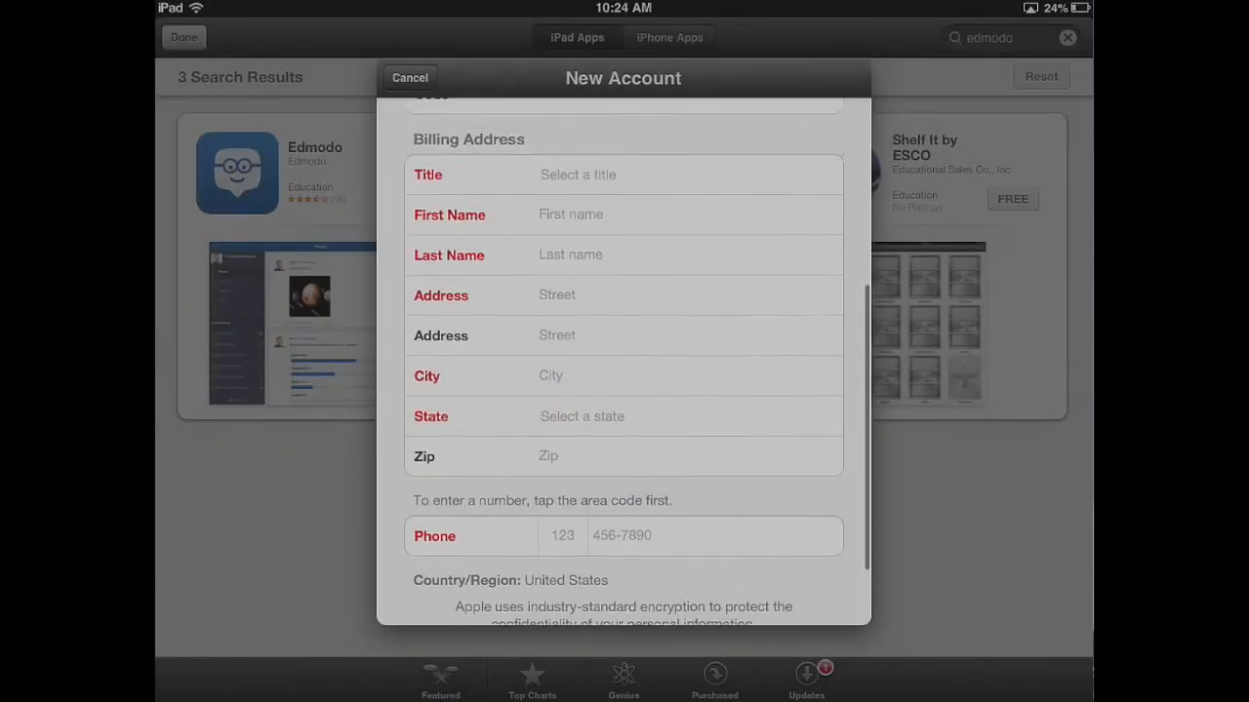
scroll(up, 3)
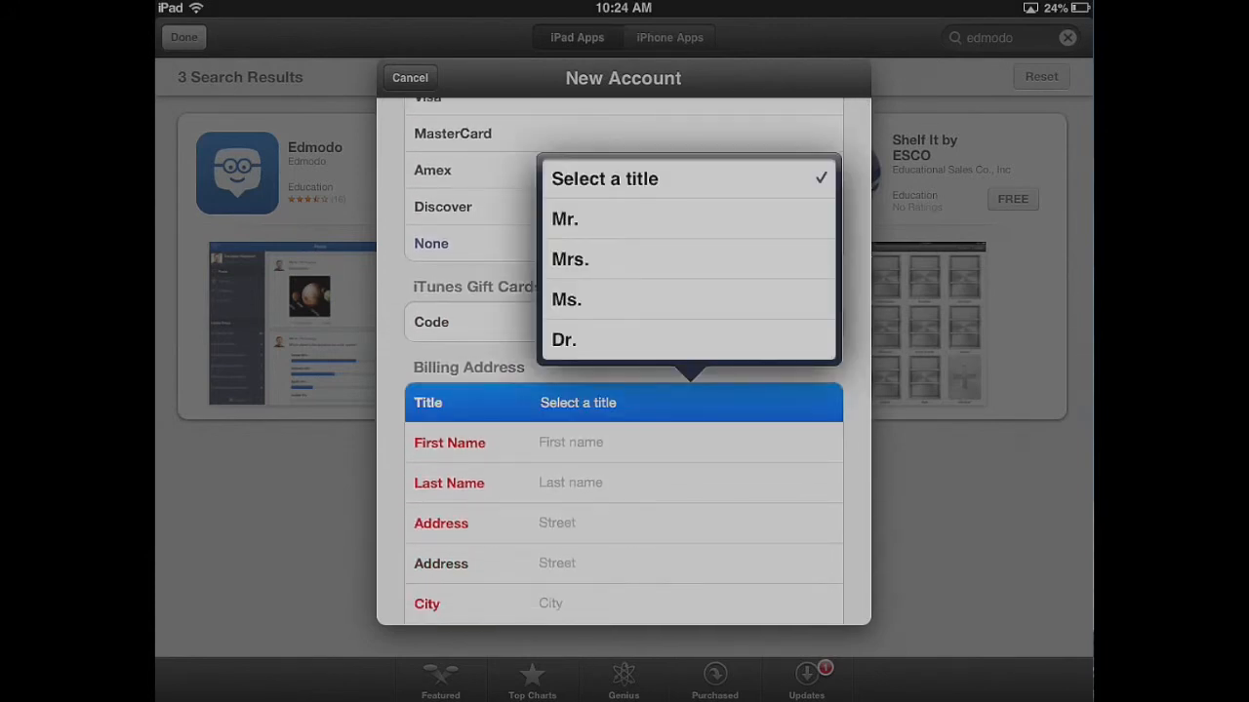
Set the billing title to Mr. and the name to Help Desk
click(565, 219)
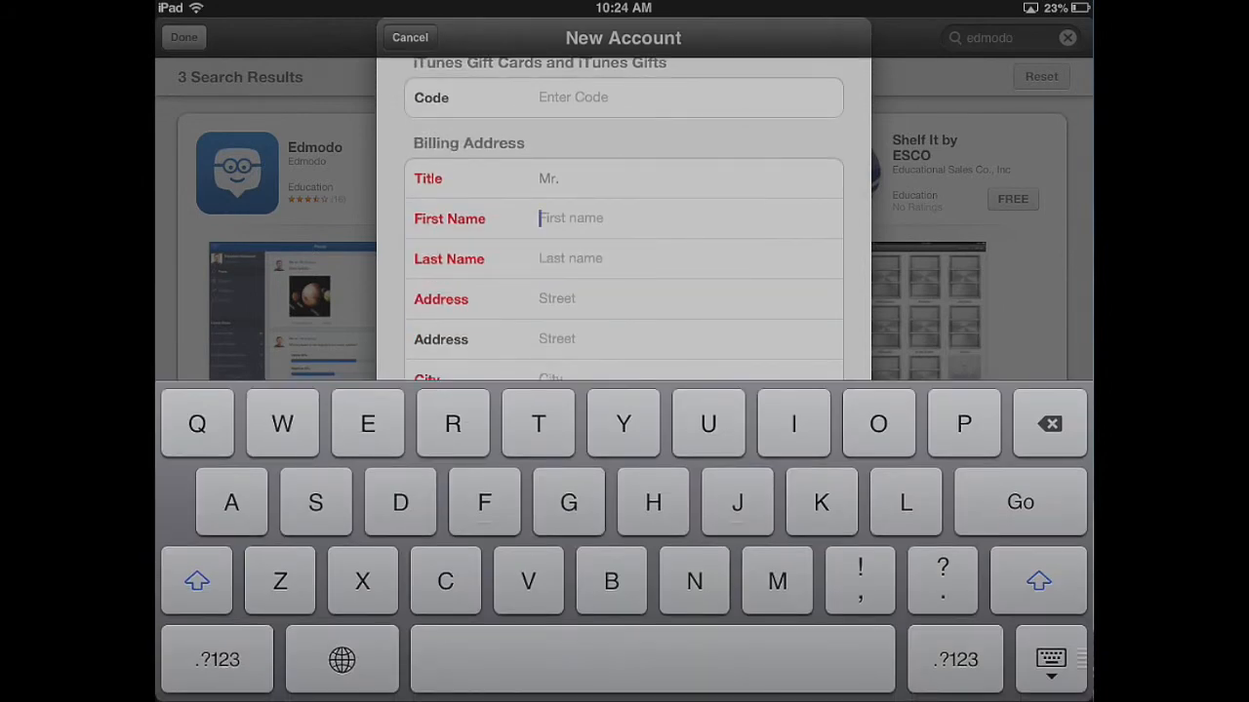
click(653, 501)
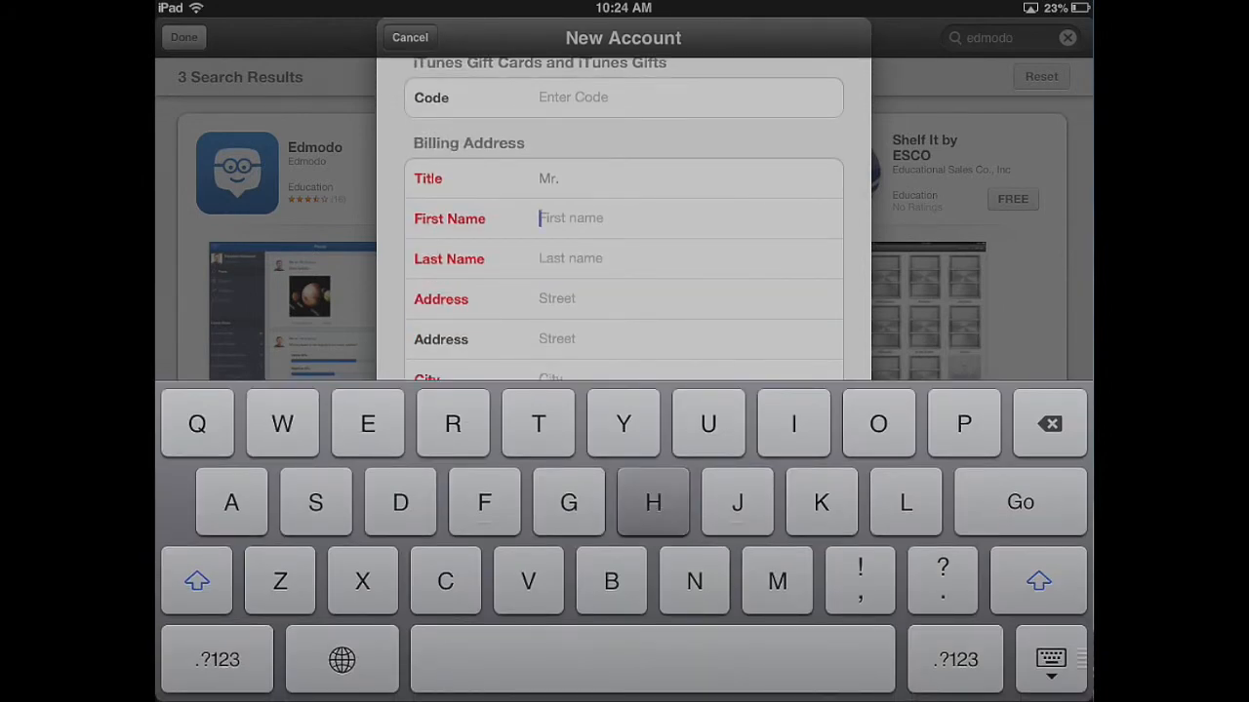
text(Help)
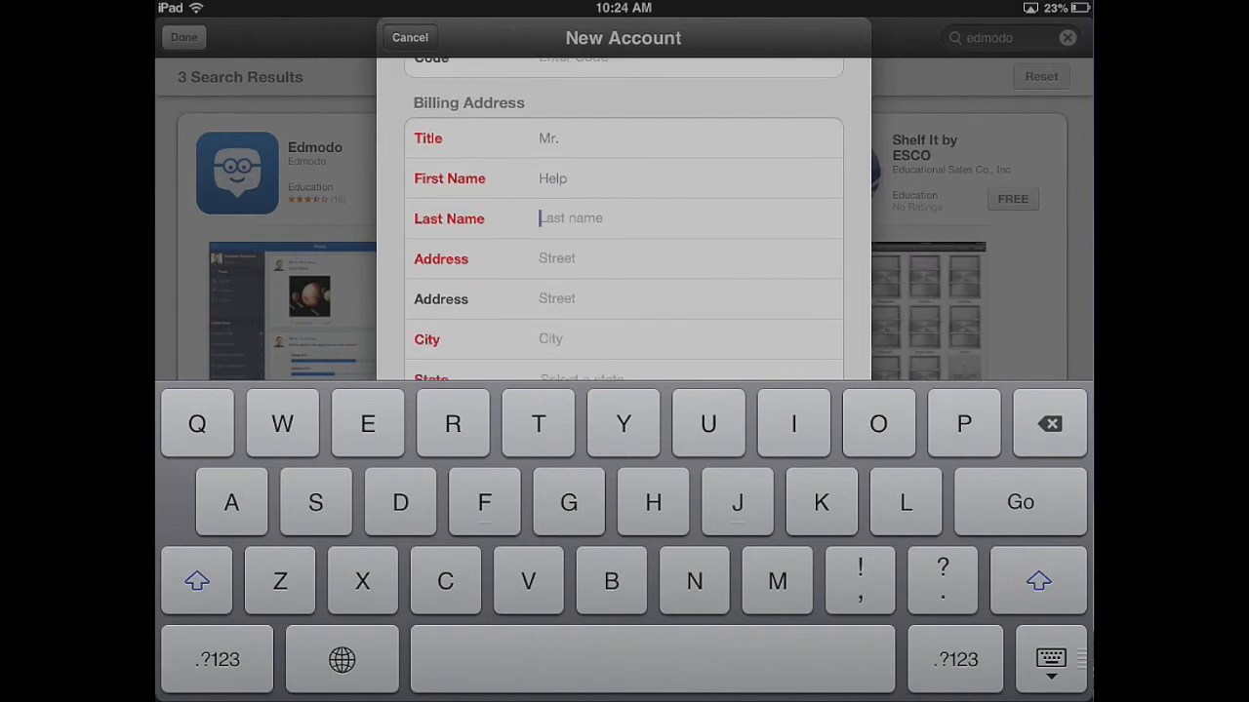
text(Desk)
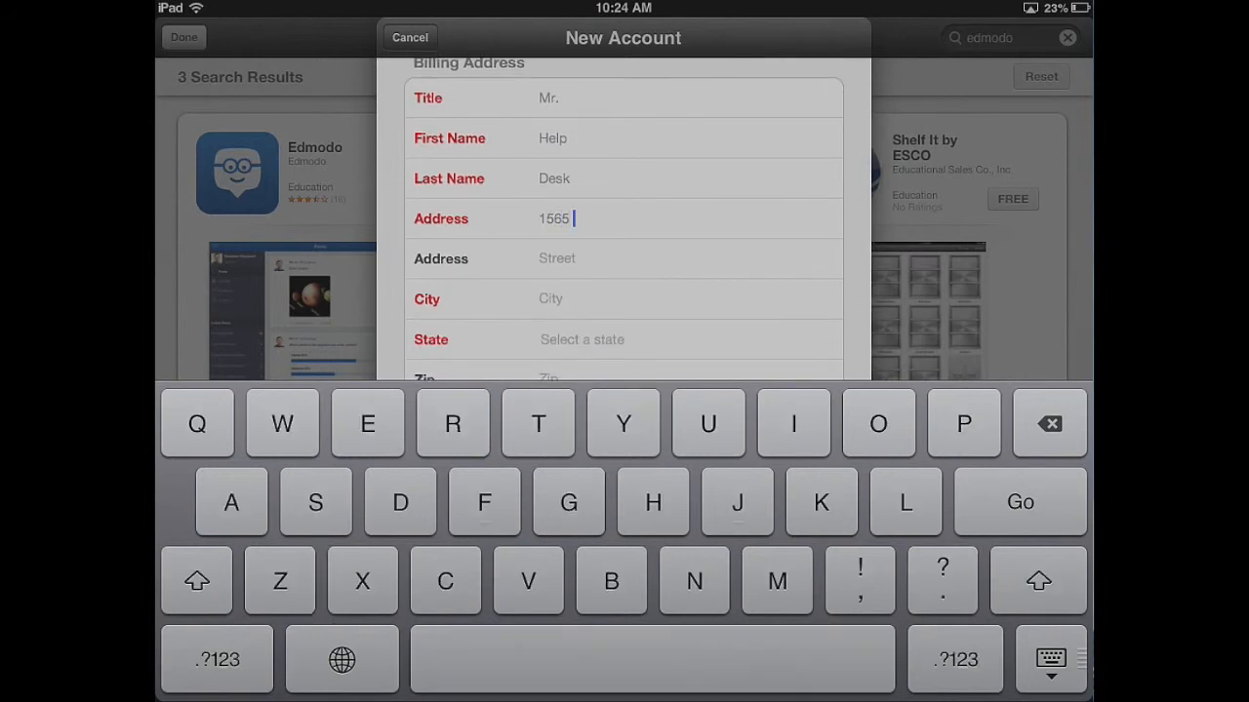
text(w)
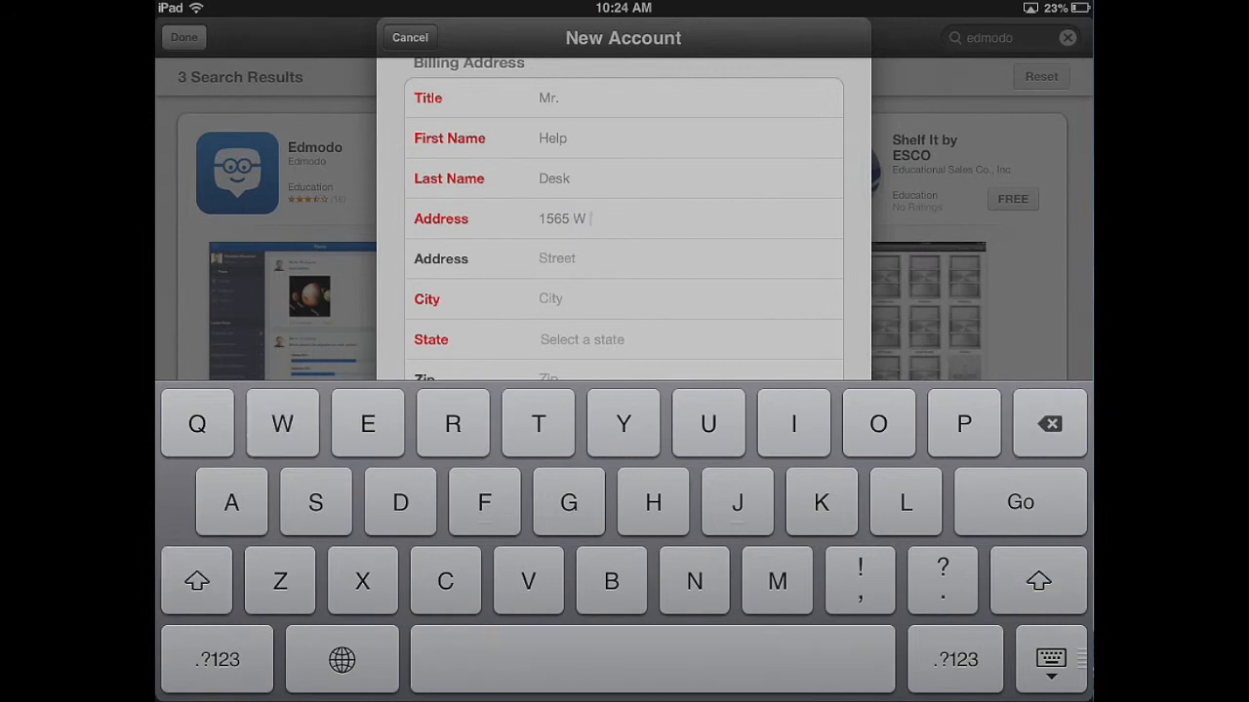
text(main)
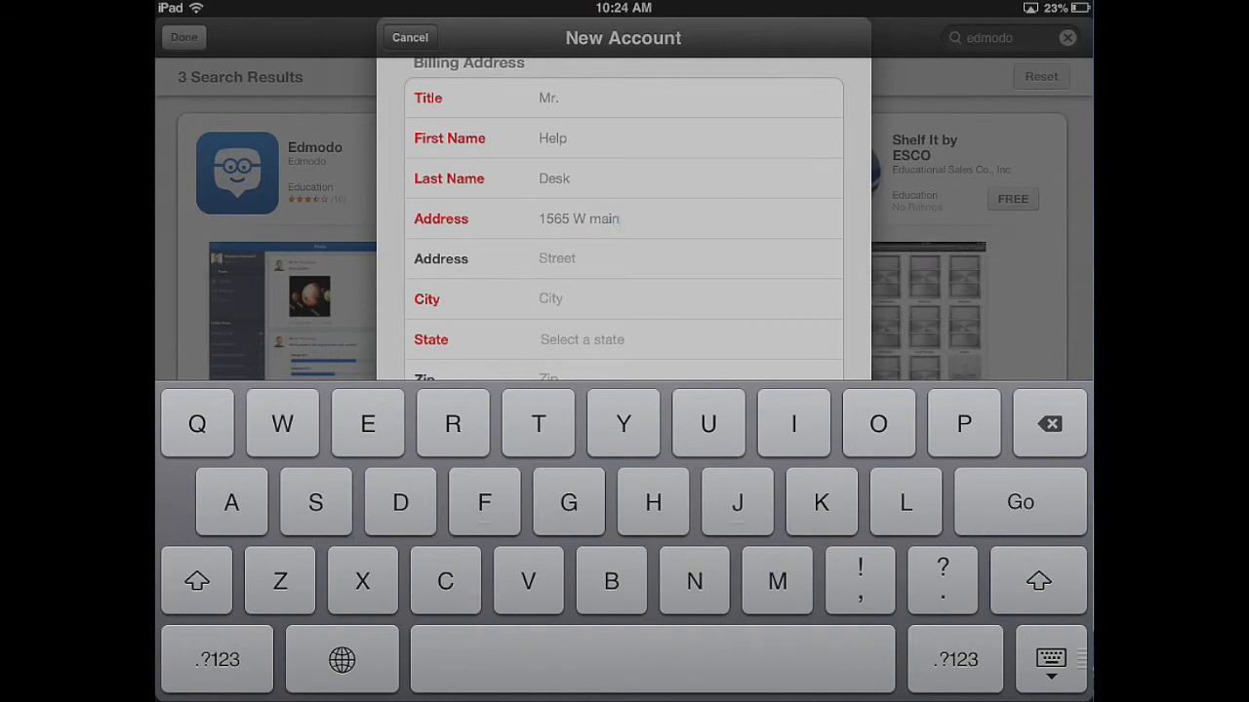
click(1049, 423)
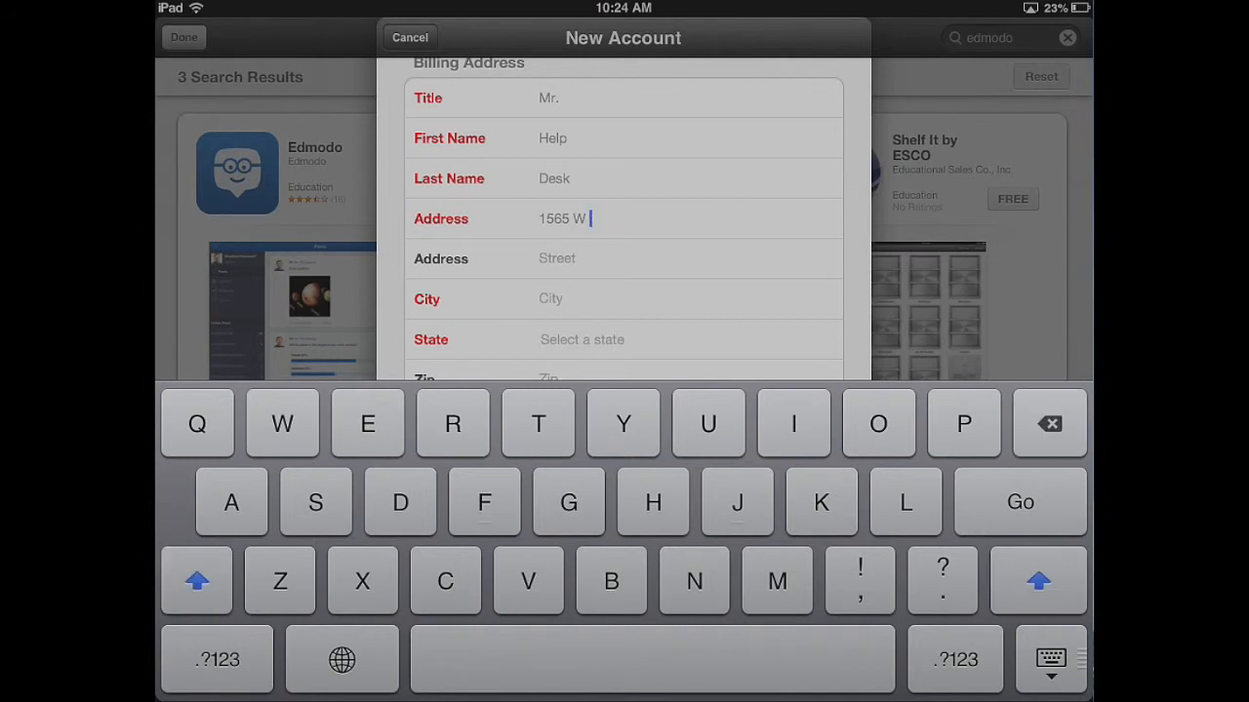
text(Main)
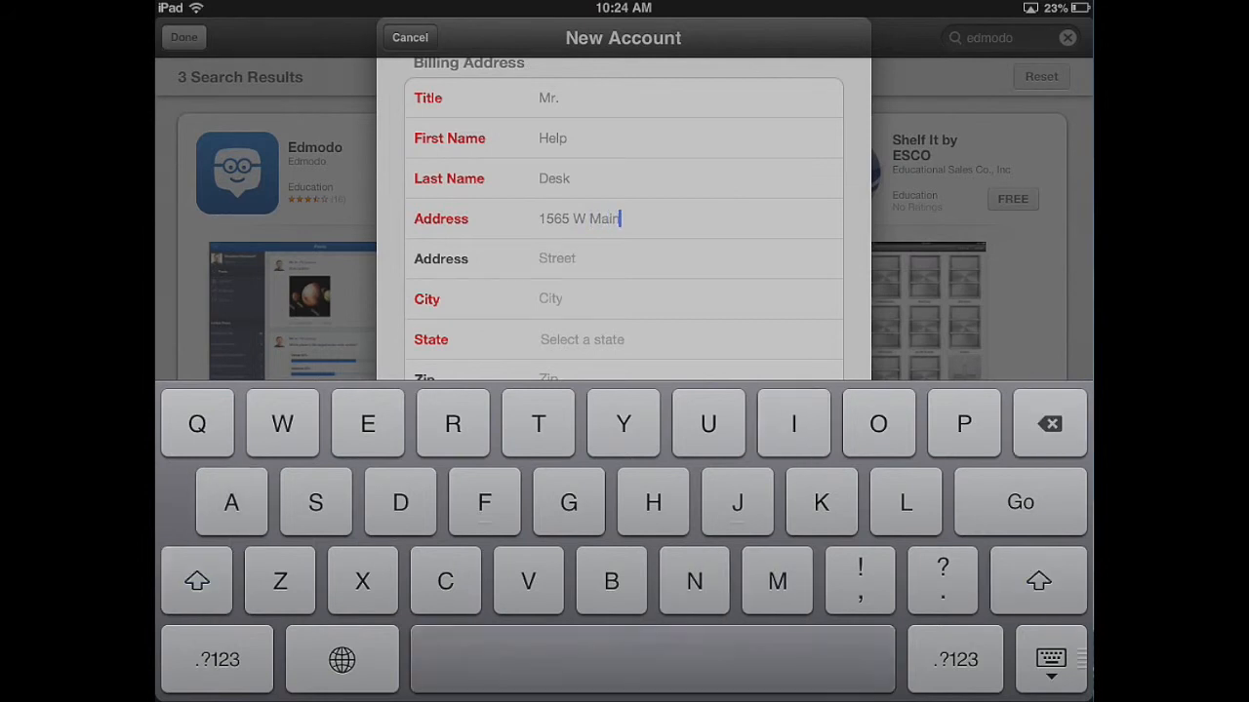
text(St)
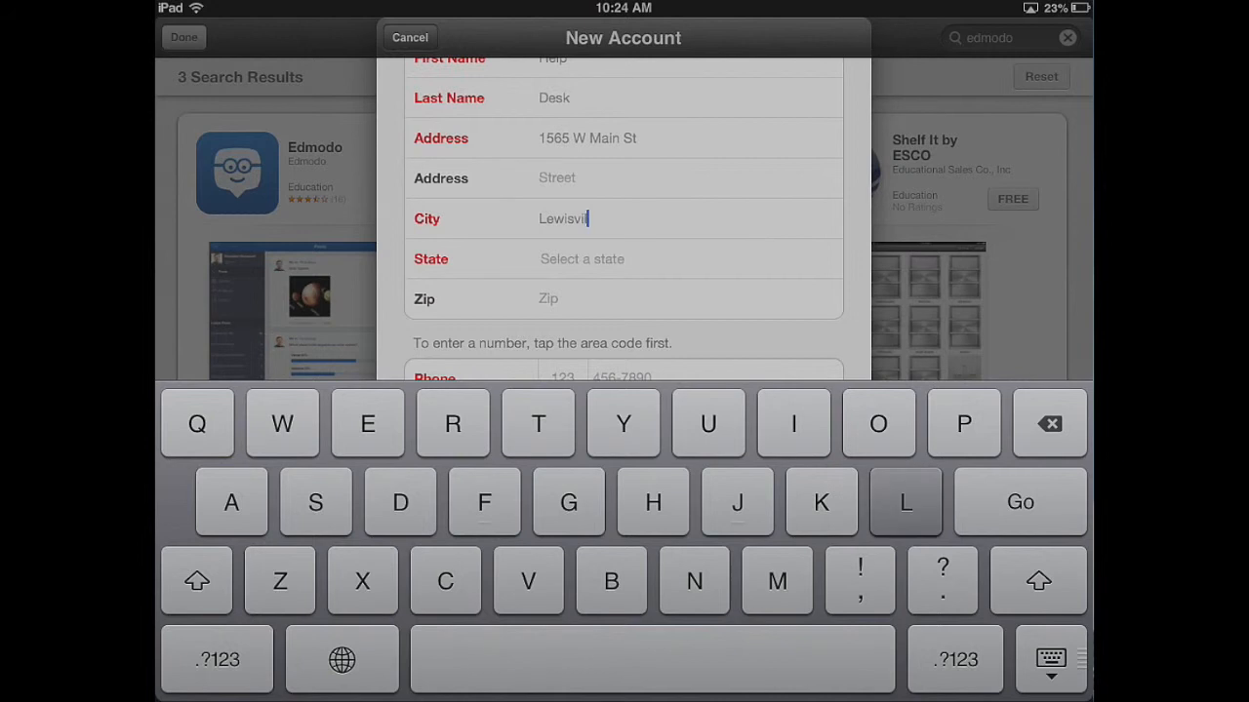
Complete the address as Lewisville, TX 75077 with a phone number and submit the account details
click(581, 258)
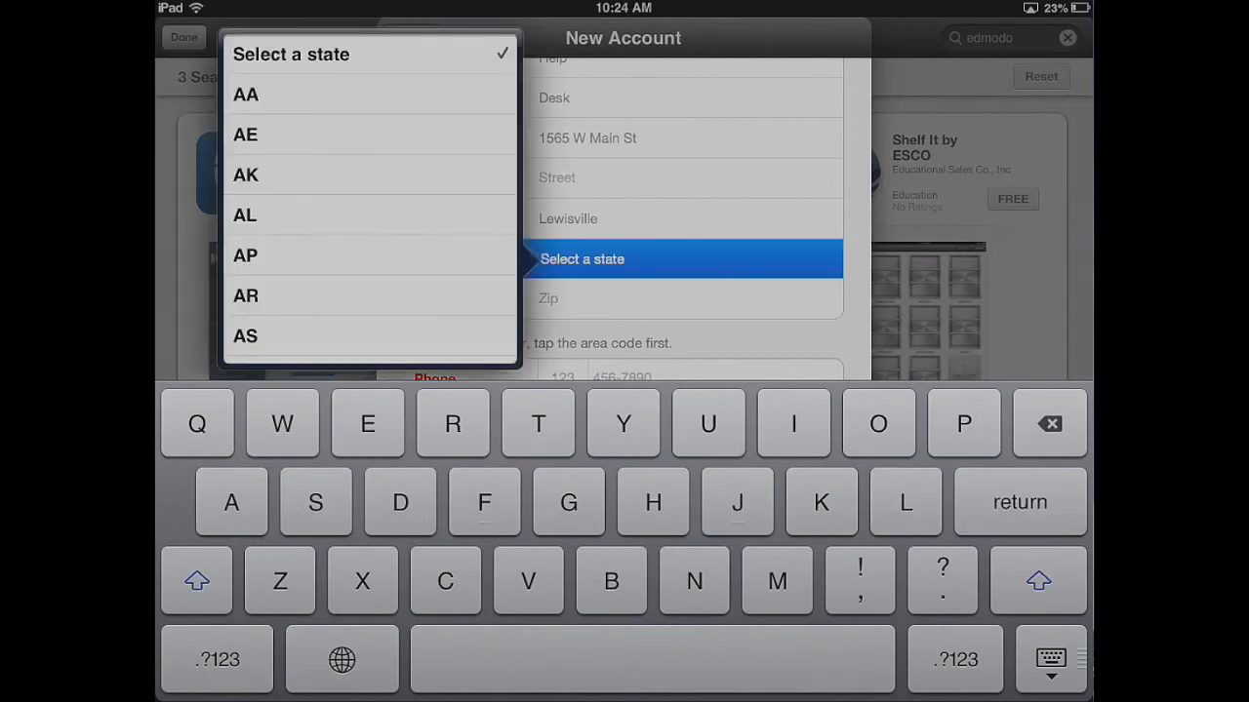
scroll(down, 3)
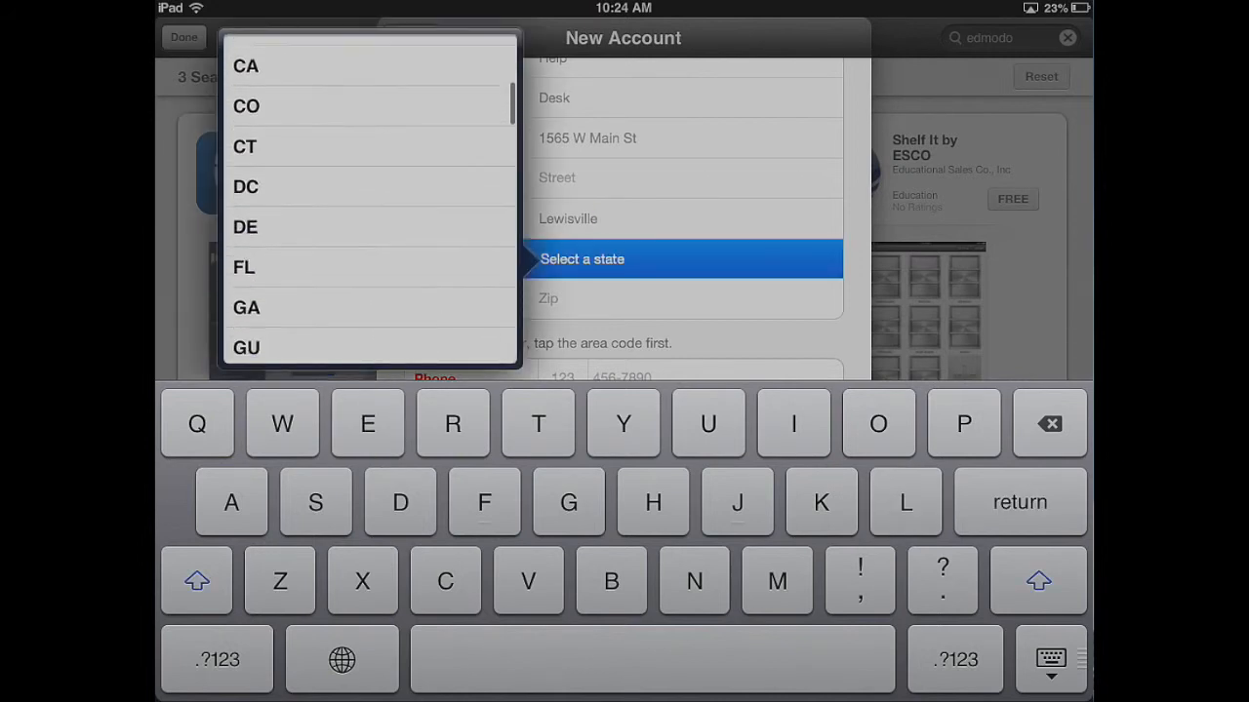
scroll(down, 3)
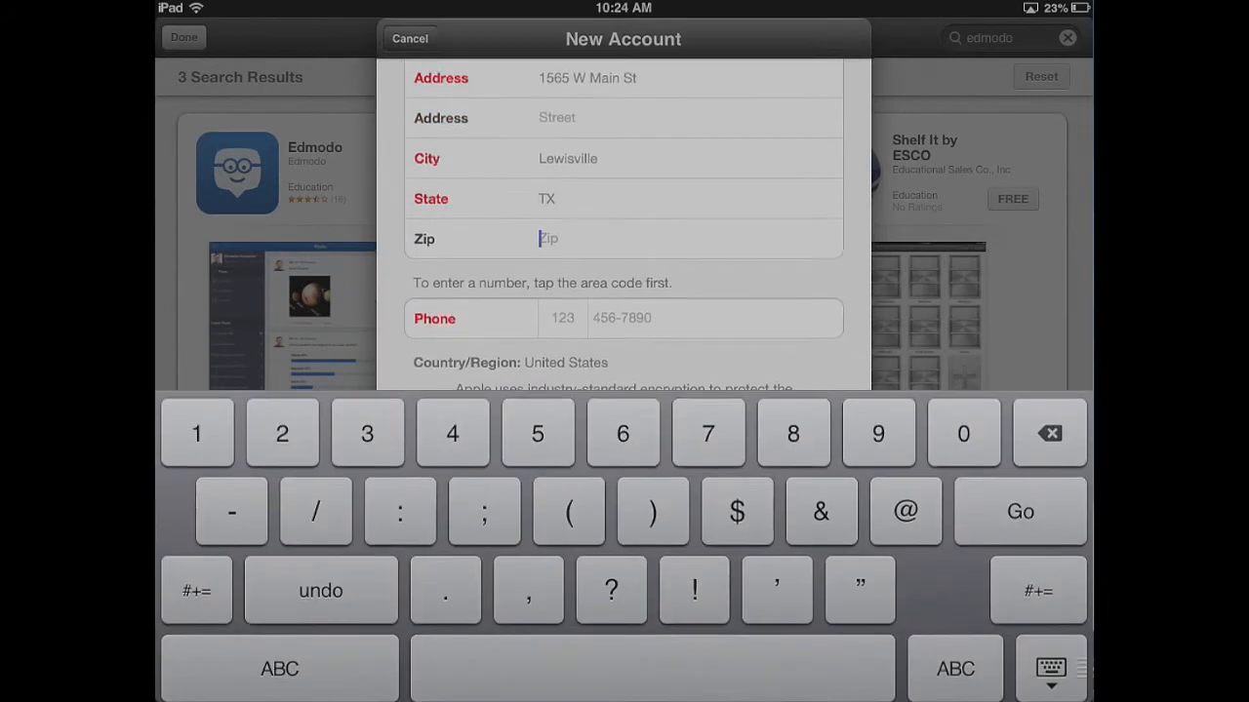
scroll(up, 3)
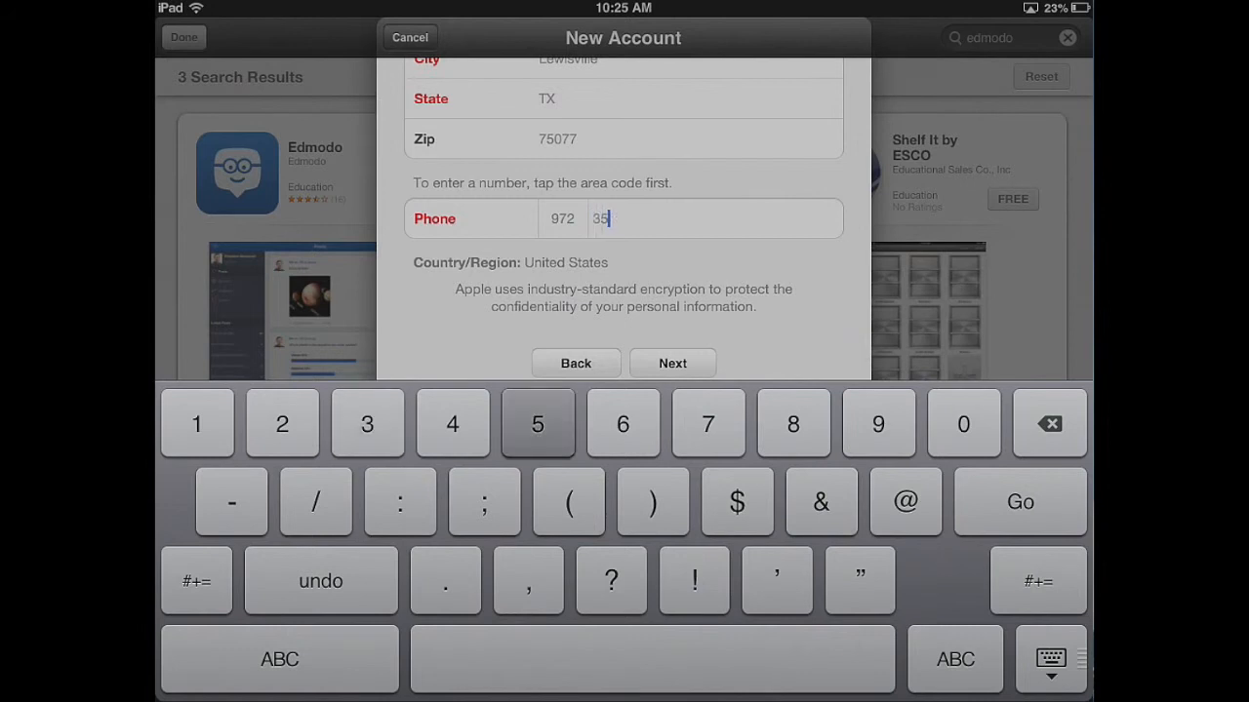
click(963, 423)
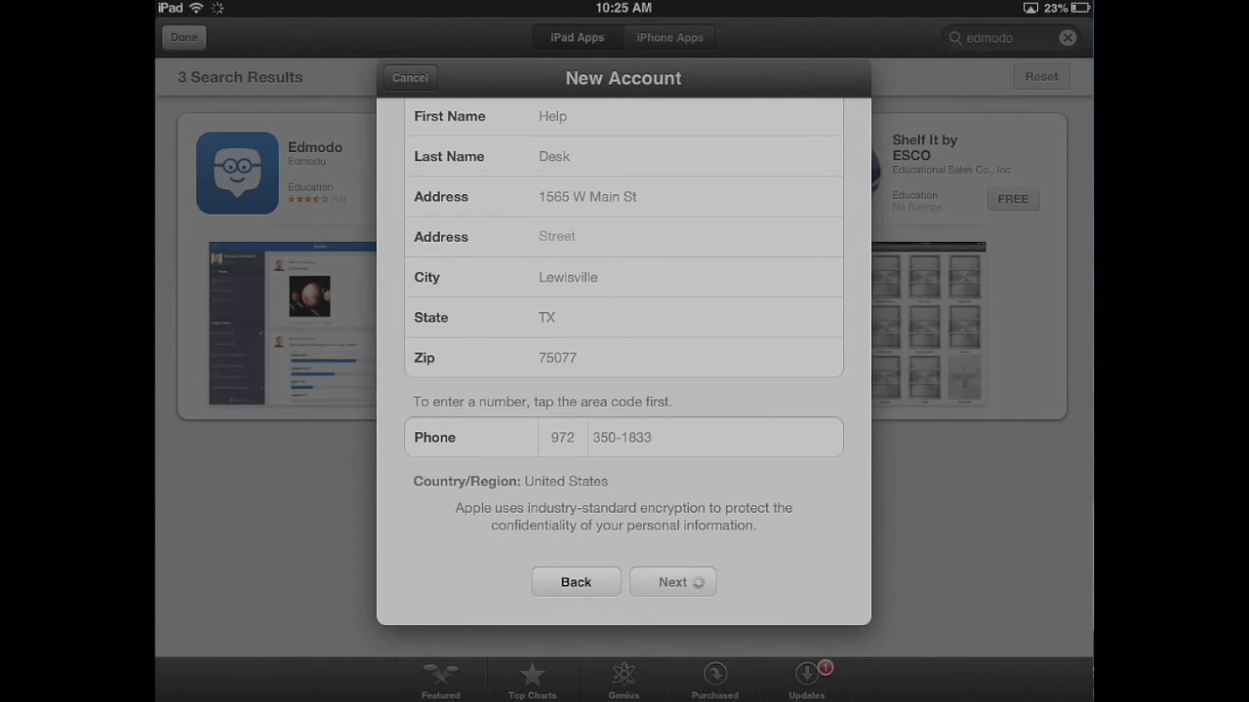
click(672, 581)
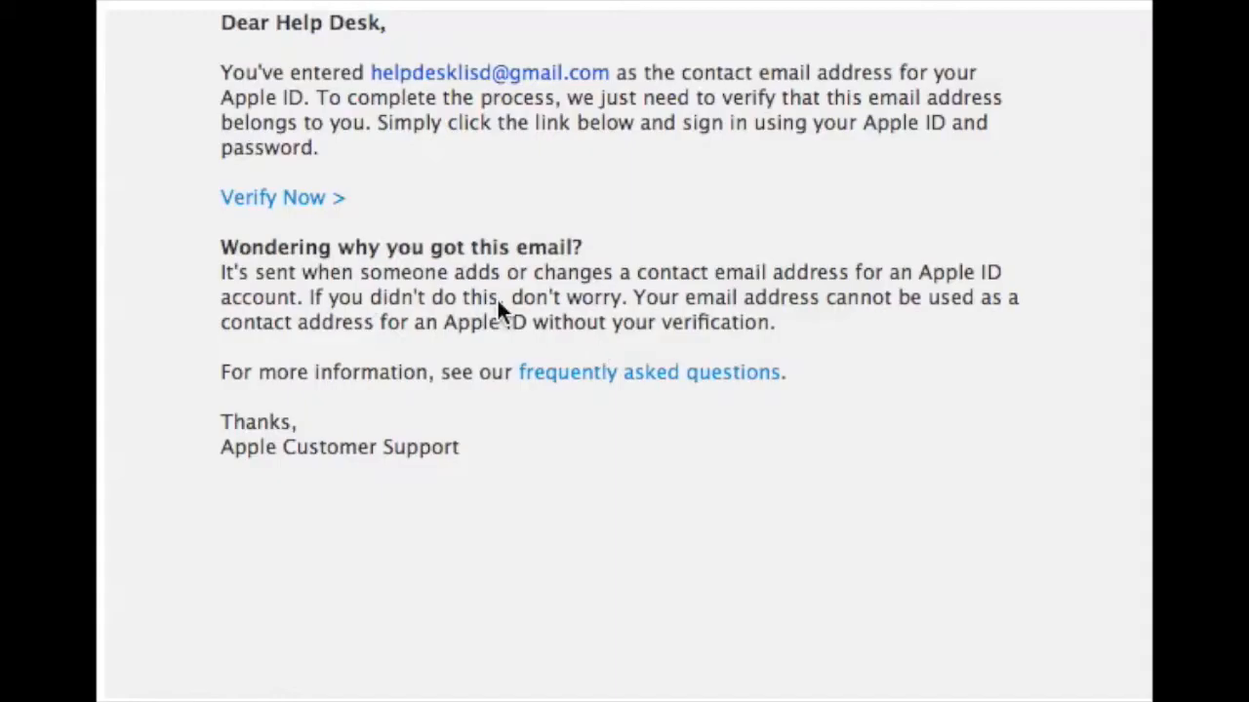
mouse_move(288, 204)
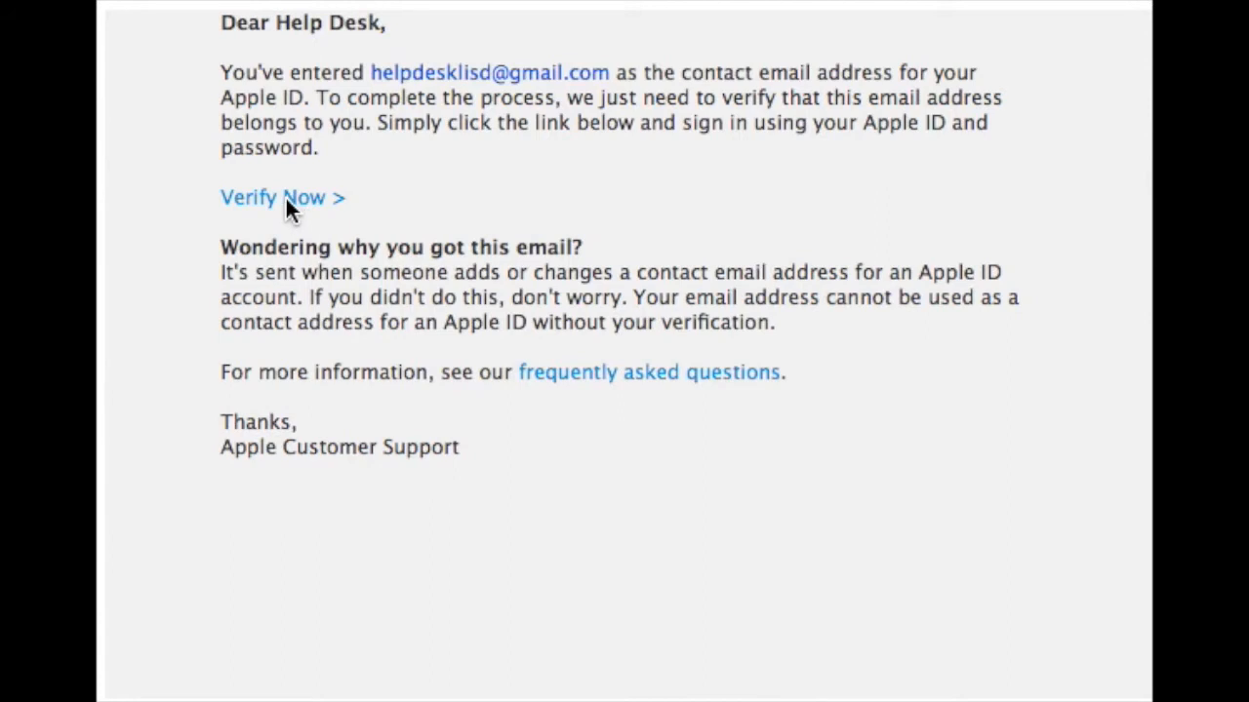
mouse_move(290, 210)
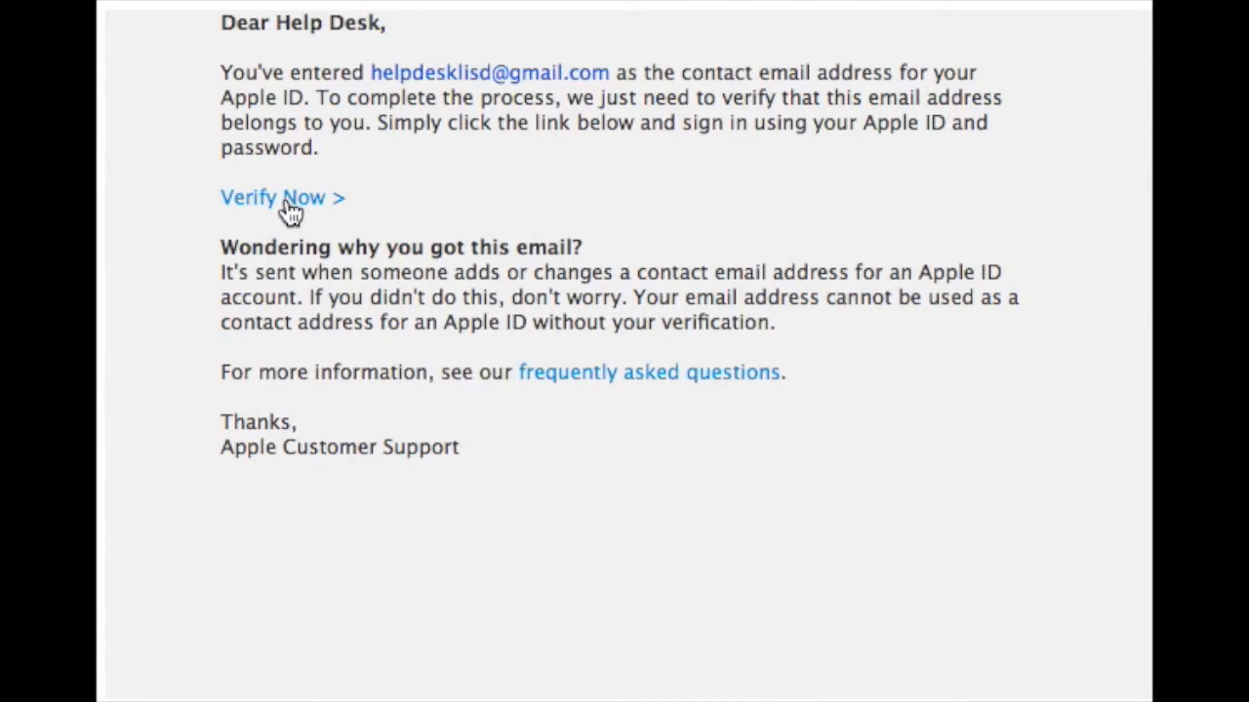
mouse_move(286, 224)
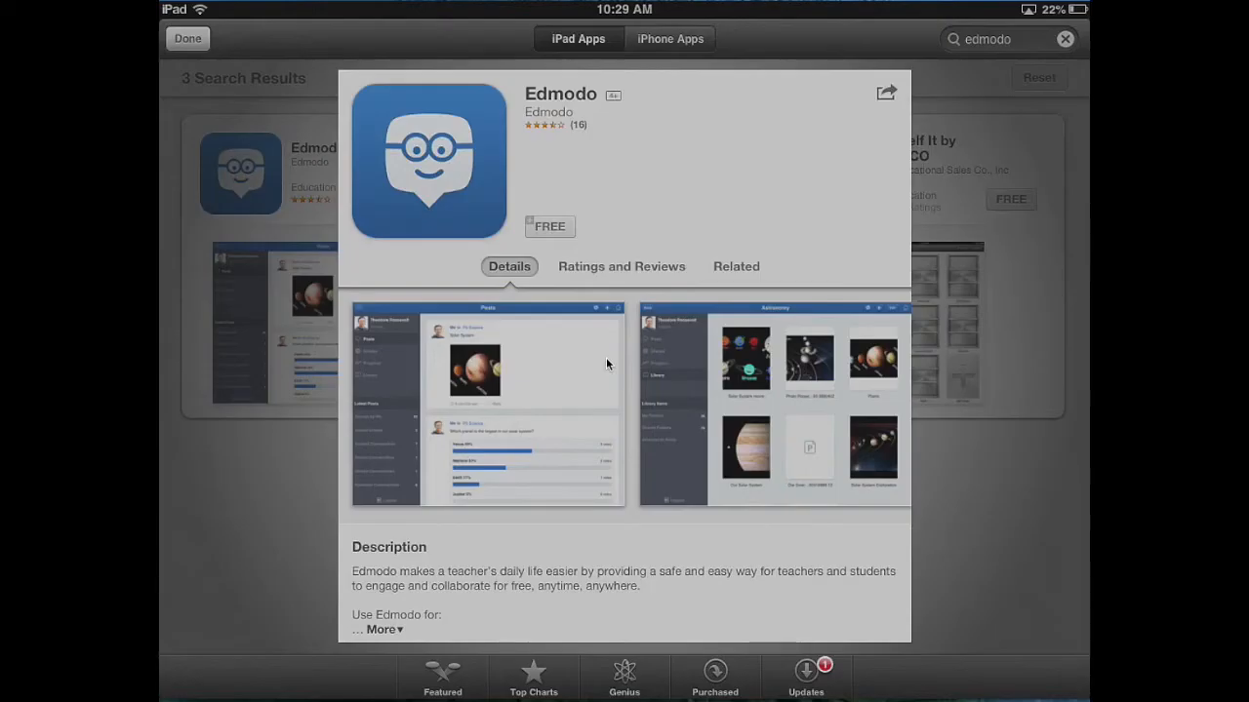
Confirm the free install of Edmodo from its App Store page
click(549, 226)
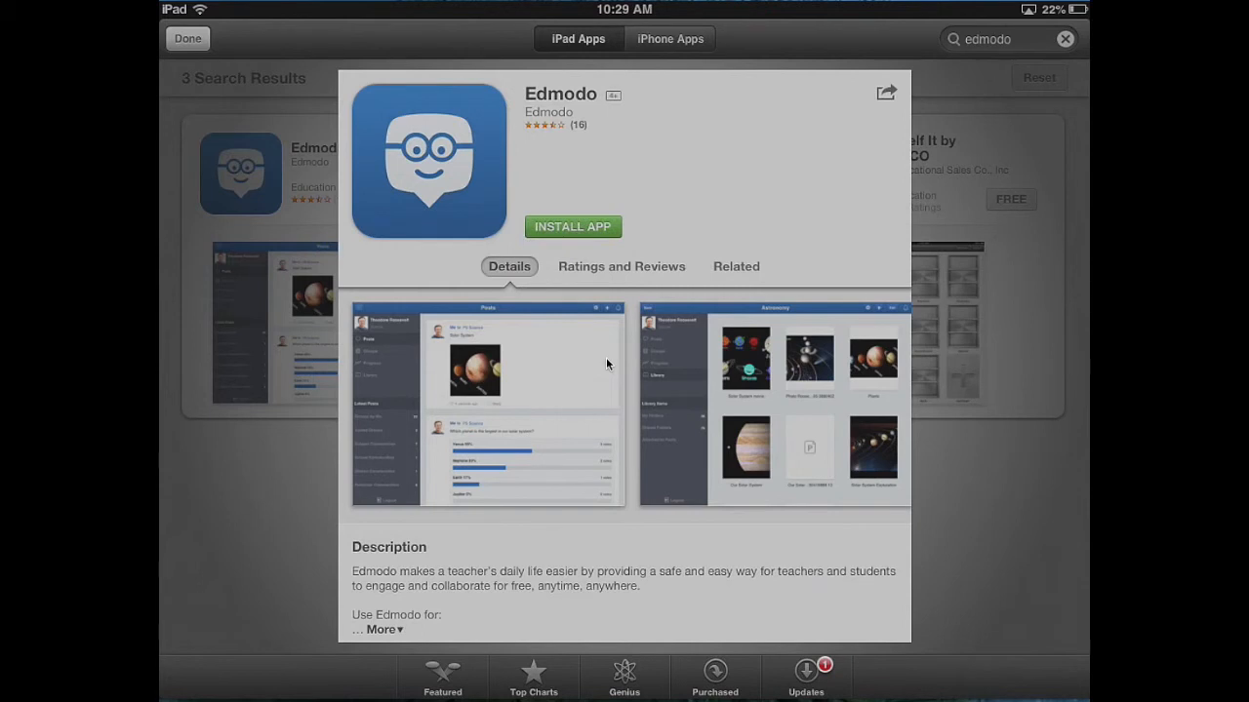
click(573, 226)
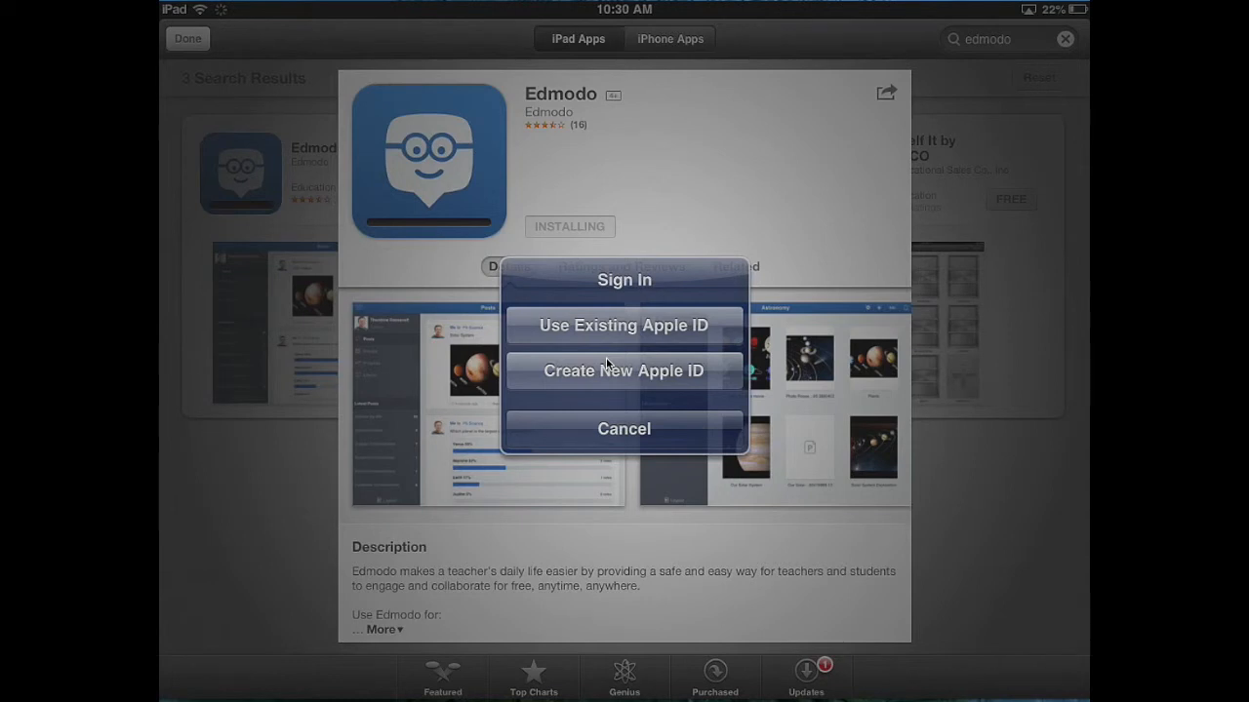
click(623, 325)
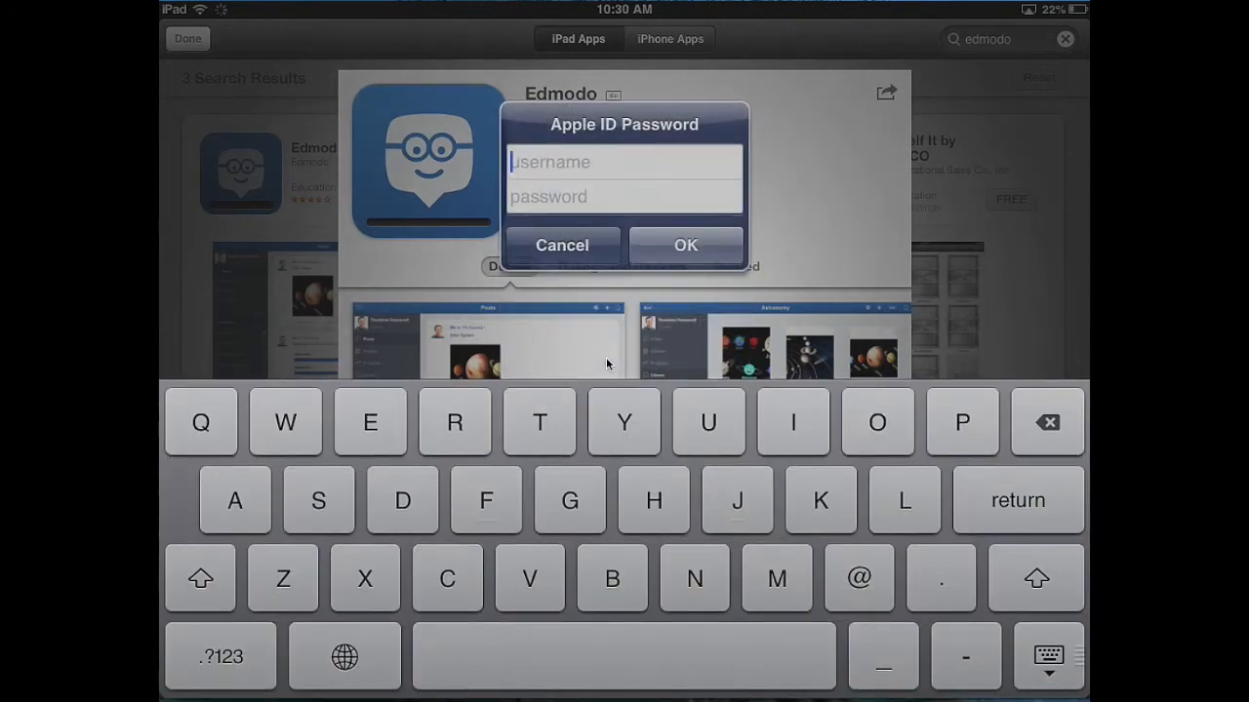
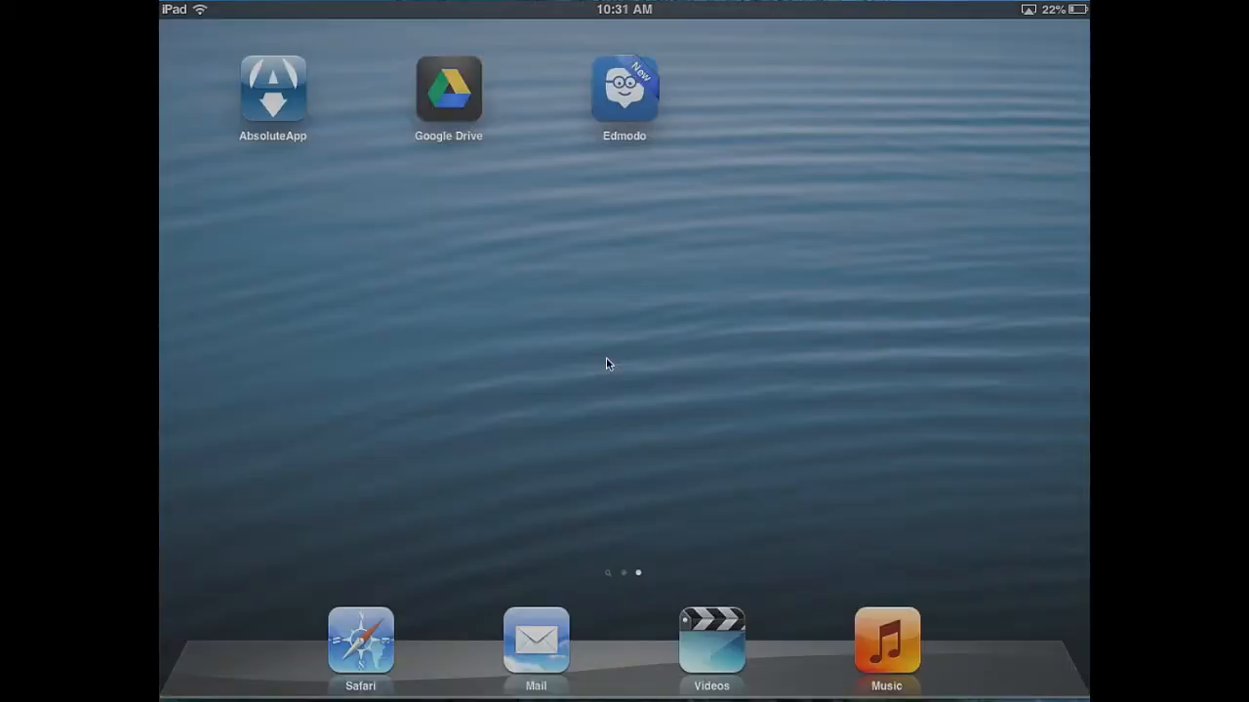
mouse_move(1015, 141)
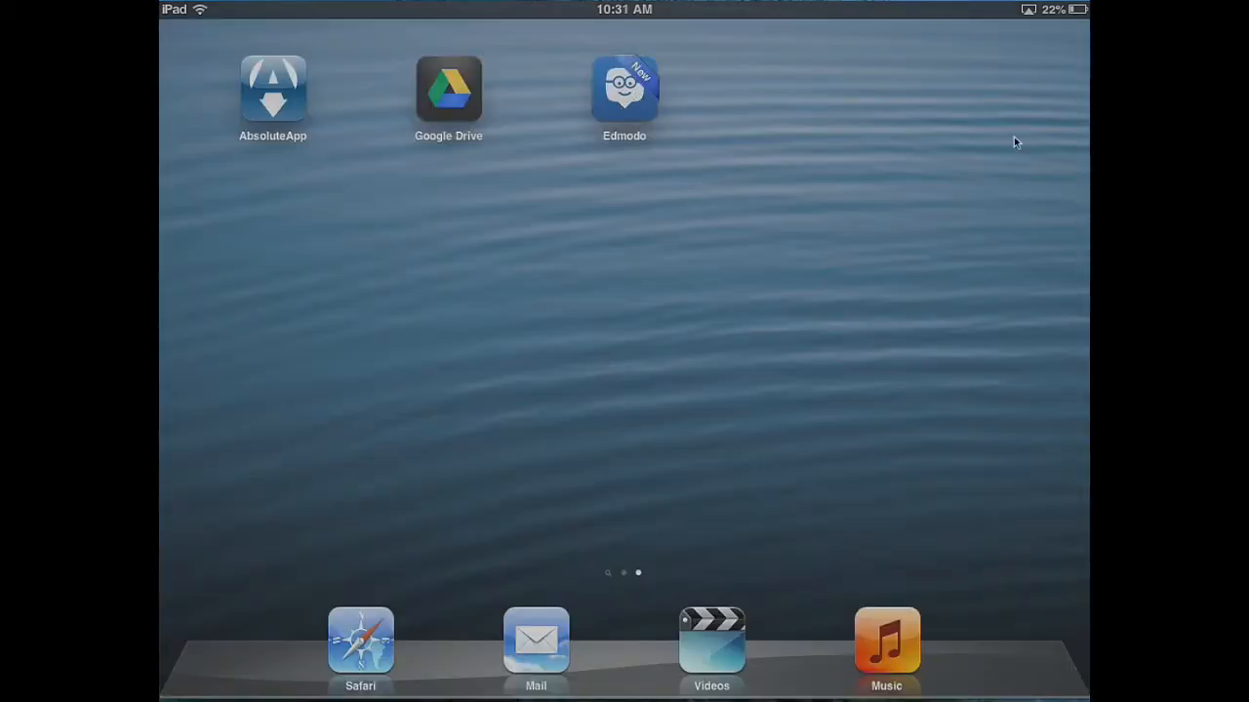